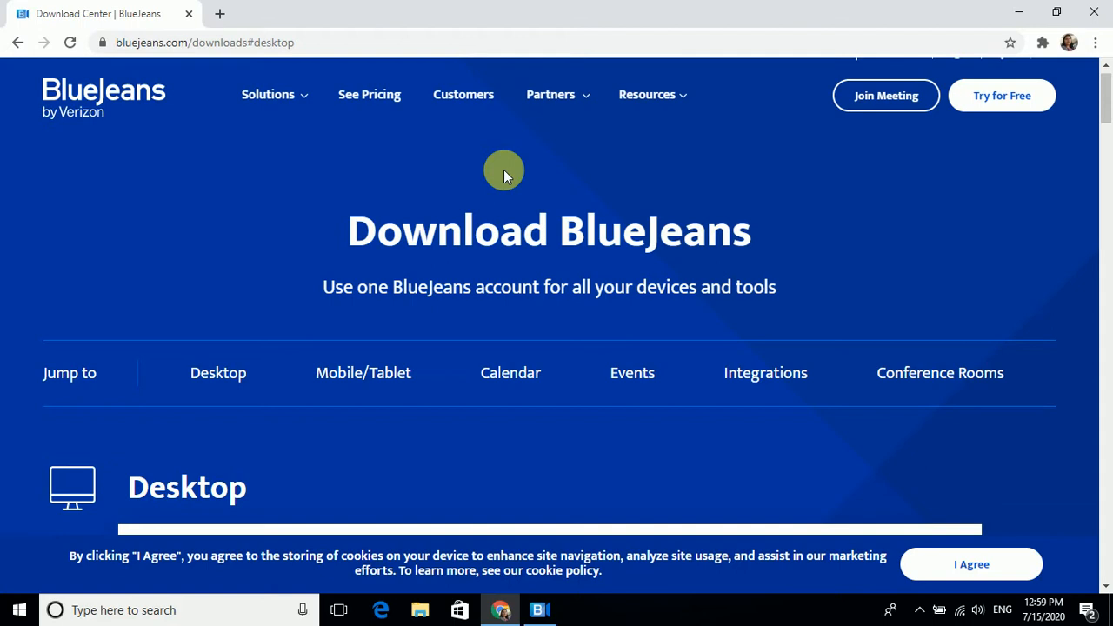
mouse_move(521, 183)
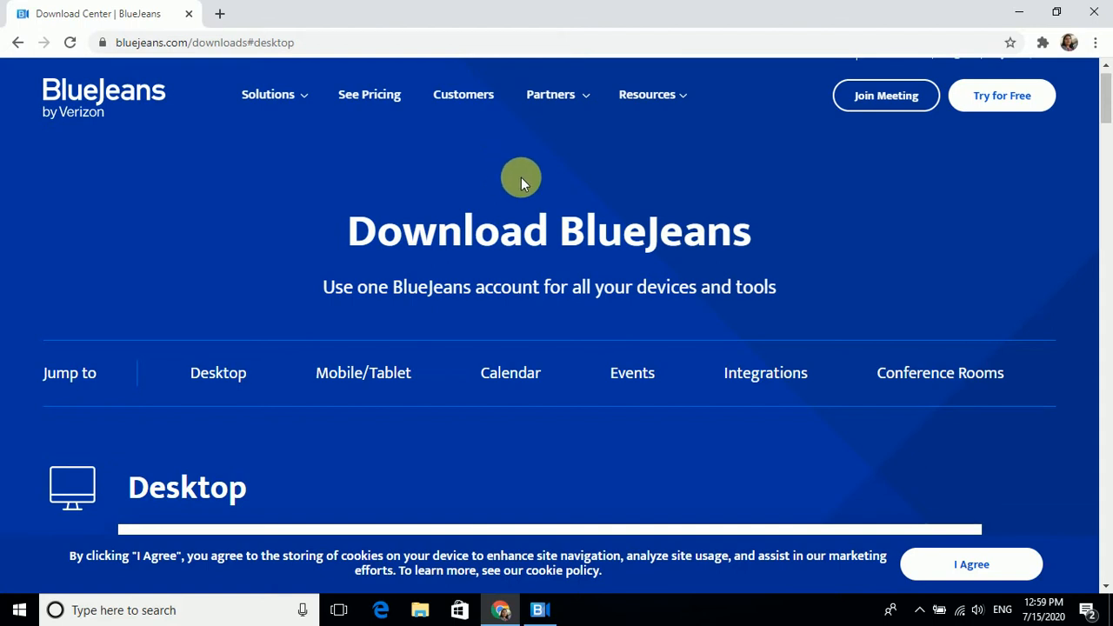
mouse_move(536, 166)
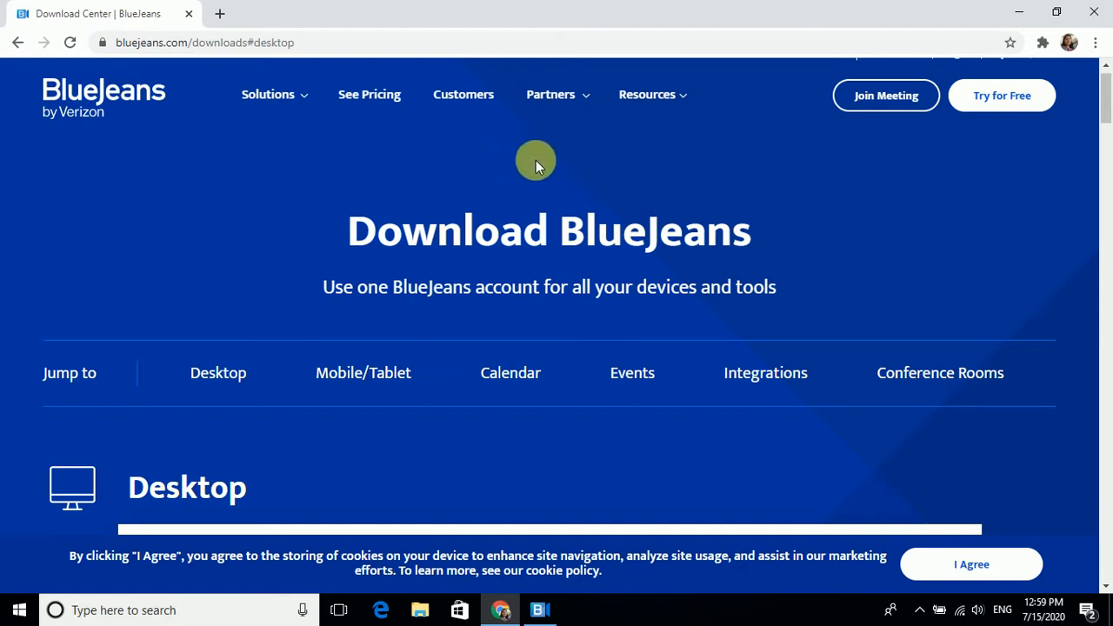
mouse_move(470, 181)
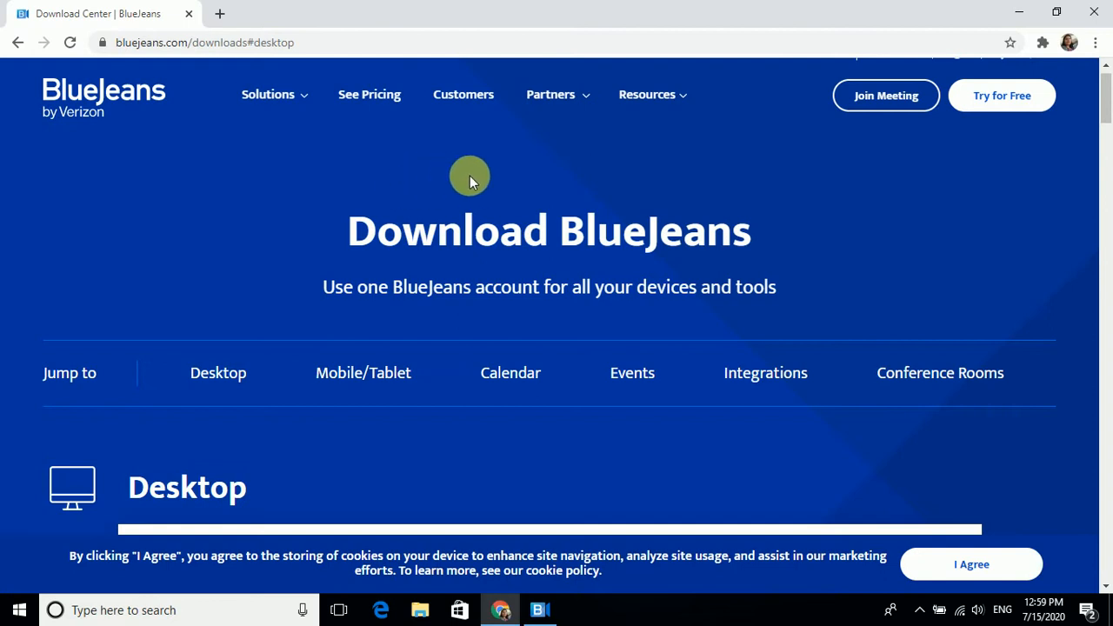
mouse_move(561, 162)
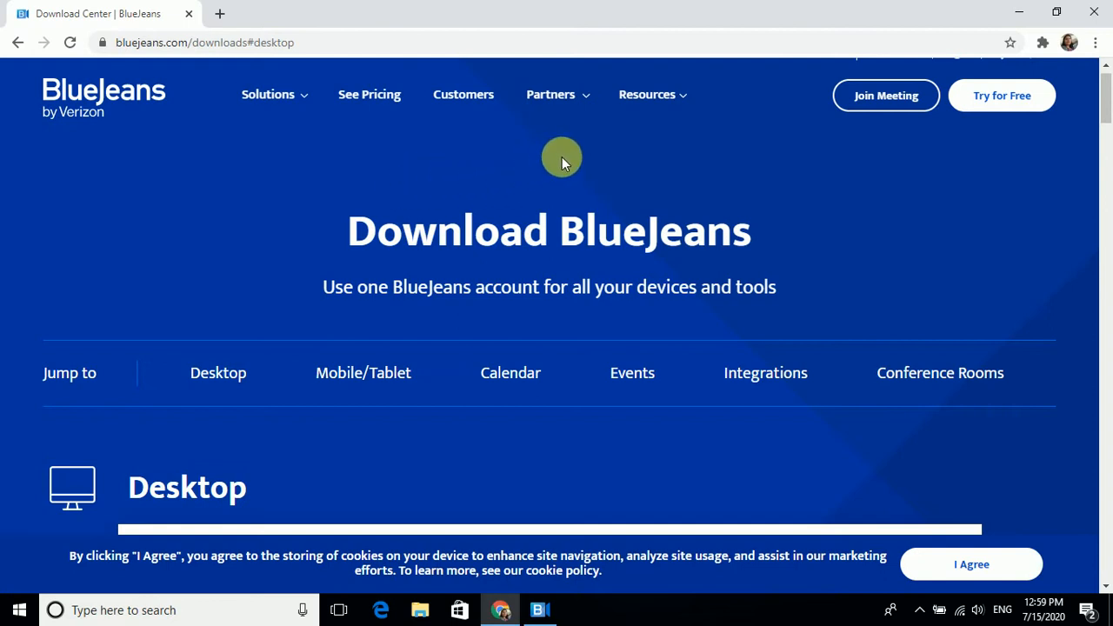
mouse_move(538, 159)
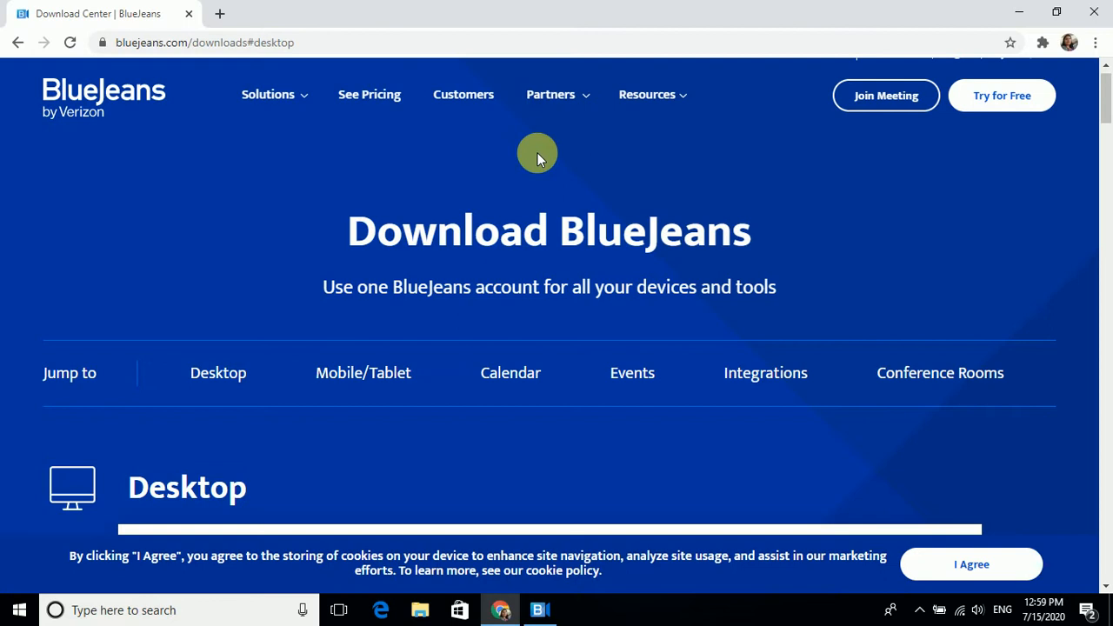
mouse_move(406, 155)
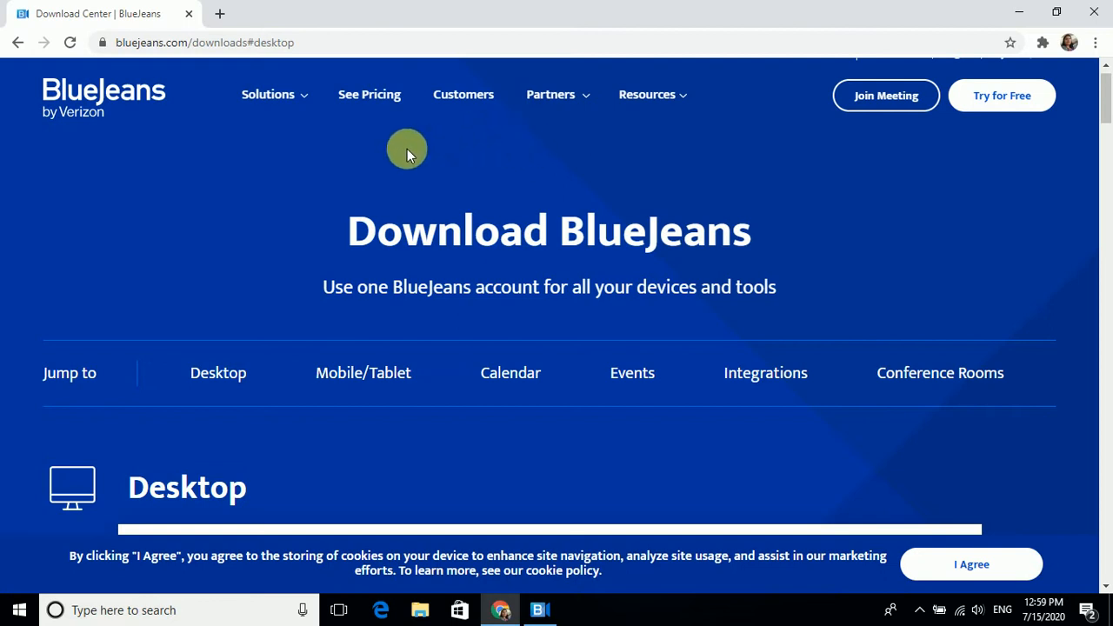
mouse_move(696, 261)
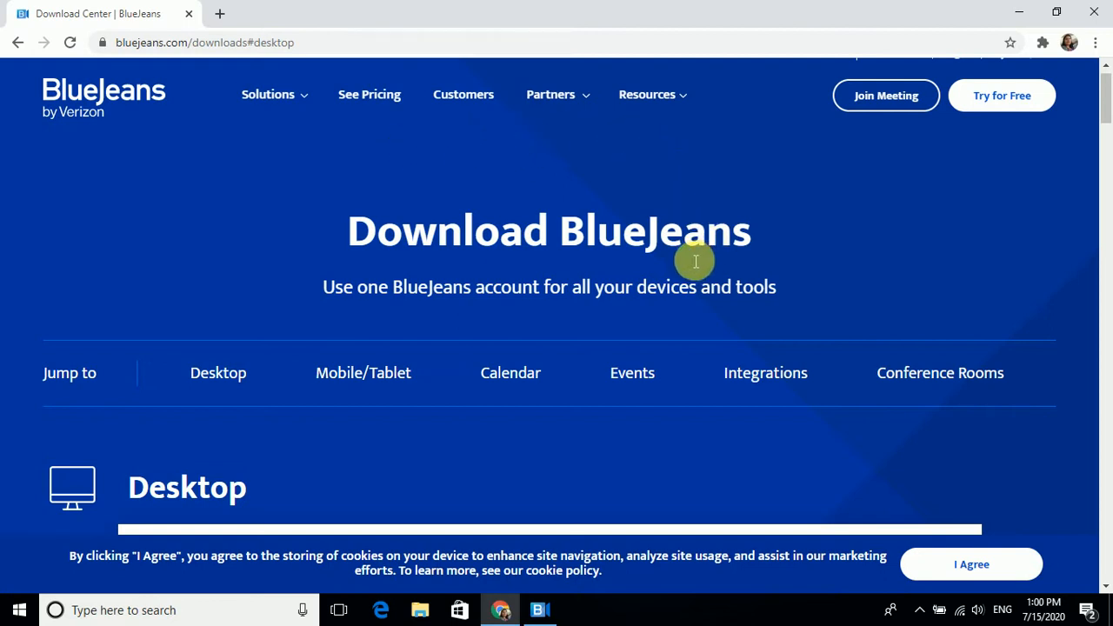
mouse_move(376, 129)
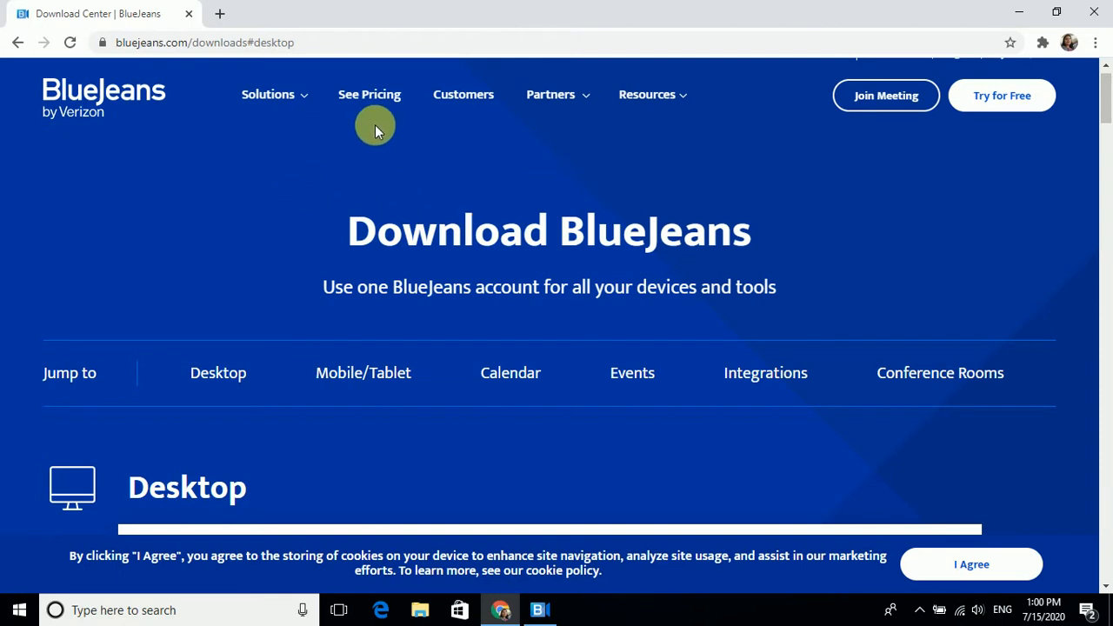
mouse_move(822, 145)
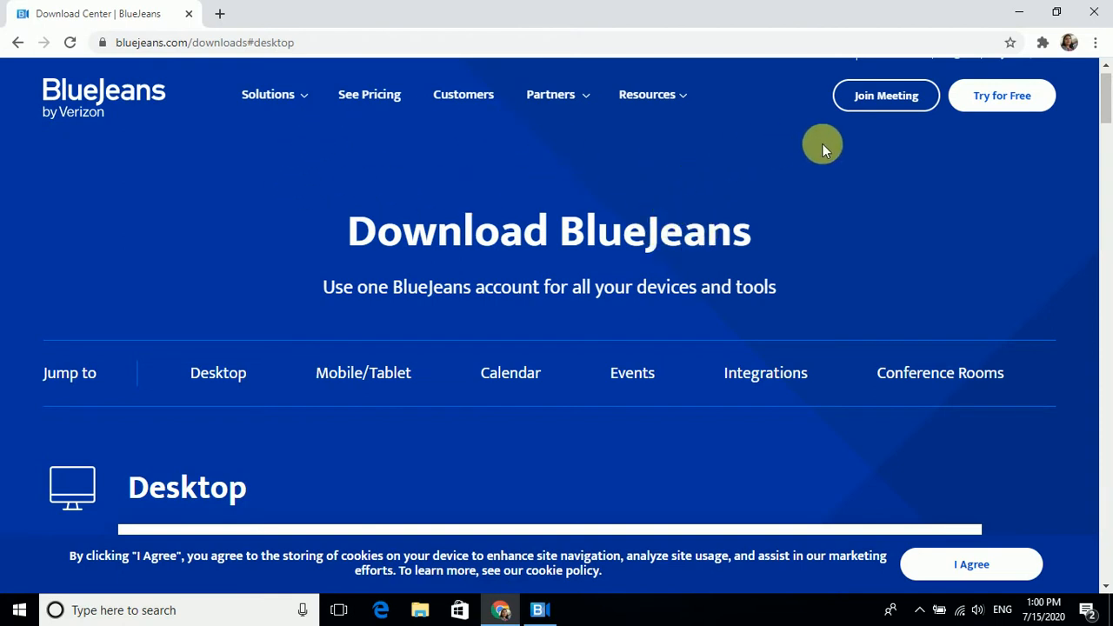
mouse_move(945, 128)
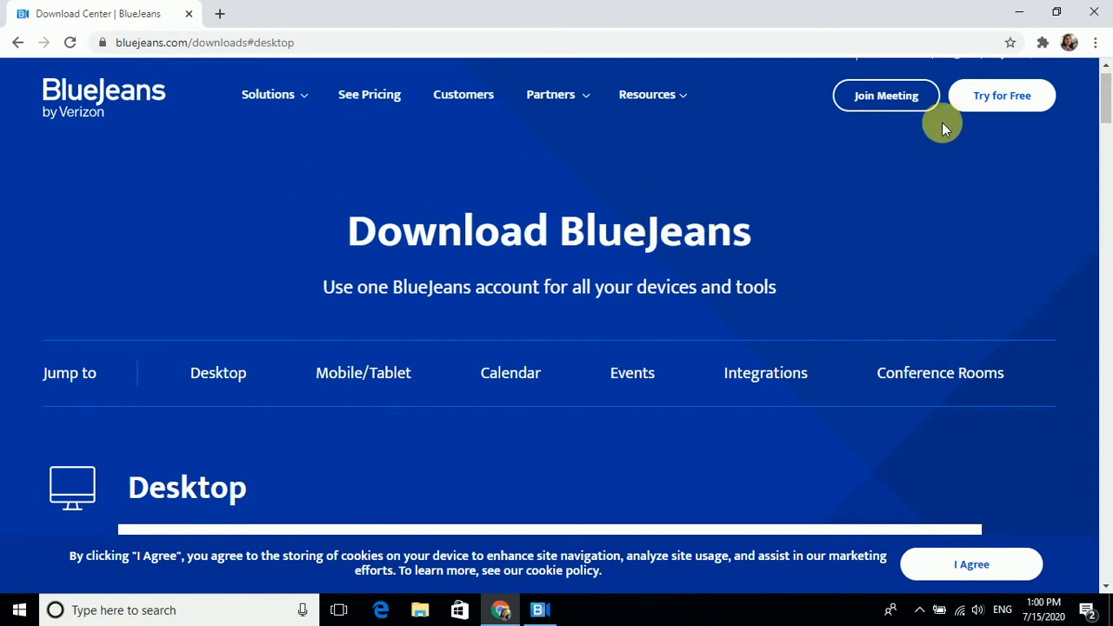
Go back twice to the 'bluejeans app' Google results and reopen the Download Center result
left_click(70, 41)
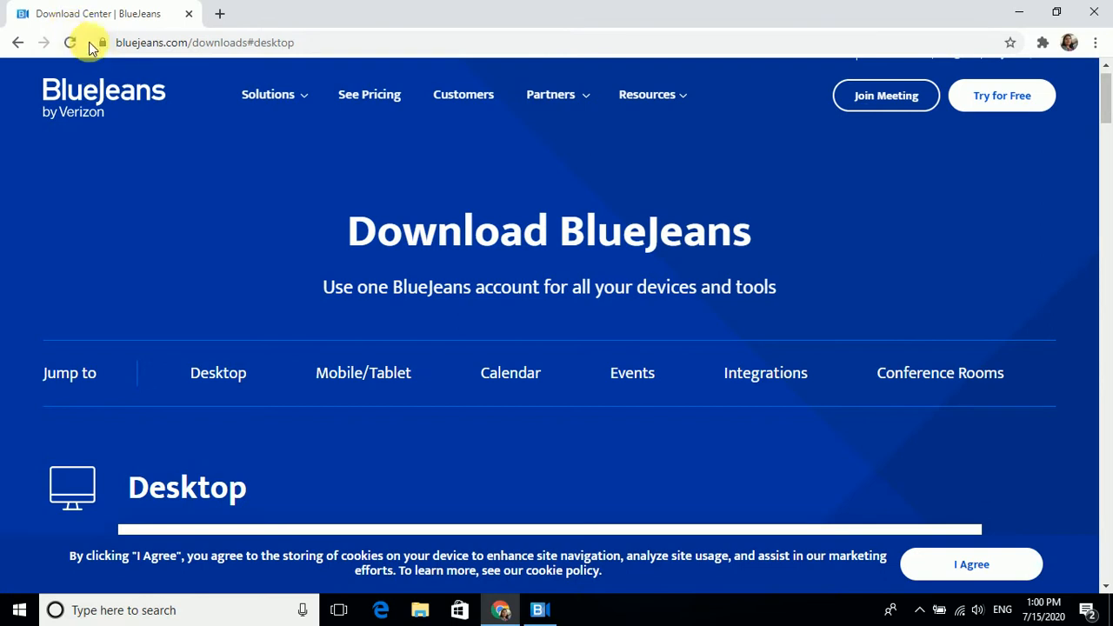
mouse_move(139, 44)
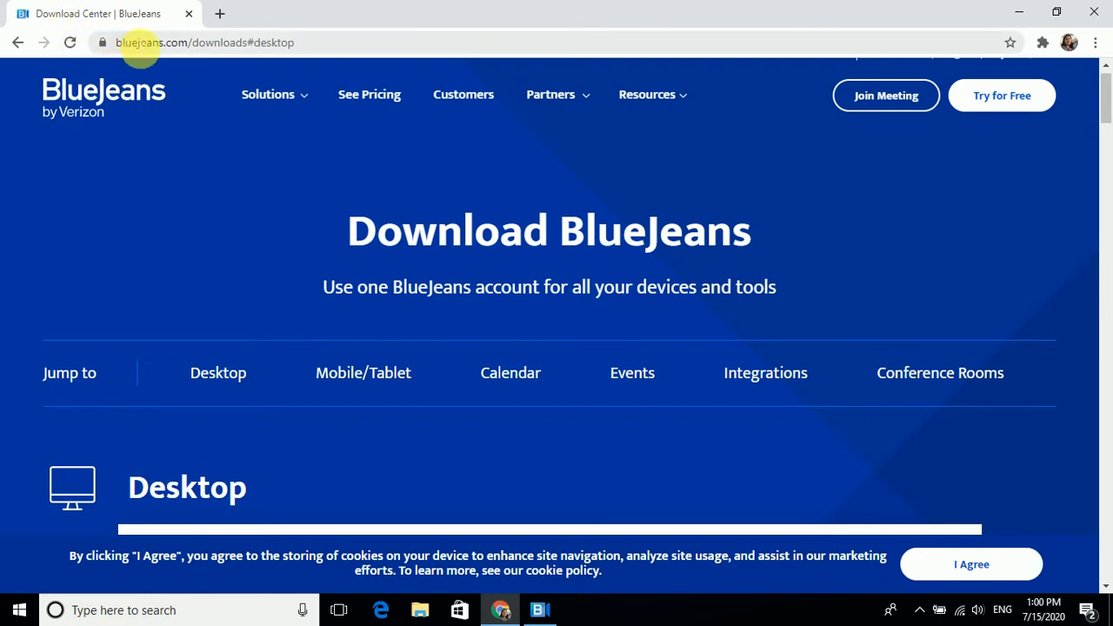
mouse_move(200, 41)
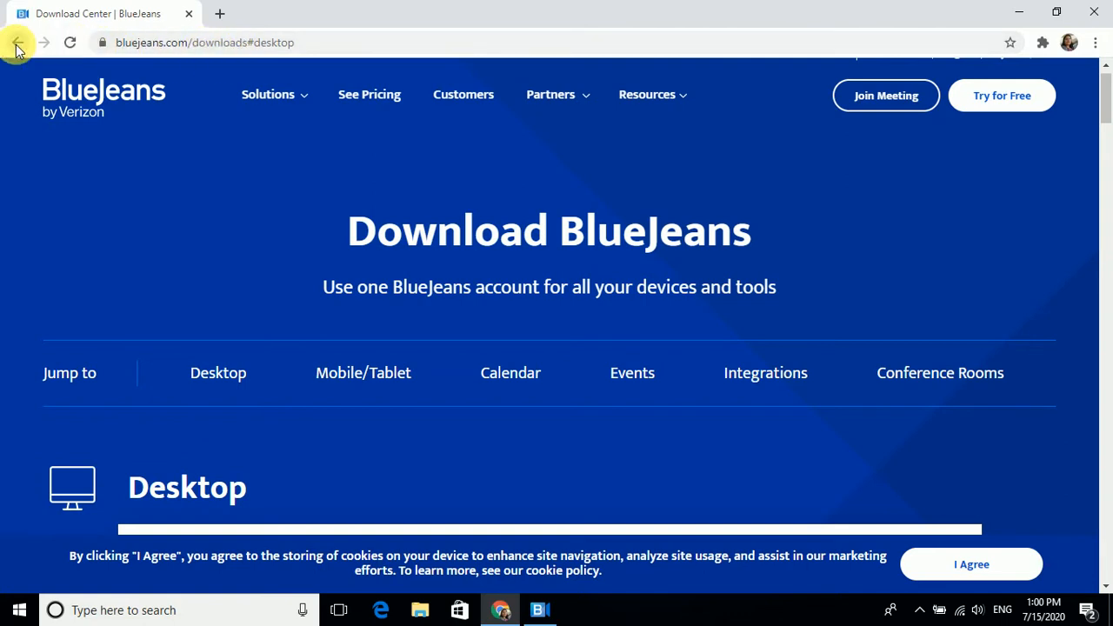
left_click(16, 42)
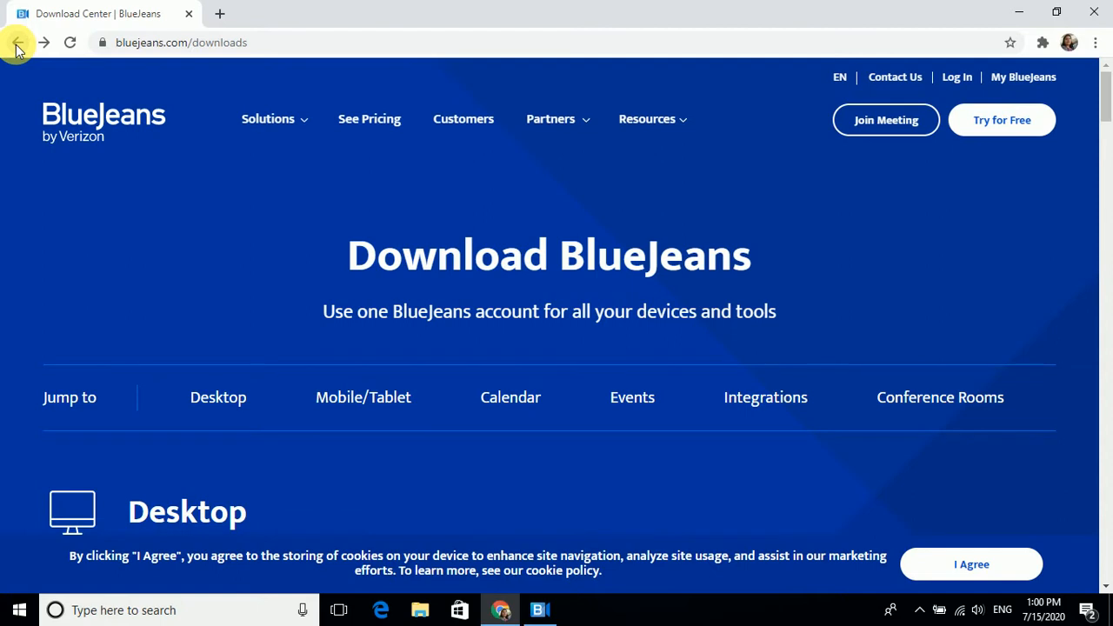
left_click(20, 41)
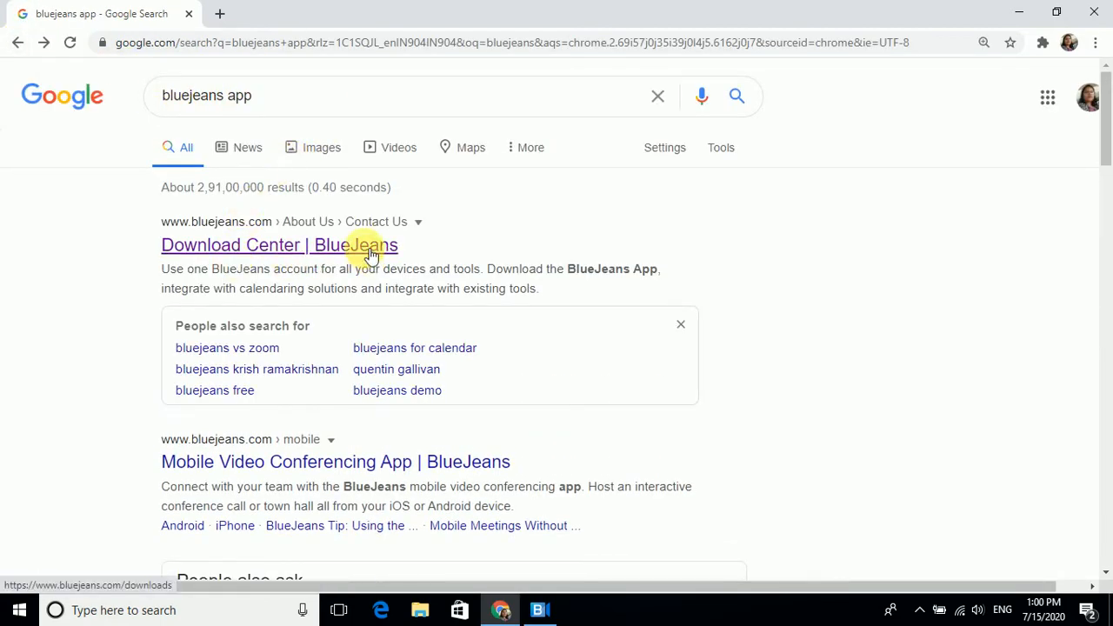
left_click(279, 244)
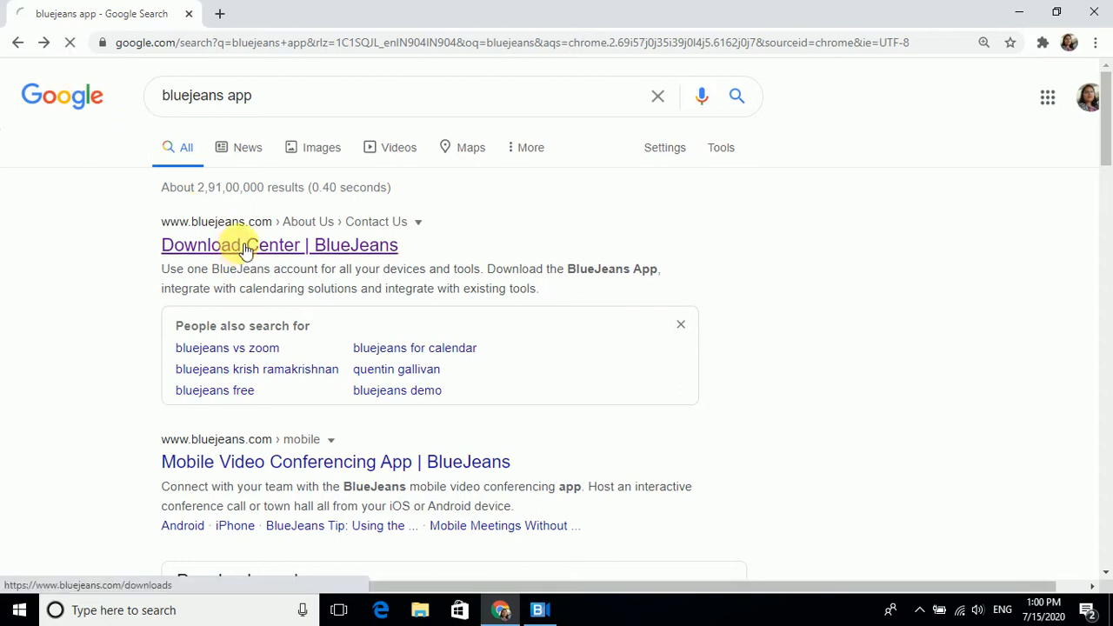
Open the 'Download Center | BlueJeans' result and let the downloads page load
left_click(279, 244)
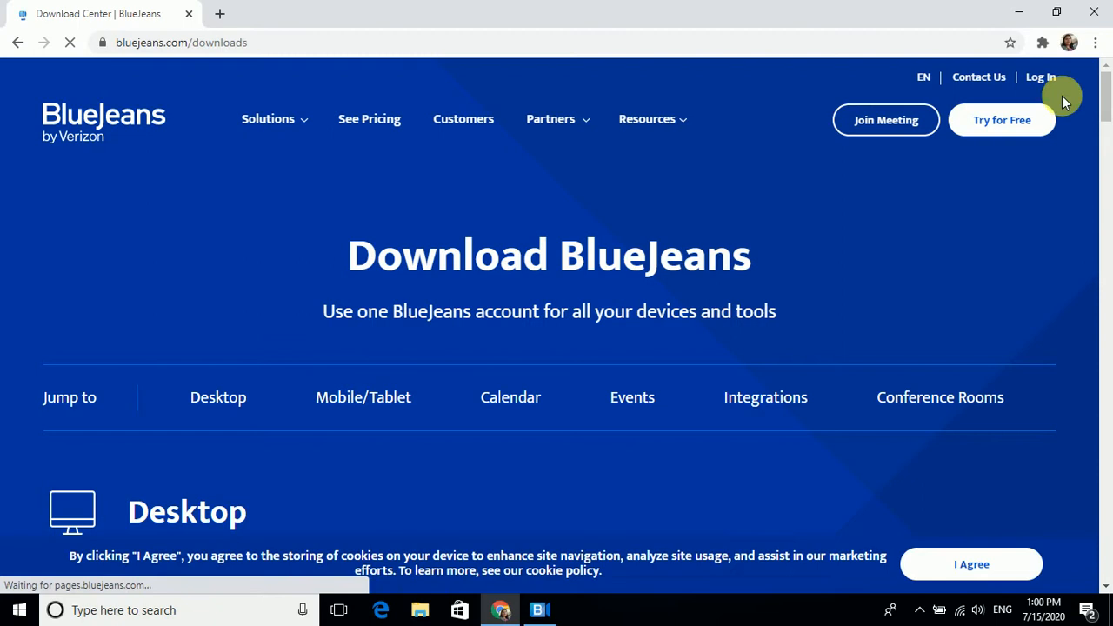
mouse_move(924, 83)
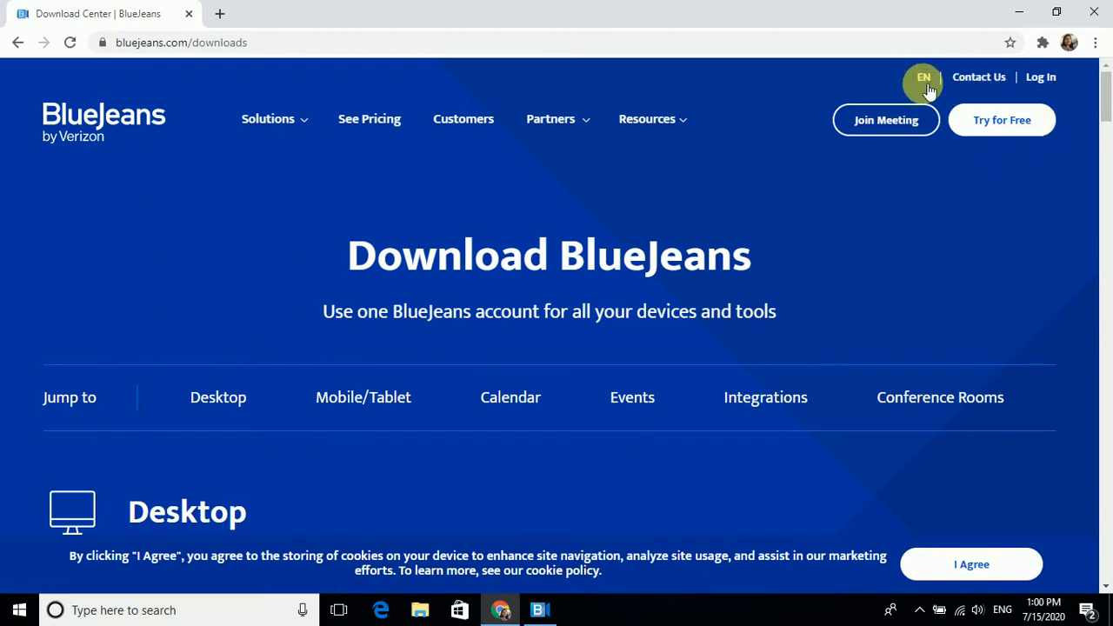
mouse_move(885, 120)
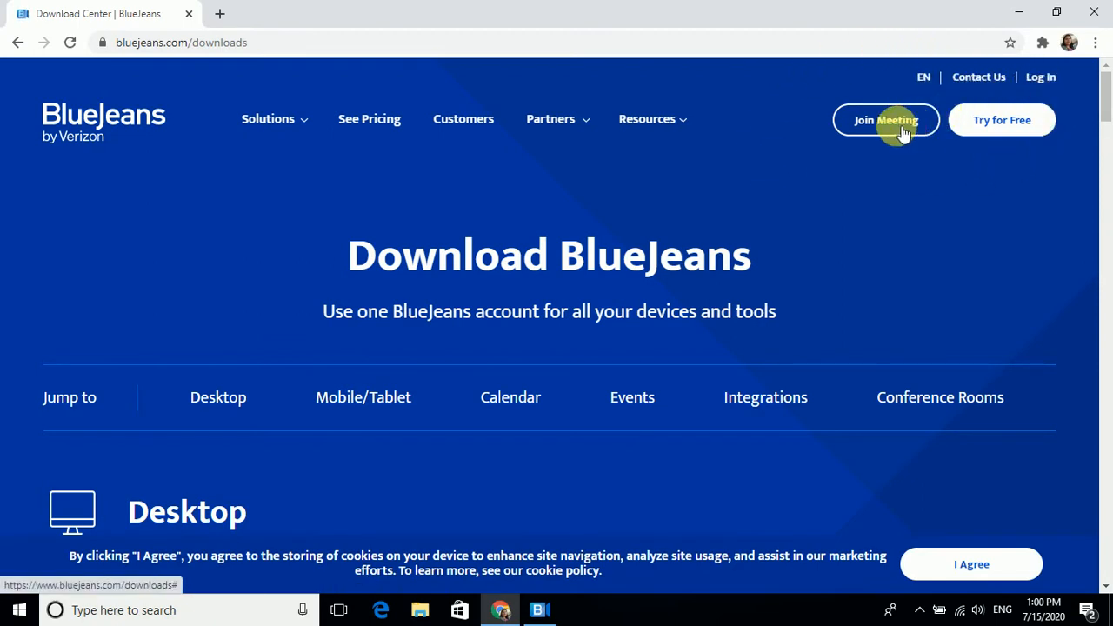
mouse_move(1001, 120)
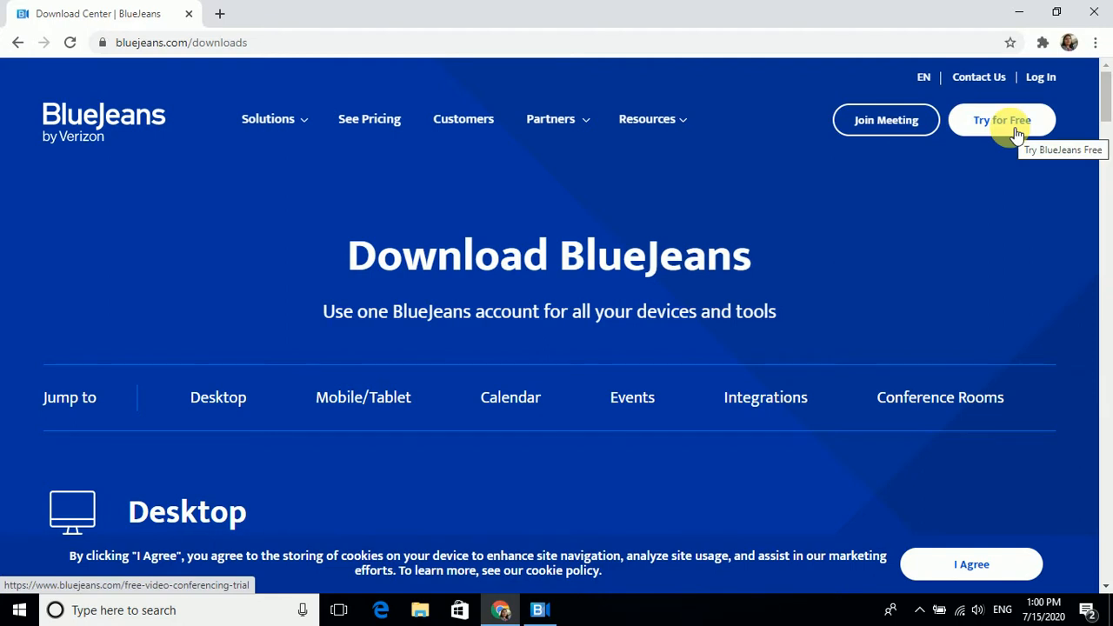
mouse_move(1002, 126)
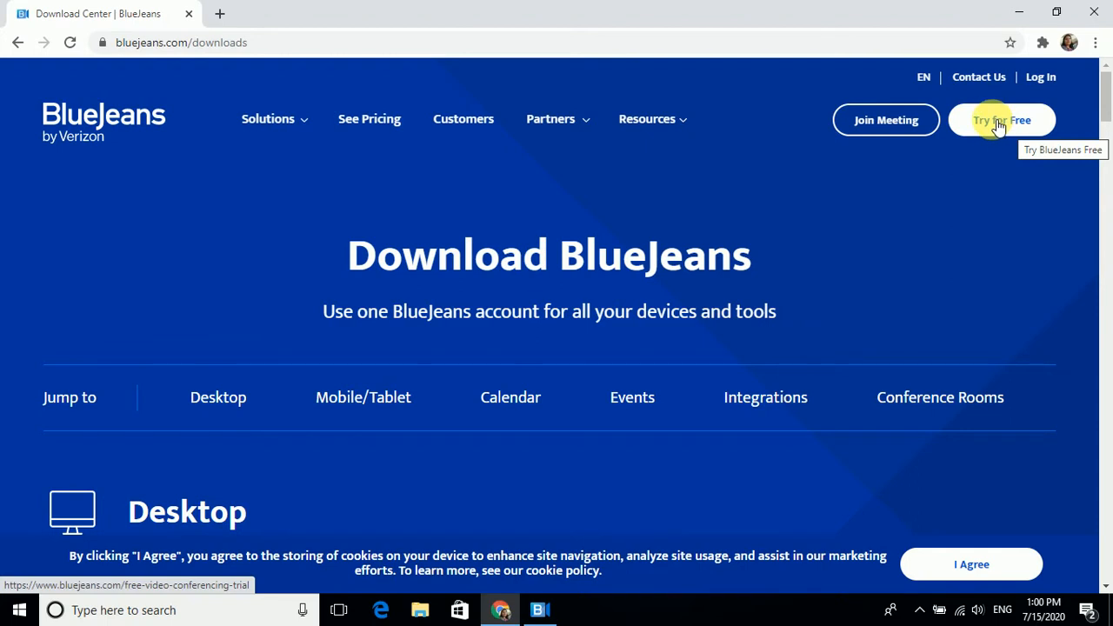
mouse_move(968, 127)
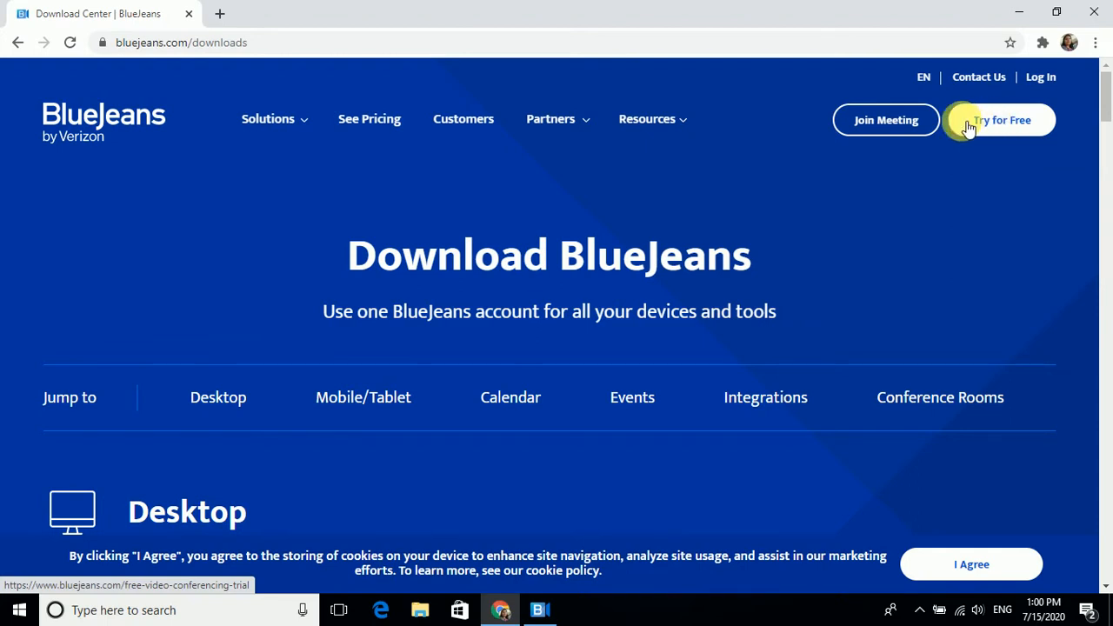
mouse_move(886, 120)
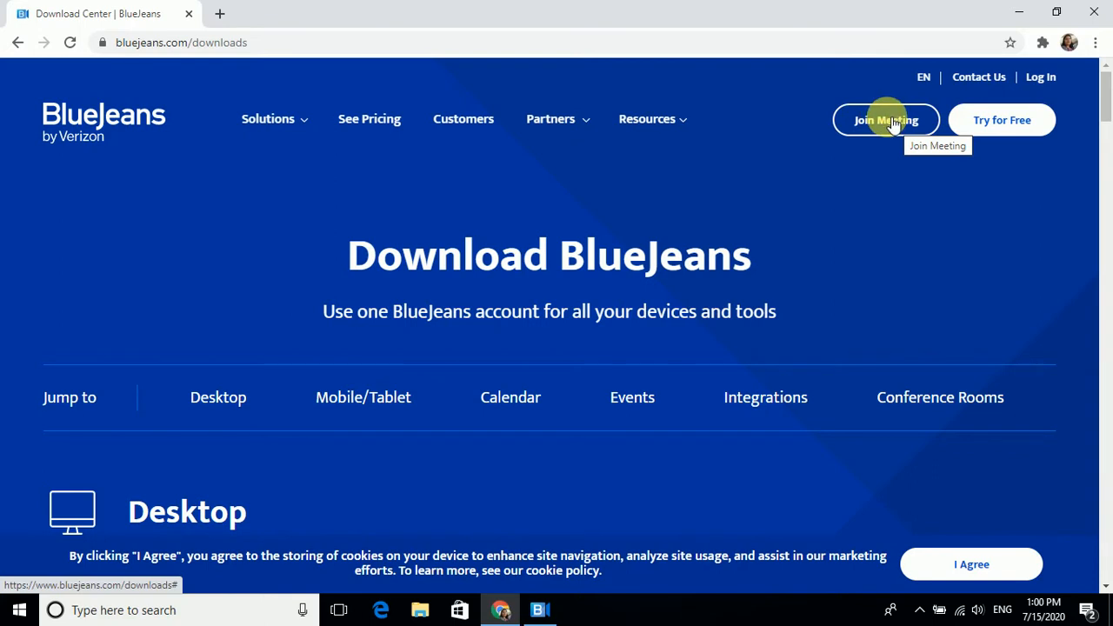
left_click(886, 119)
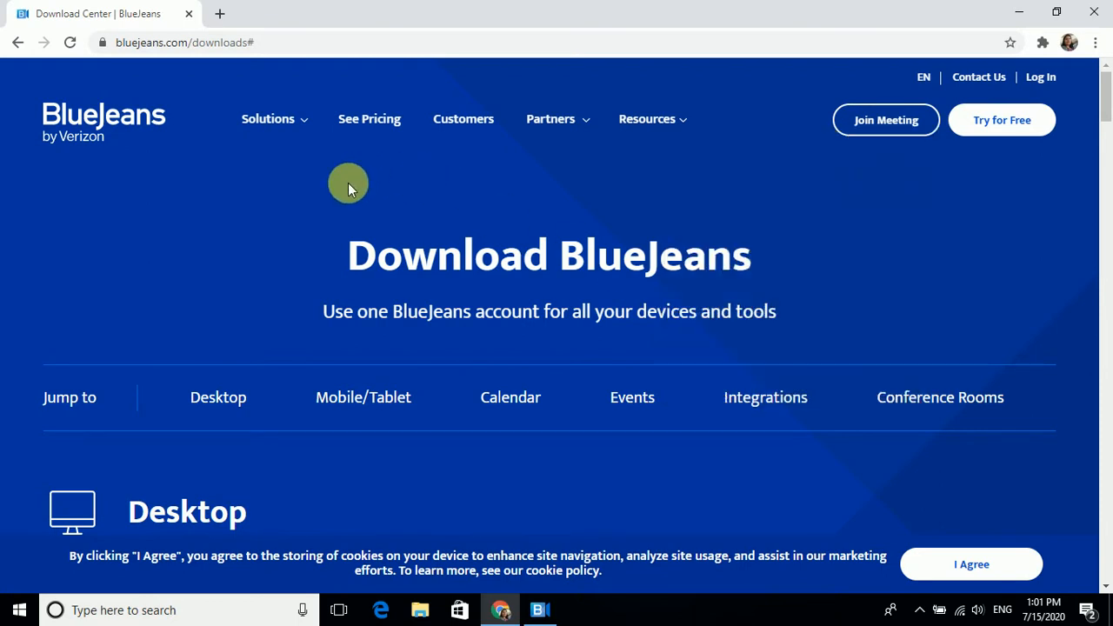
mouse_move(438, 461)
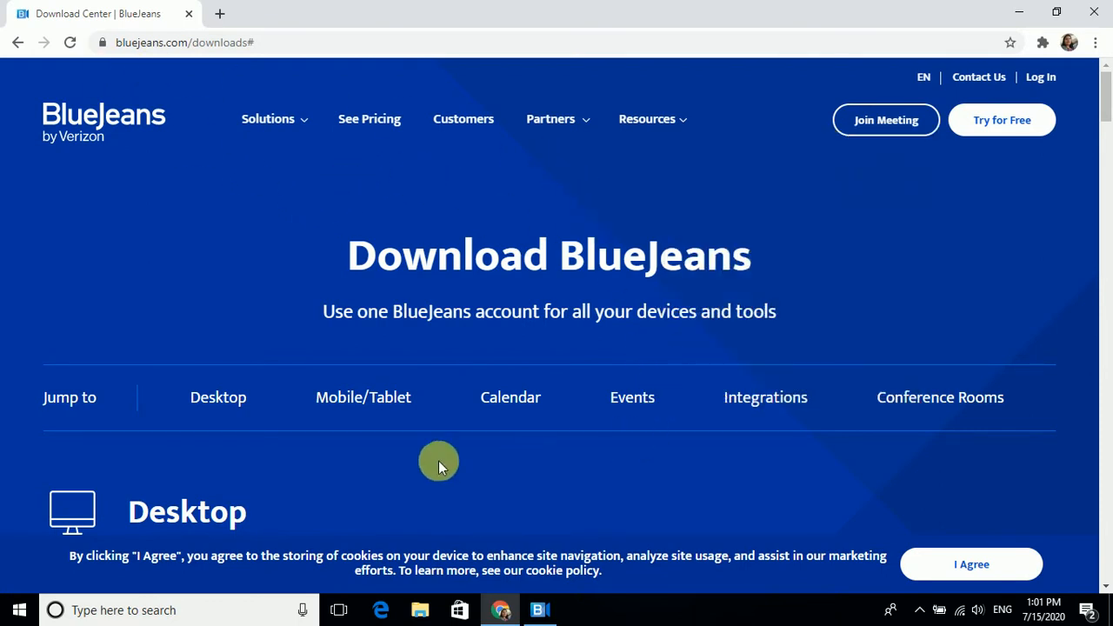
mouse_move(218, 397)
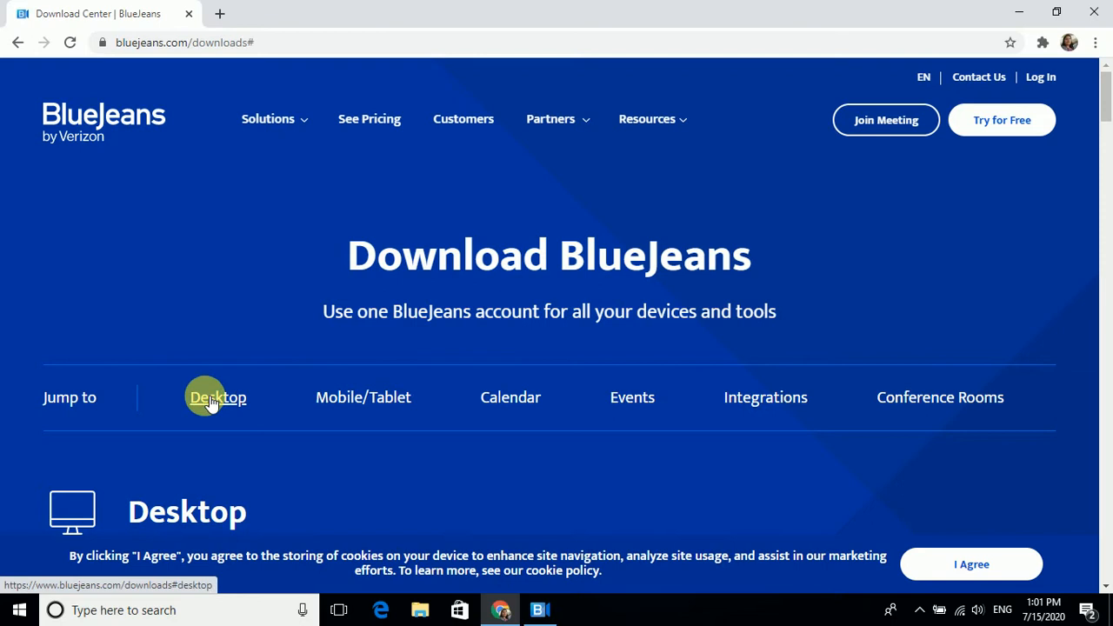
mouse_move(217, 404)
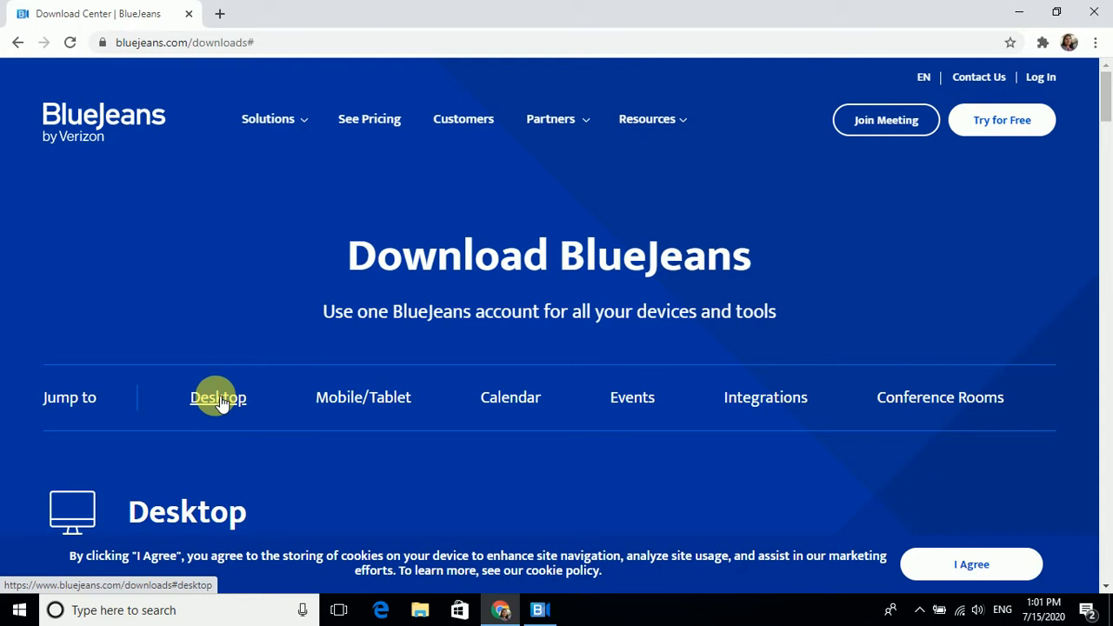
left_click(218, 398)
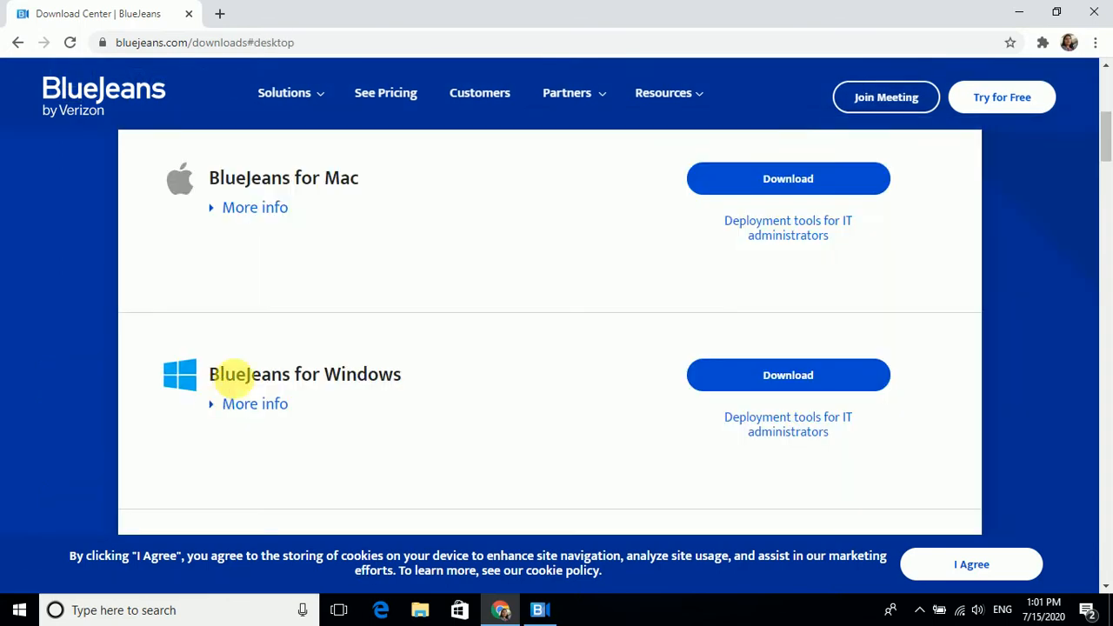
mouse_move(493, 237)
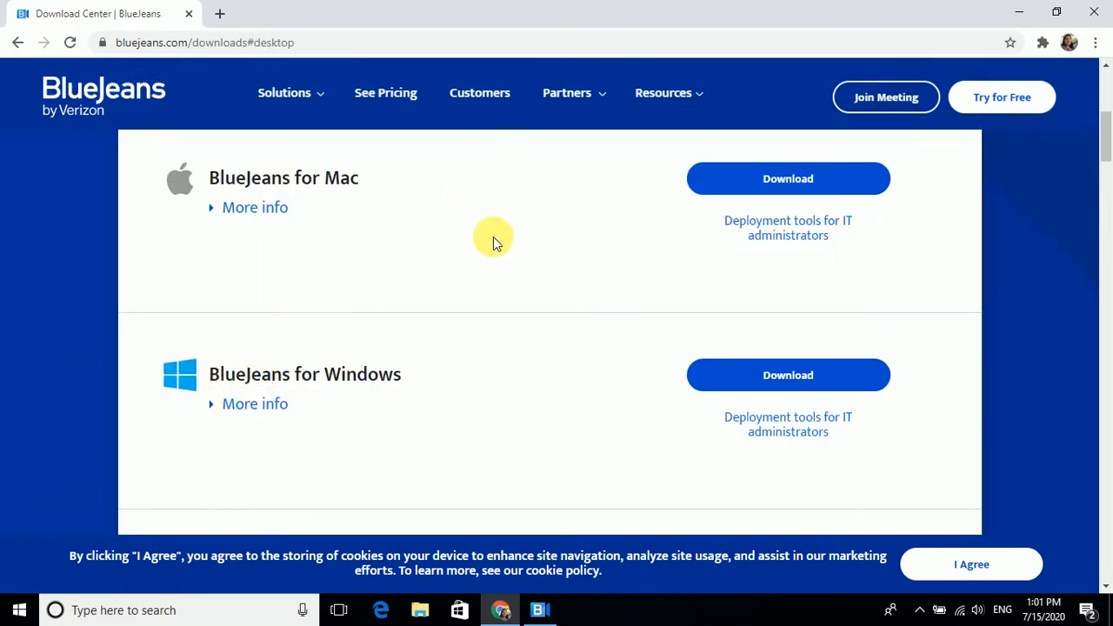
scroll("down", 3)
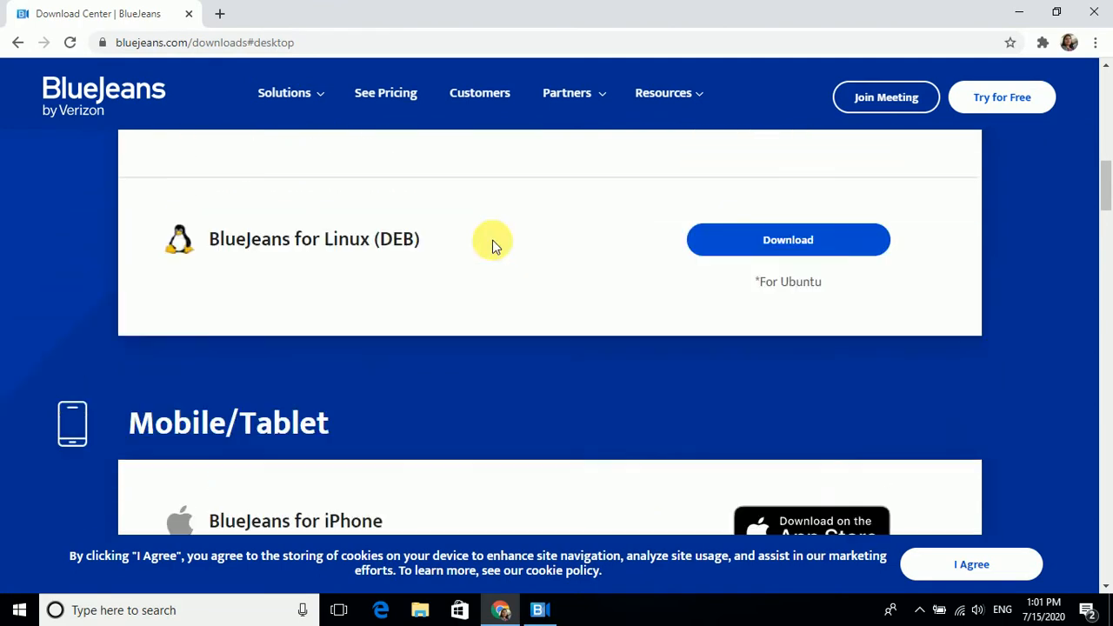
scroll("up", 3)
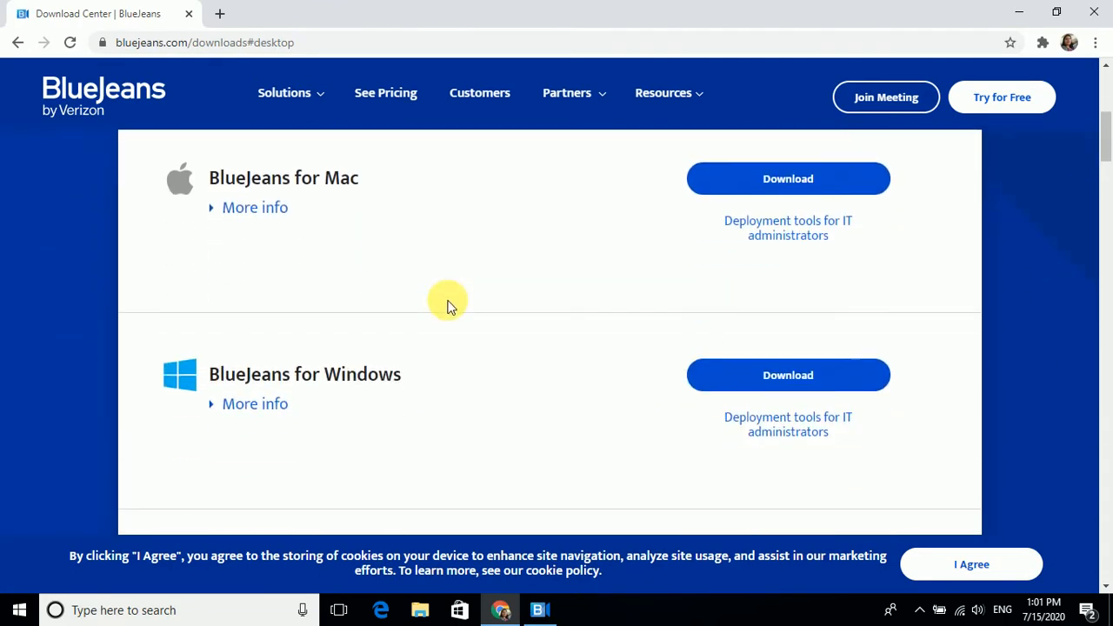
scroll("down", 3)
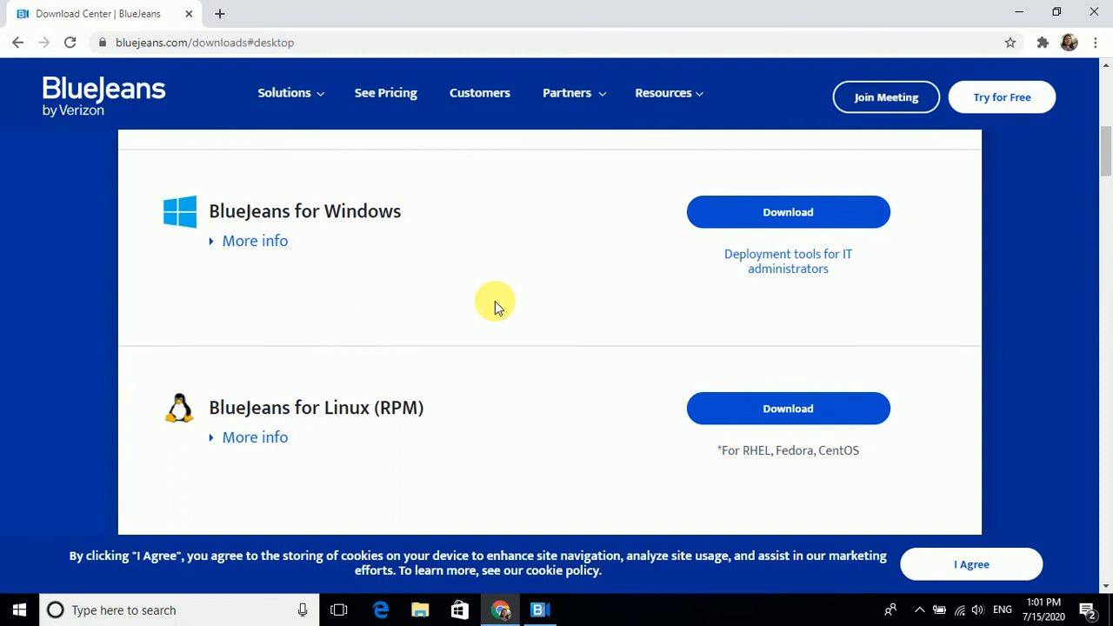
scroll("down", 3)
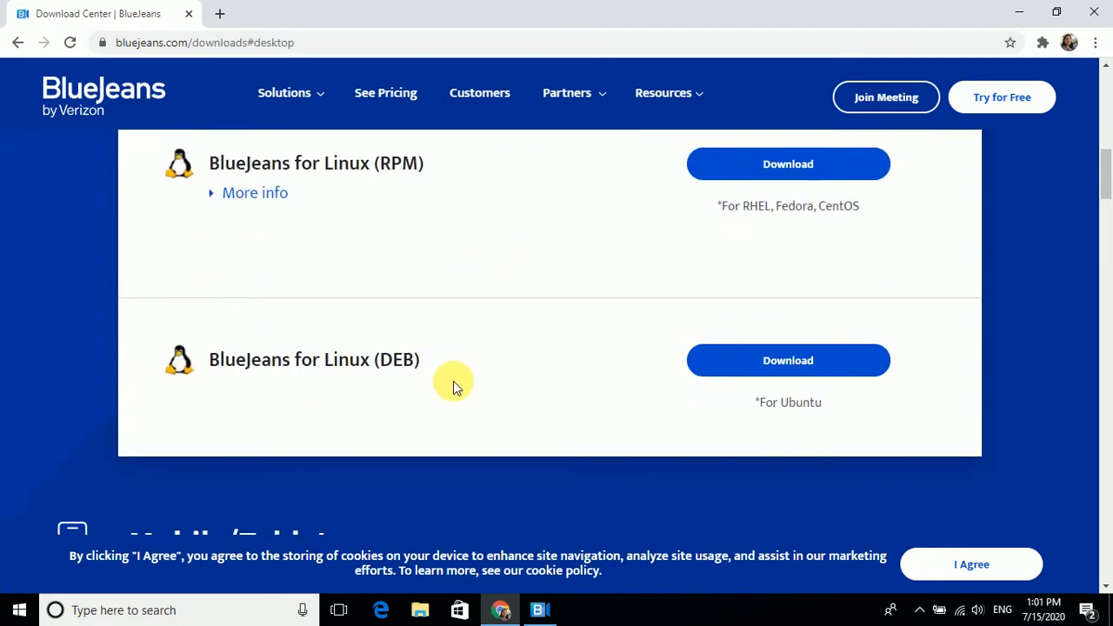
scroll("up", 3)
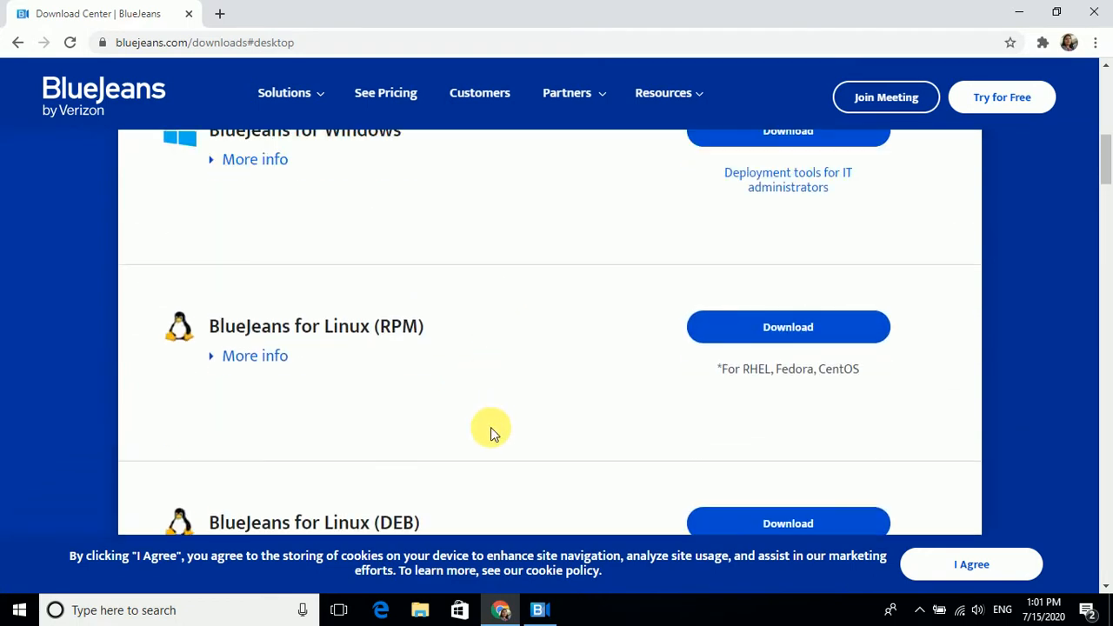
scroll("down", 3)
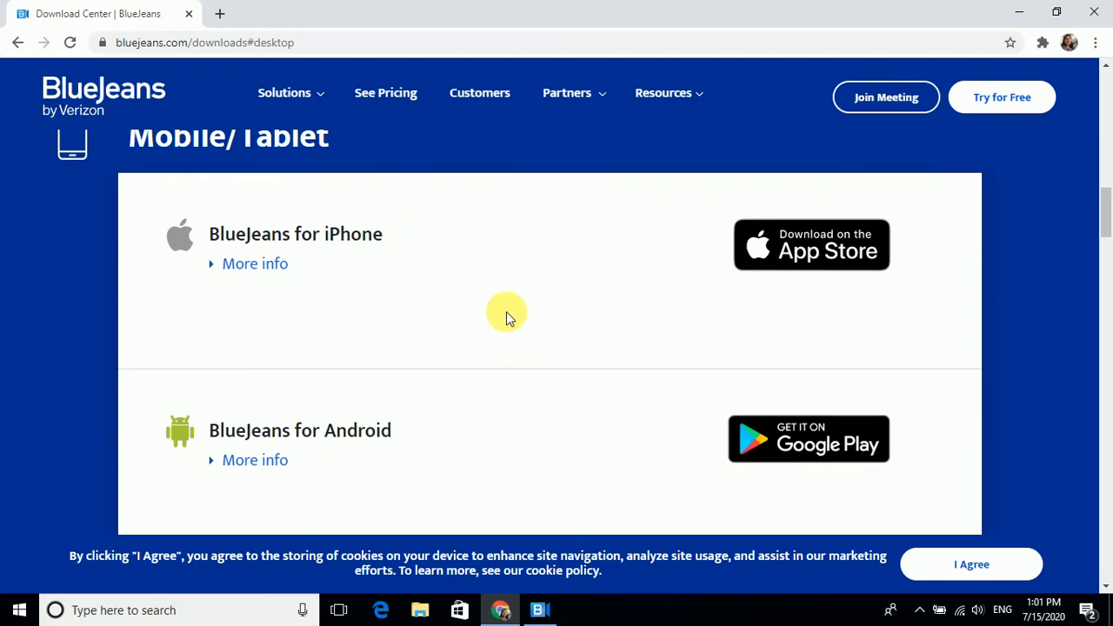
scroll("up", 3)
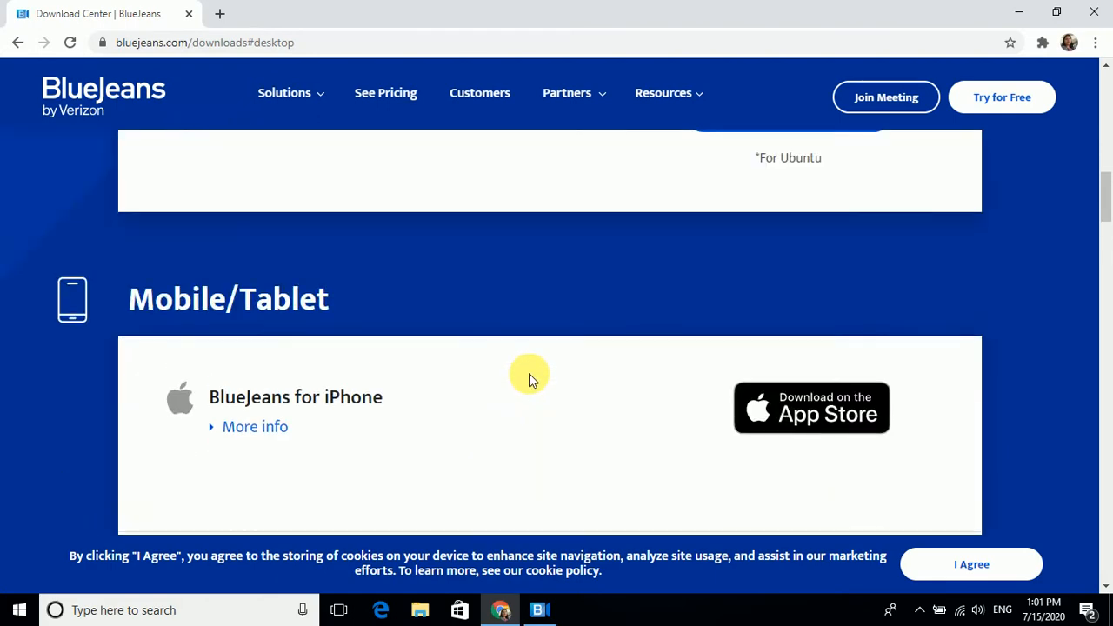
scroll("down", 3)
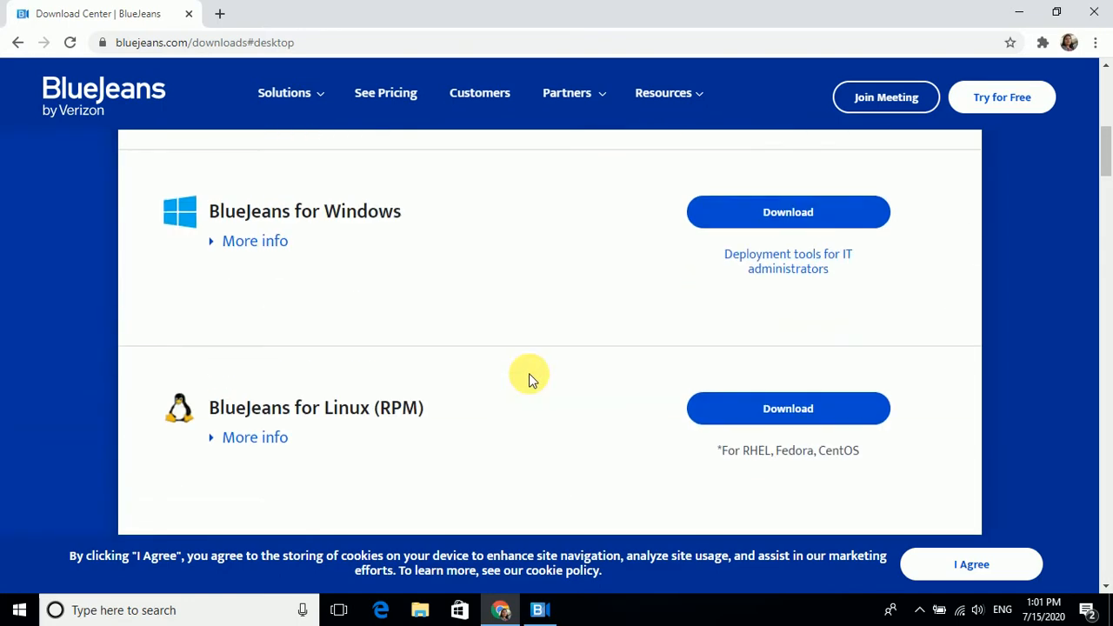
scroll("up", 3)
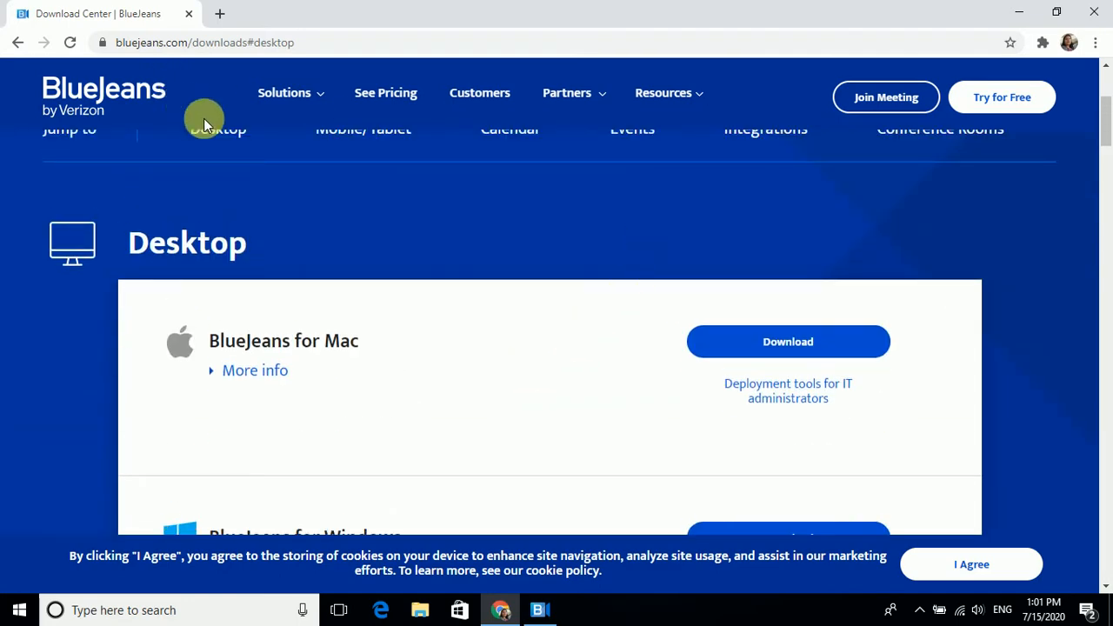
mouse_move(540, 609)
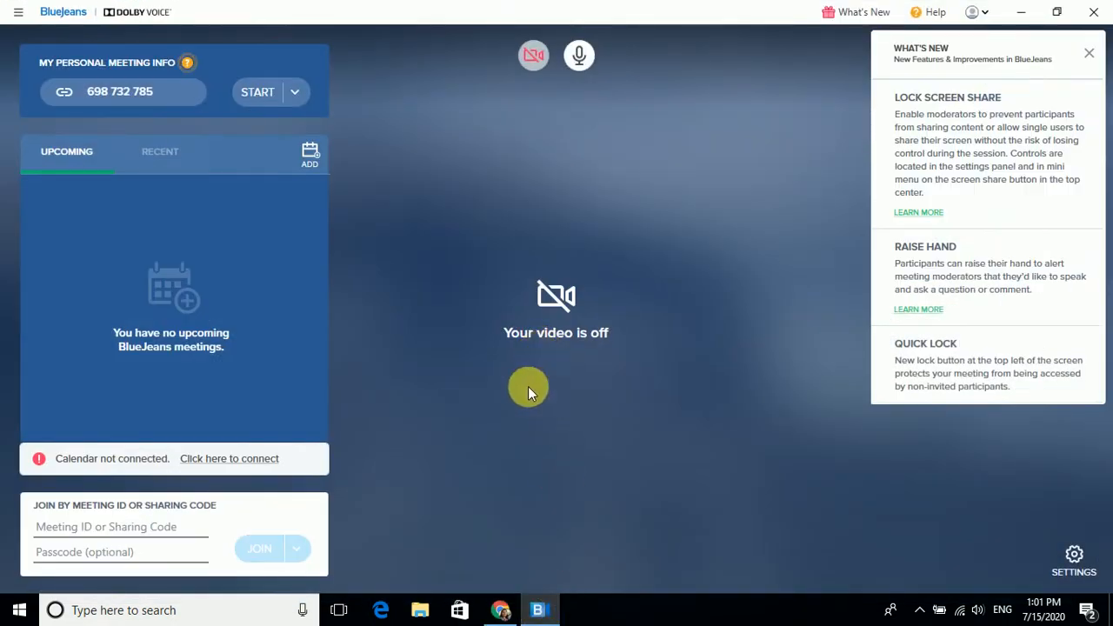
mouse_move(263, 79)
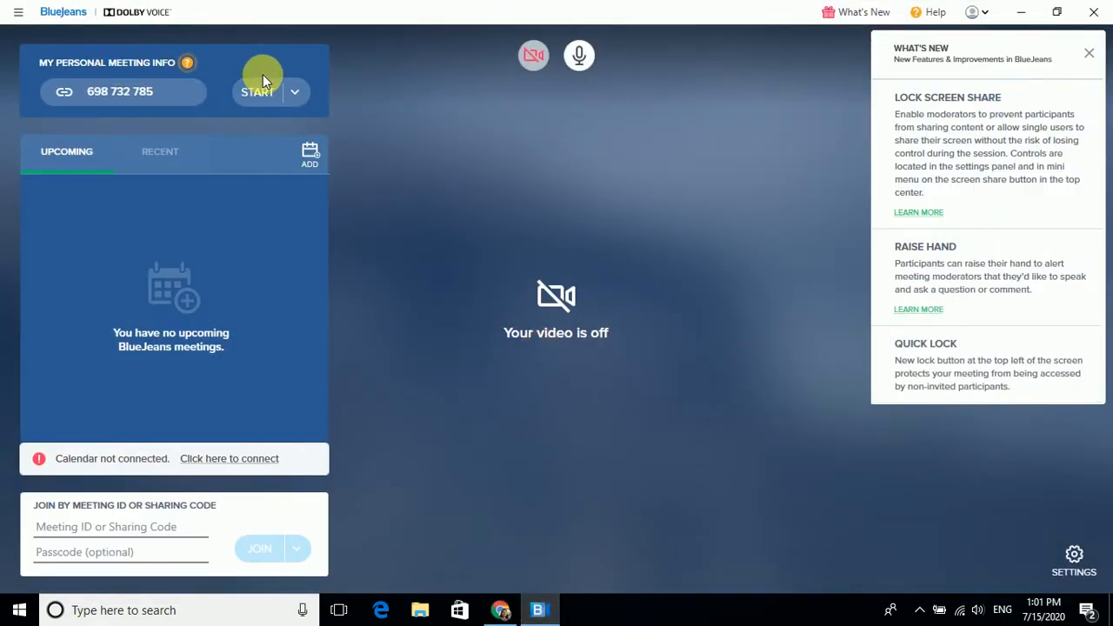
mouse_move(533, 55)
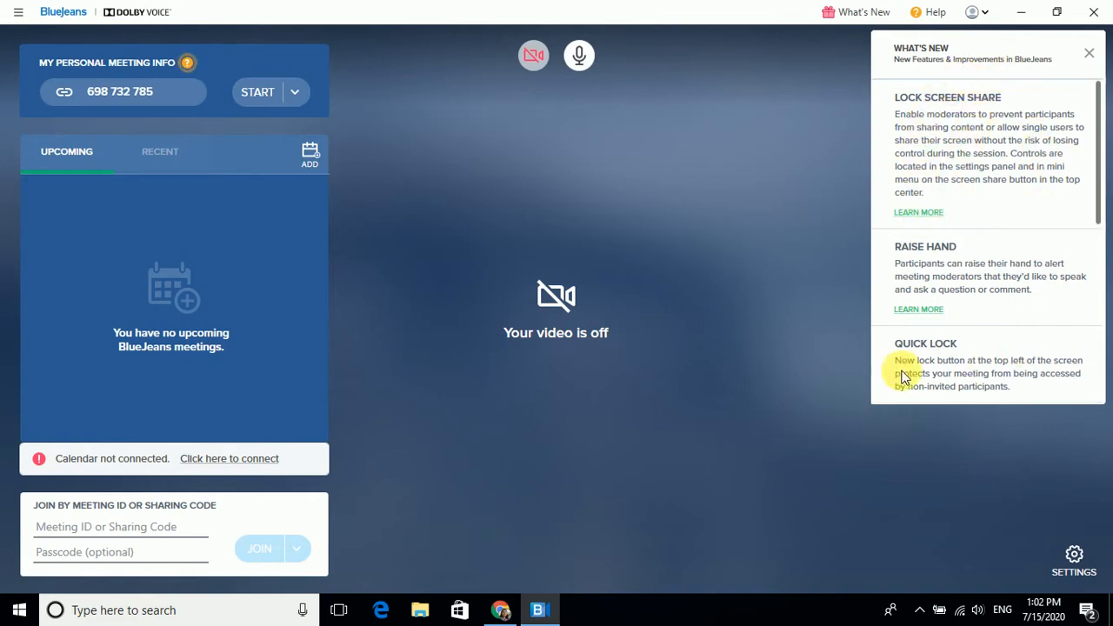
mouse_move(1099, 78)
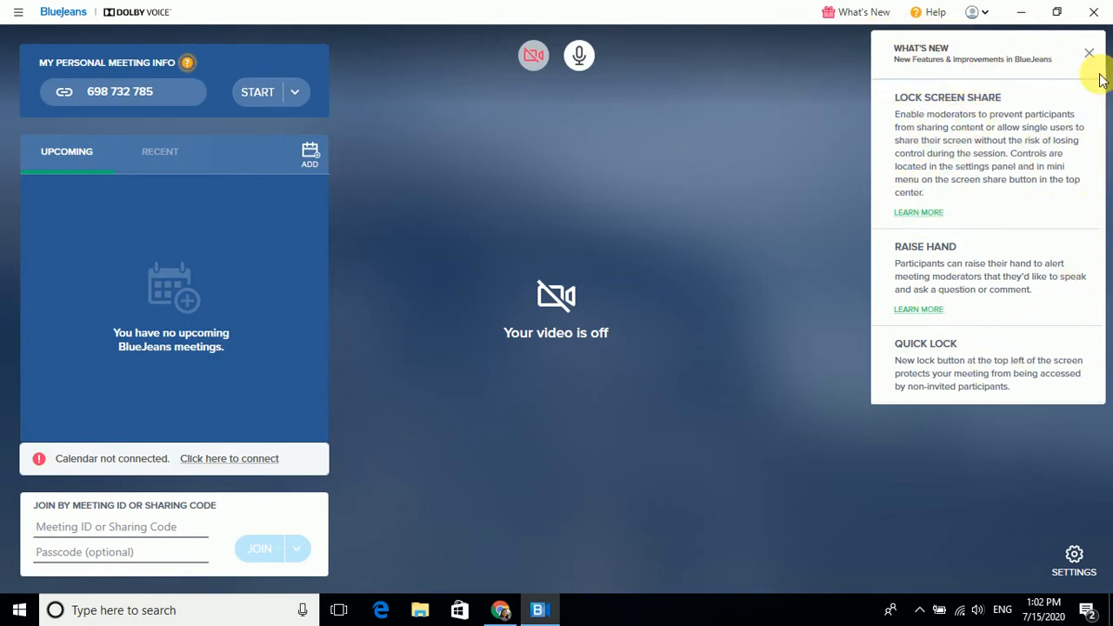
mouse_move(912, 261)
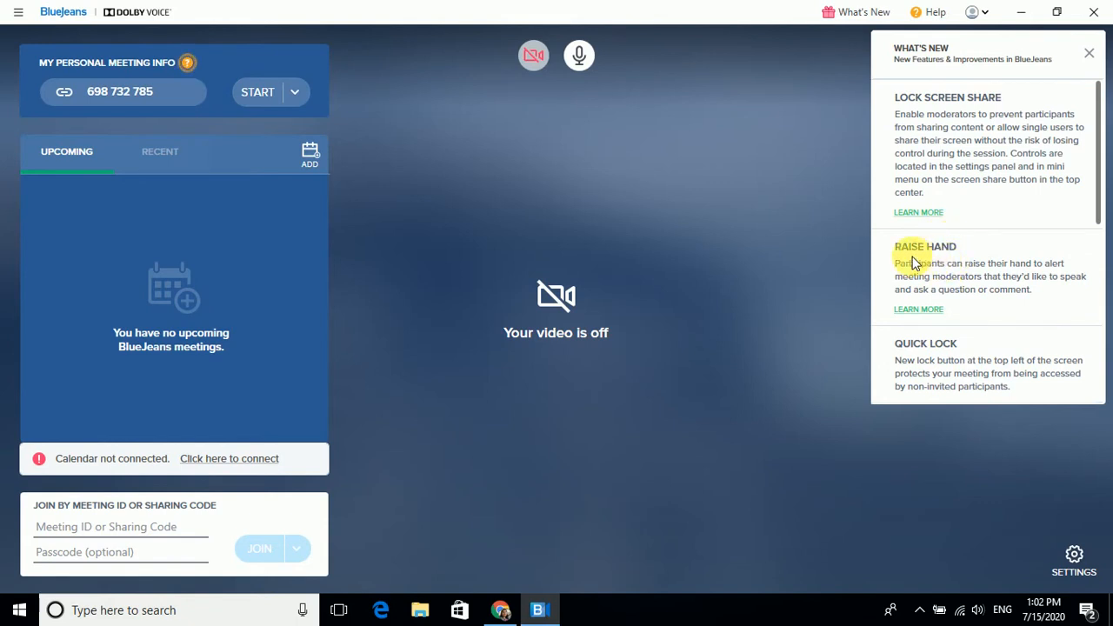
mouse_move(1050, 275)
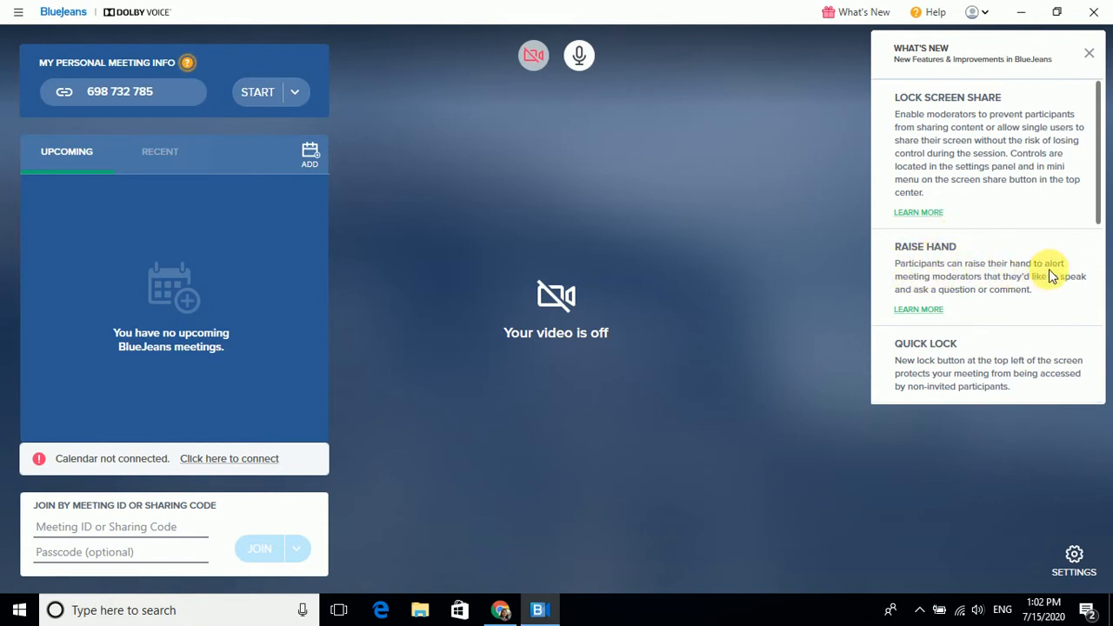
mouse_move(932, 300)
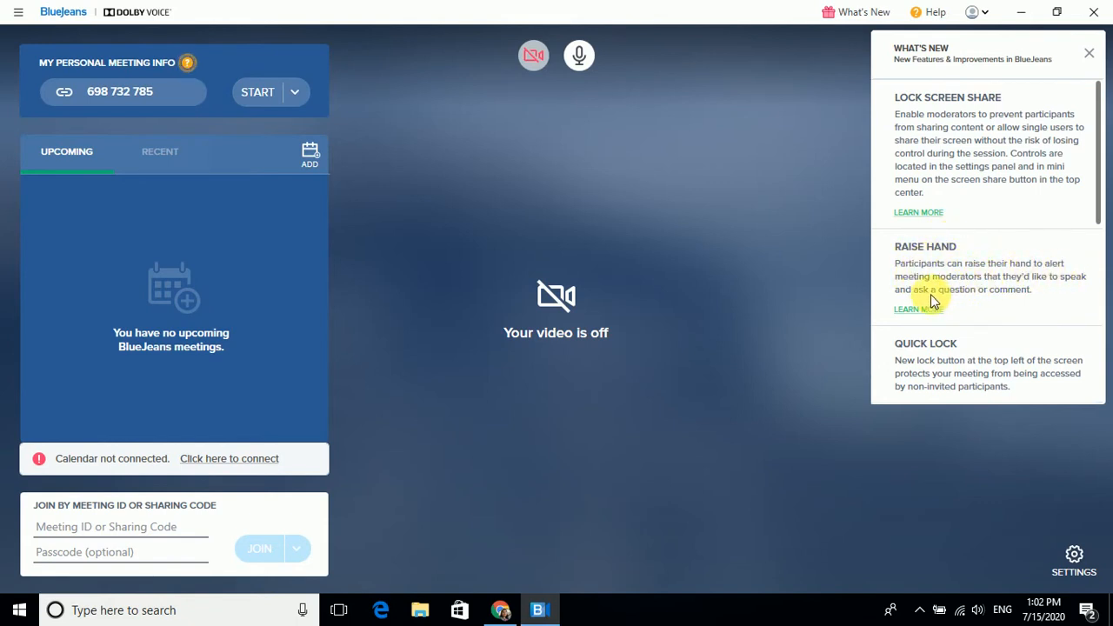
mouse_move(930, 374)
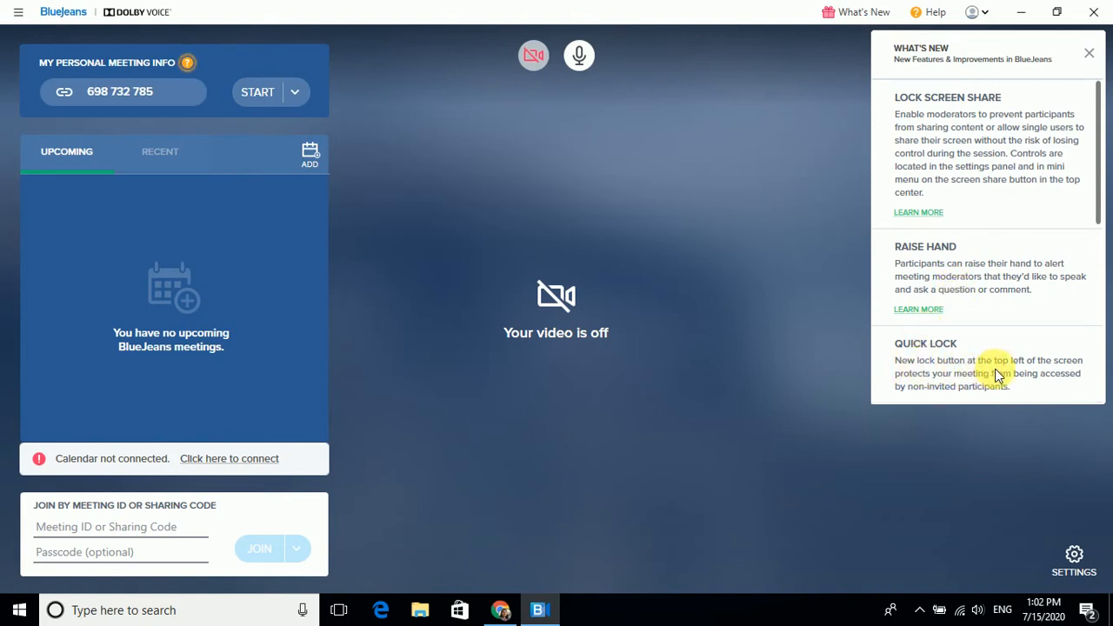
mouse_move(1065, 370)
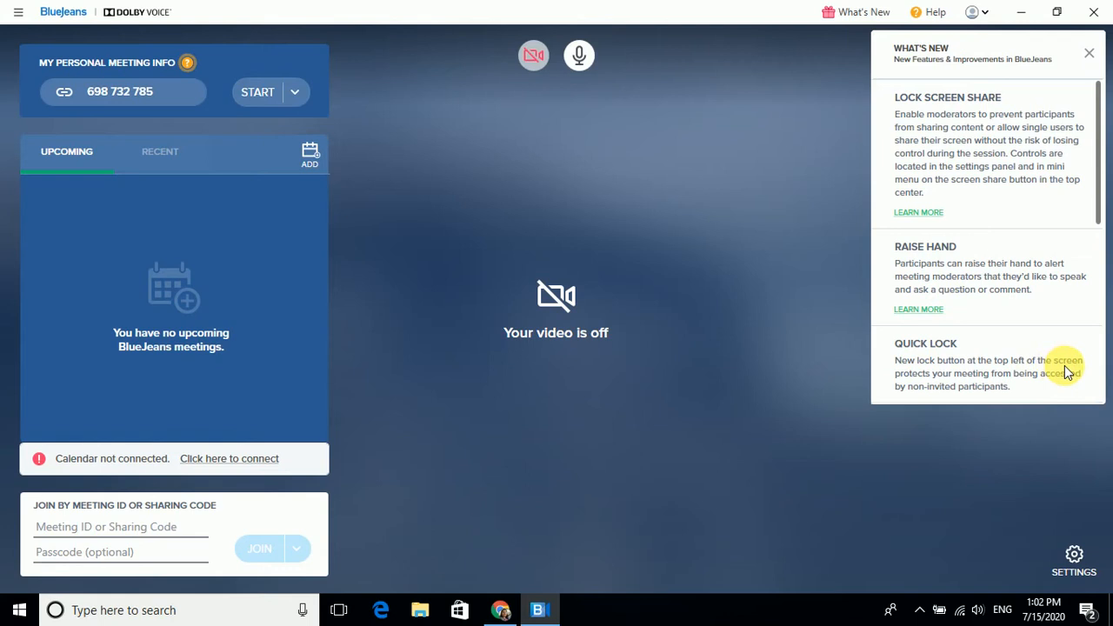
mouse_move(1049, 356)
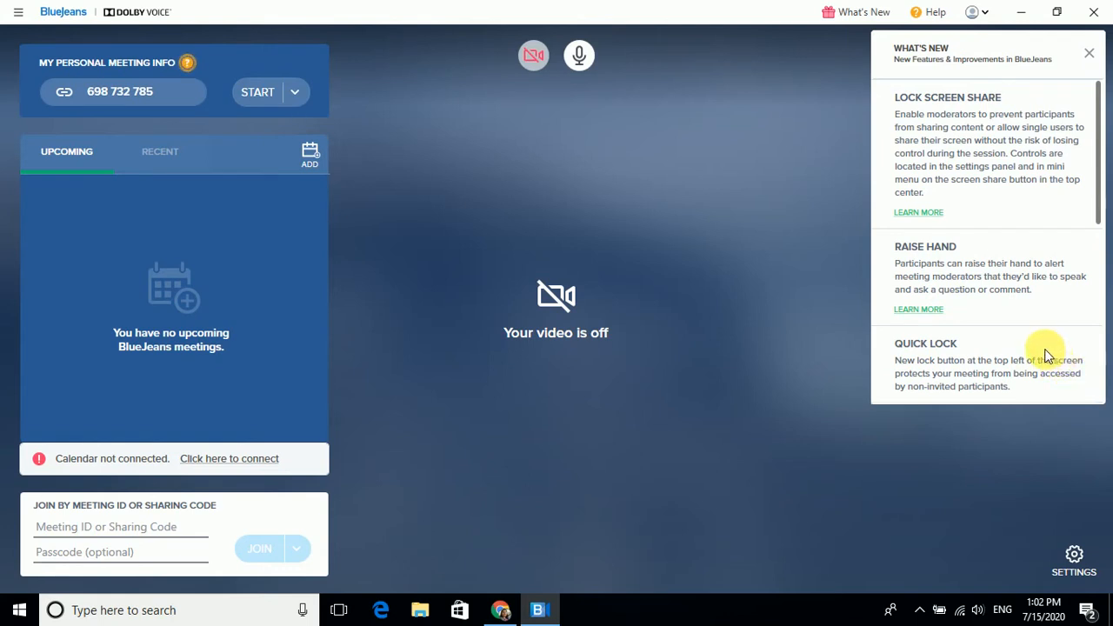
mouse_move(467, 197)
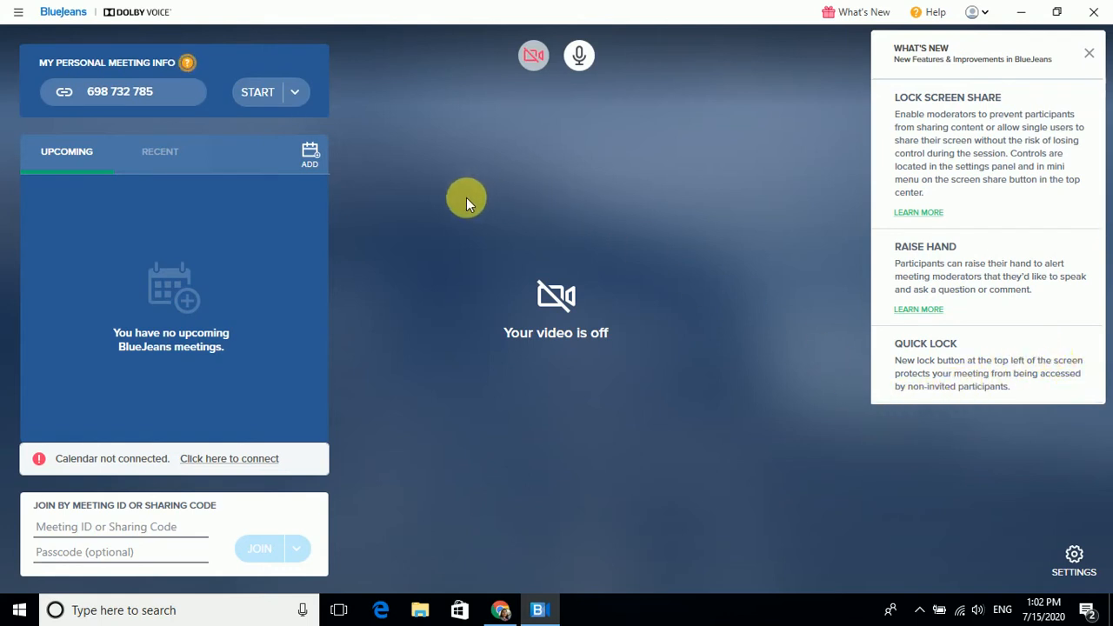
mouse_move(454, 187)
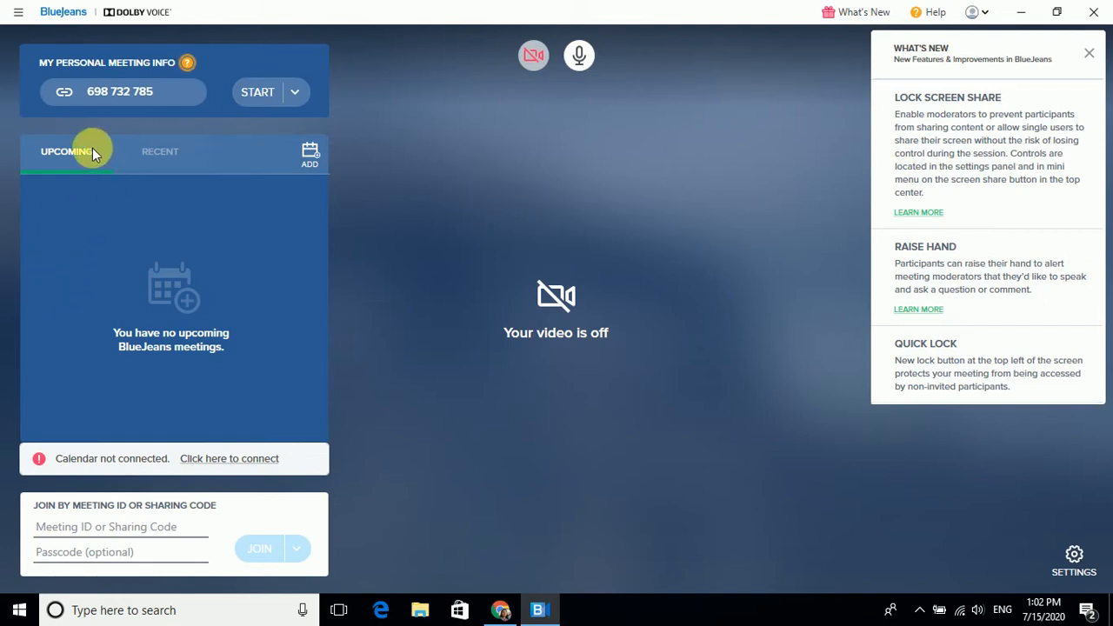
mouse_move(258, 92)
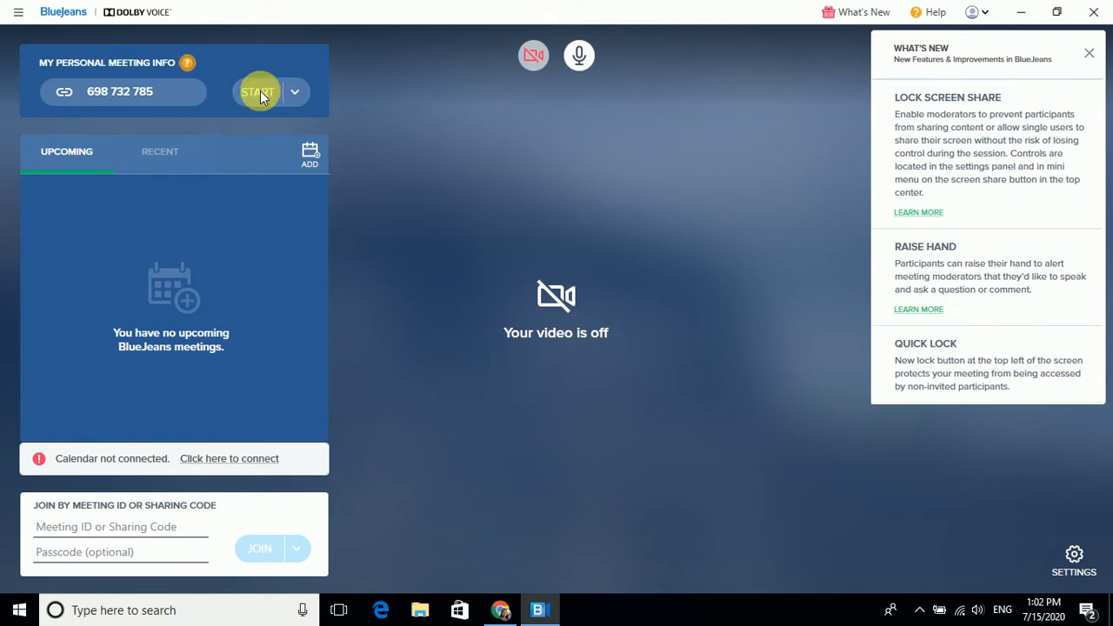
Start the personal meeting from My Personal Meeting Info
left_click(257, 91)
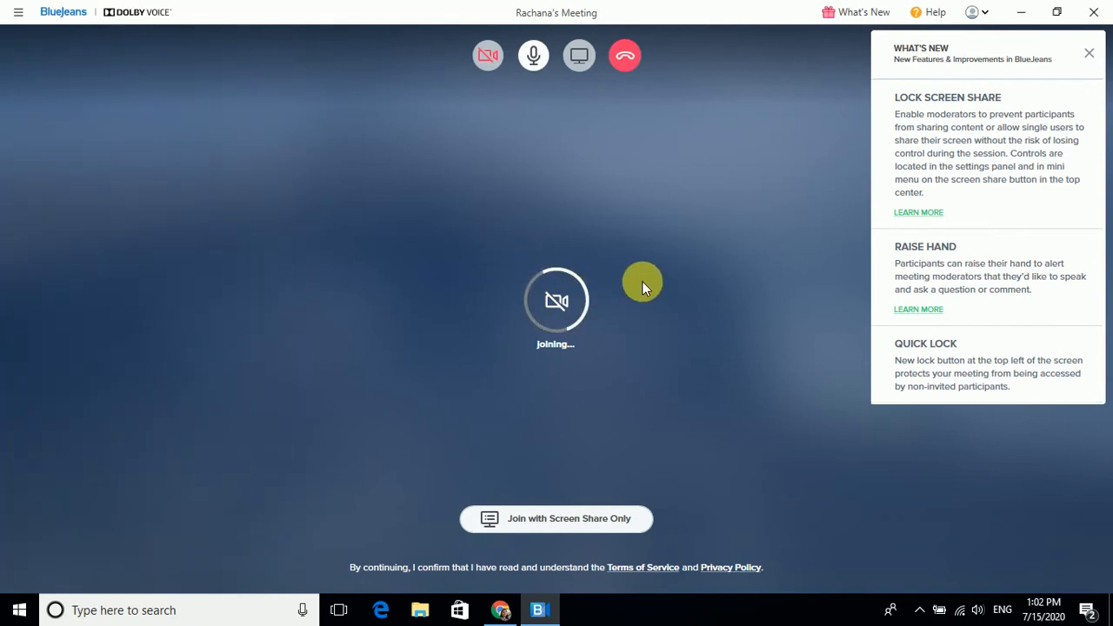
mouse_move(546, 196)
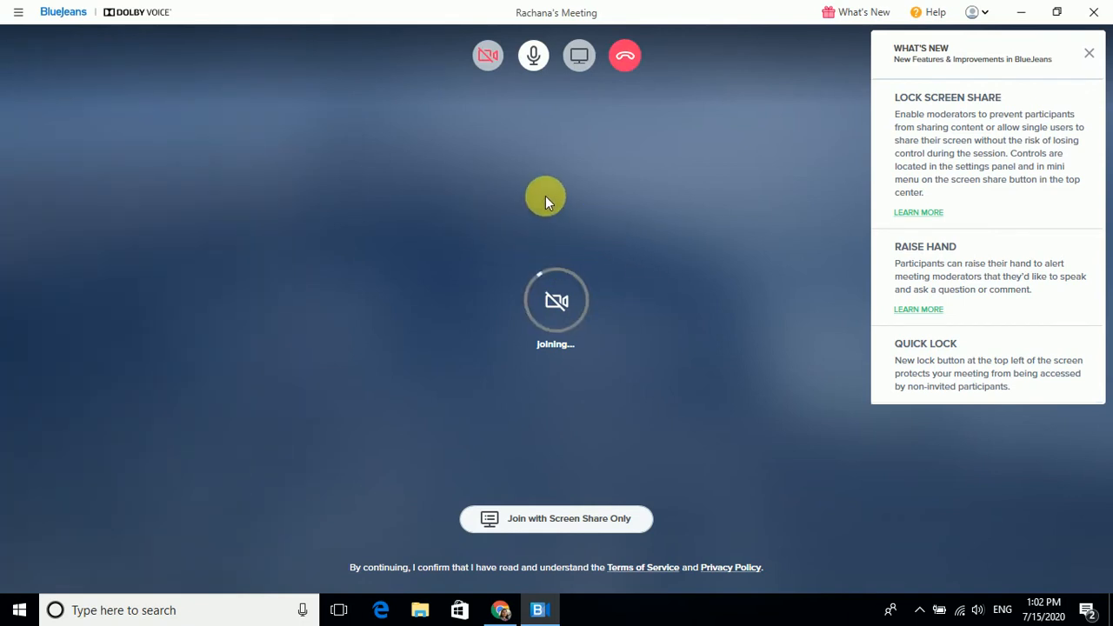
mouse_move(570, 96)
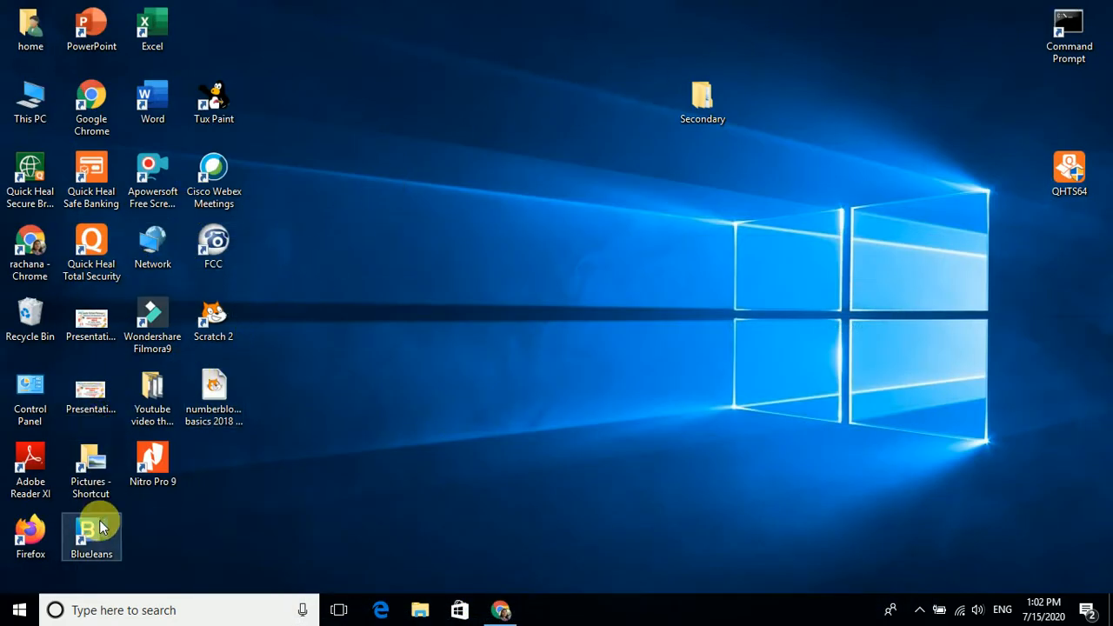
mouse_move(258, 473)
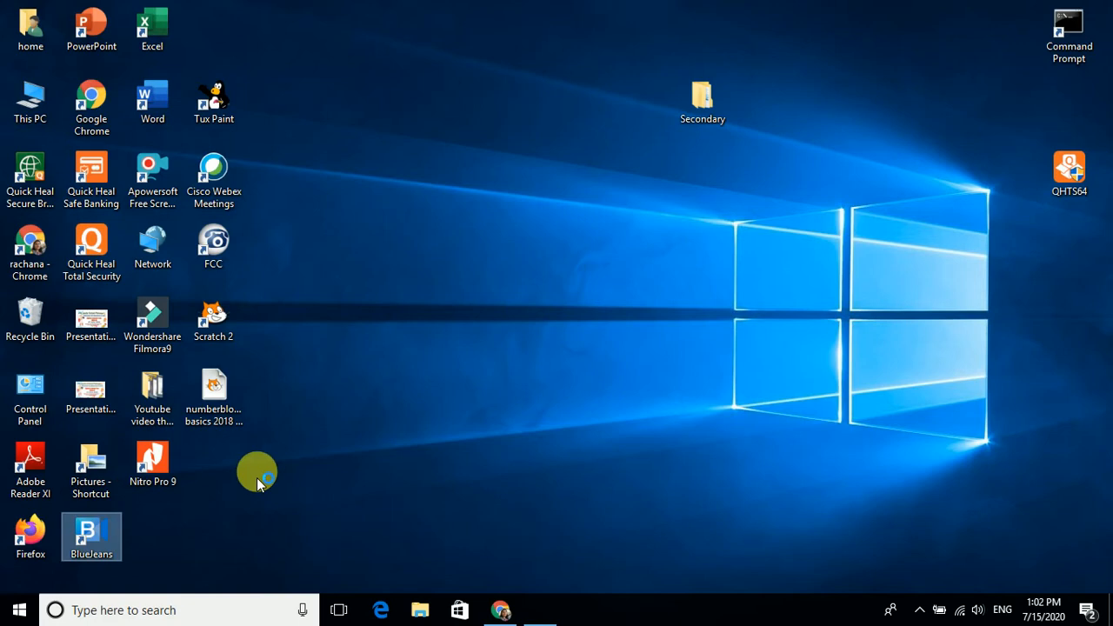
Relaunch BlueJeans from its desktop shortcut, maximize it, and show upcoming meetings
double_click(90, 535)
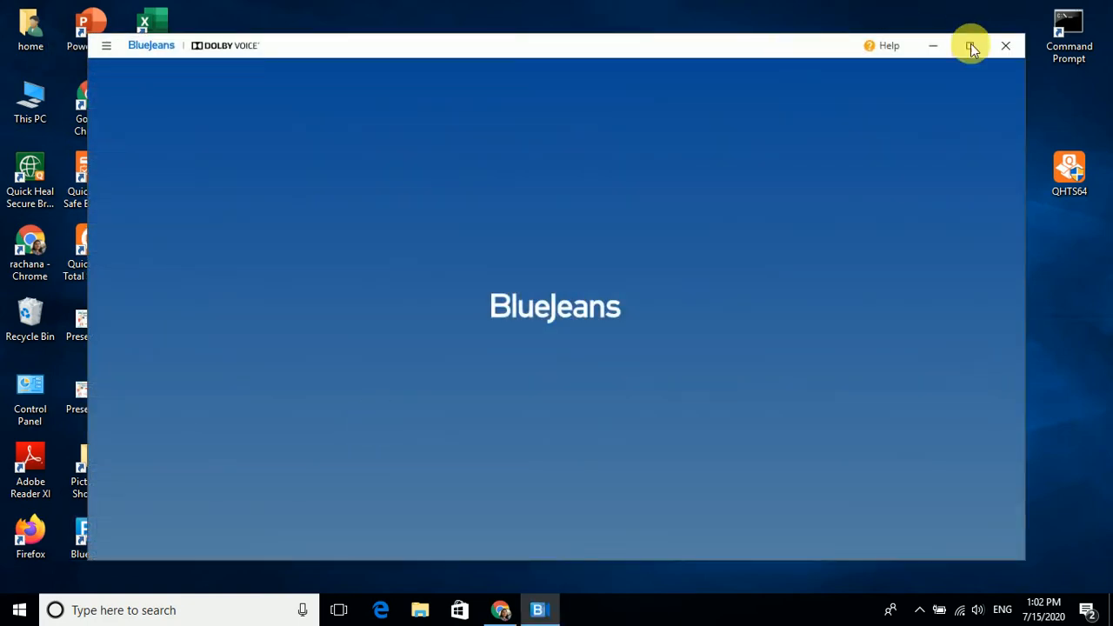
left_click(970, 45)
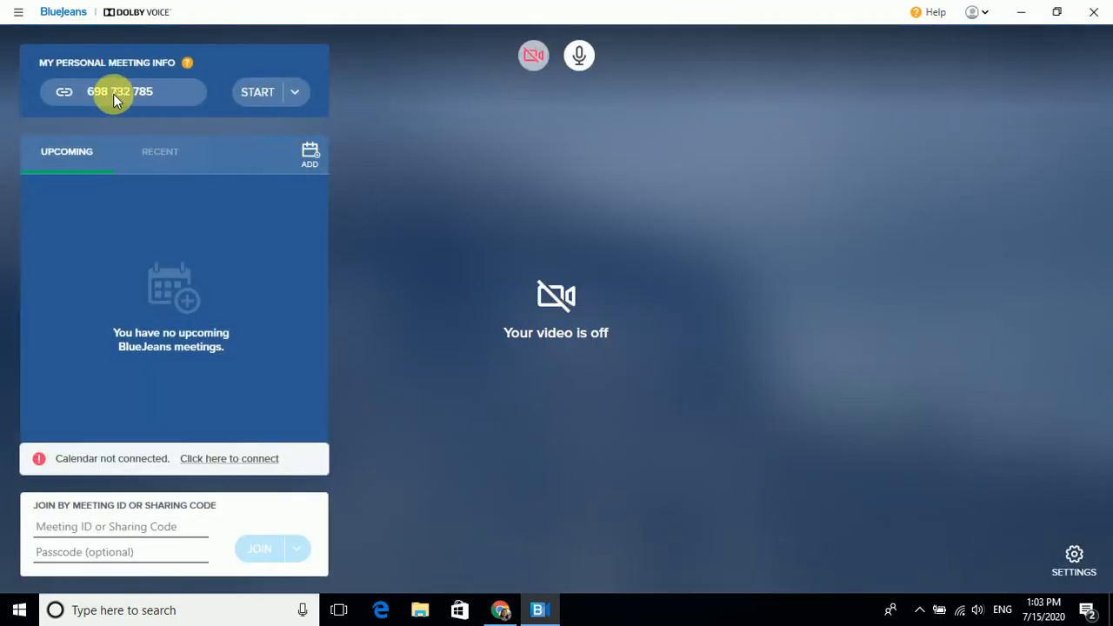
mouse_move(102, 162)
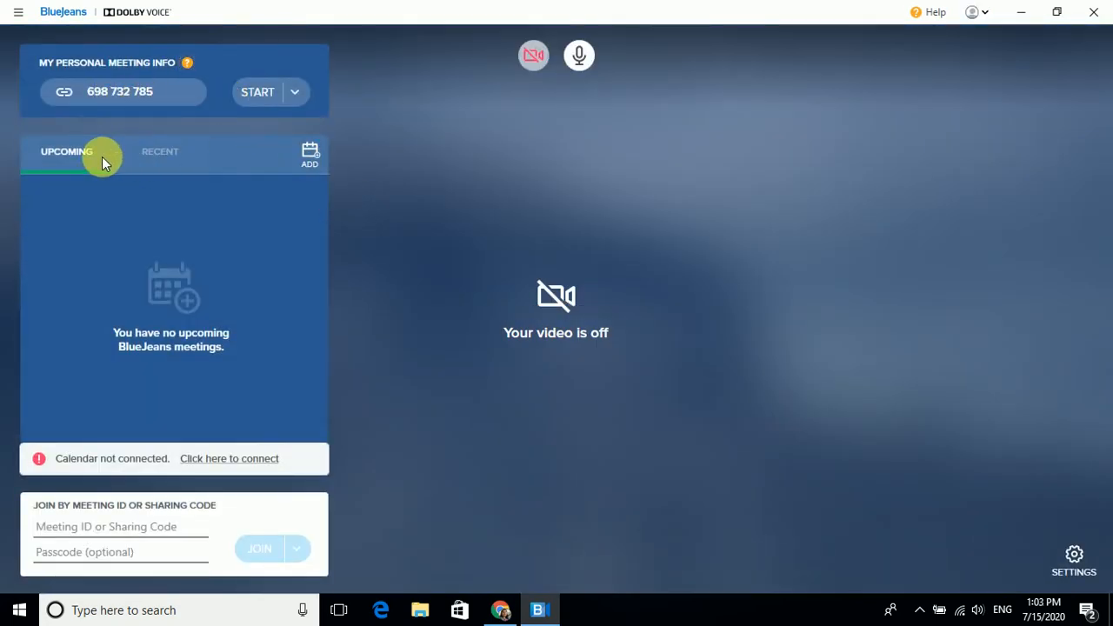
left_click(856, 12)
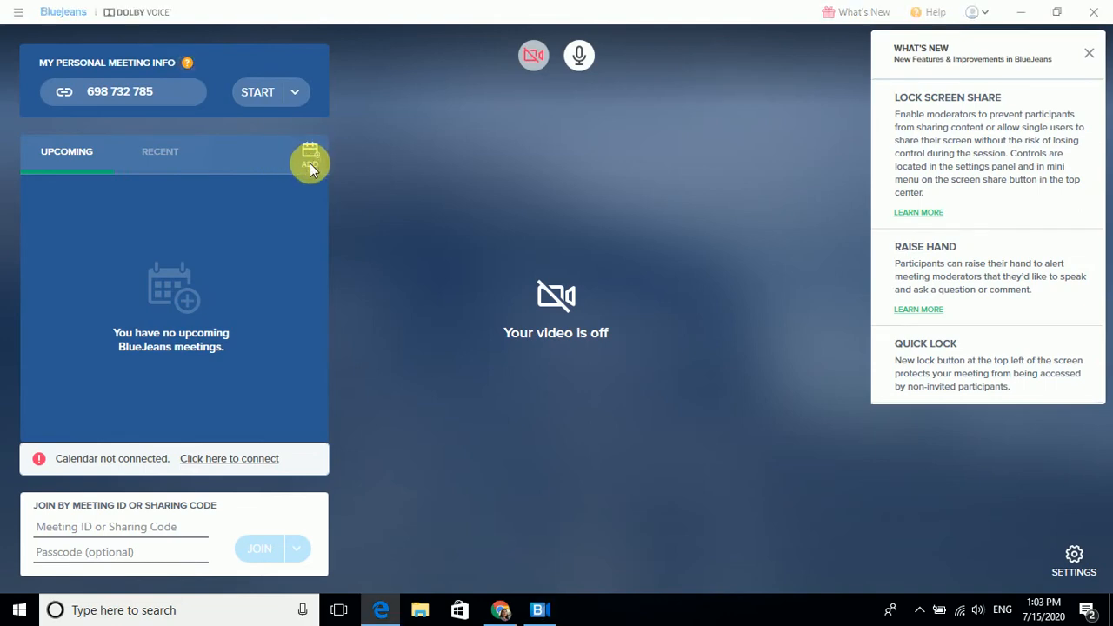
Open the bluejeans.com scheduling page from the ADD calendar button
left_click(310, 159)
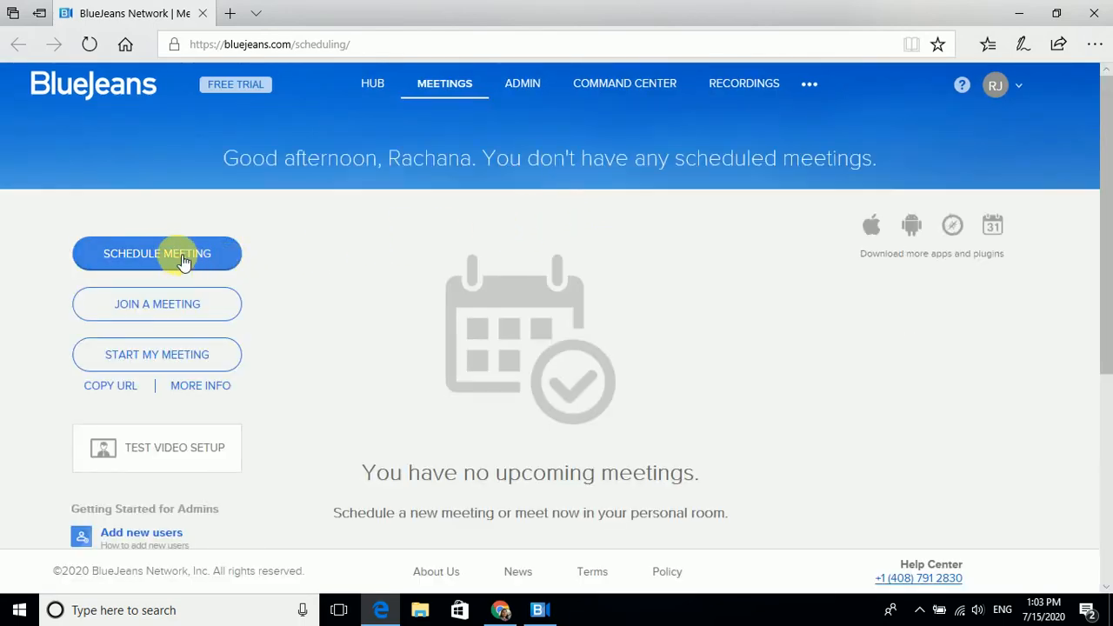
Start a new meeting titled 'Computer Class for Grade 6'
left_click(157, 253)
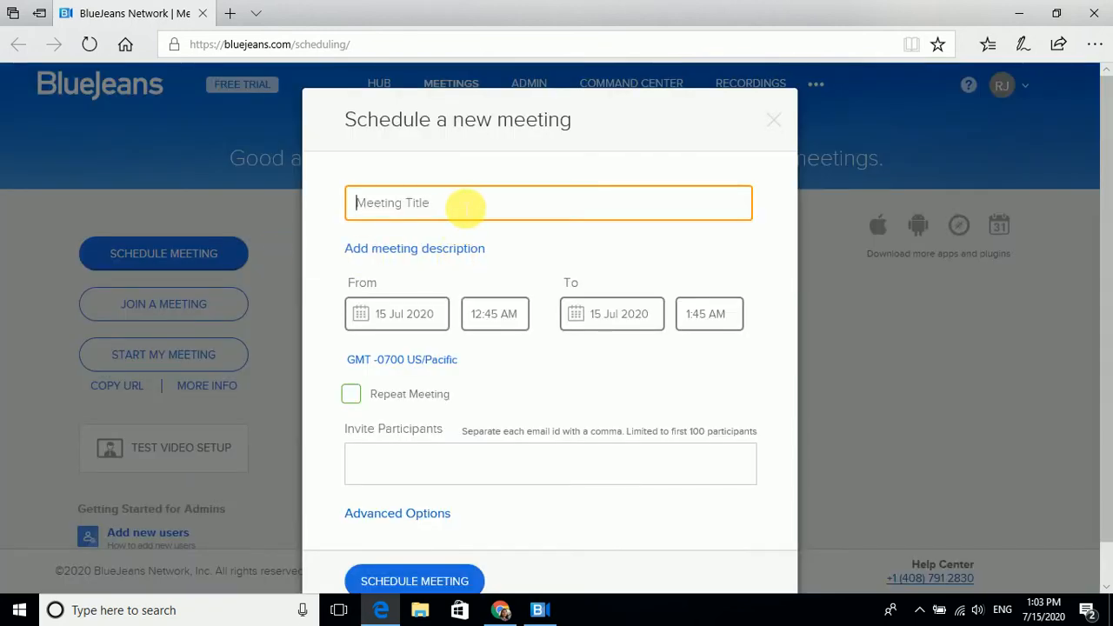
type("Compt")
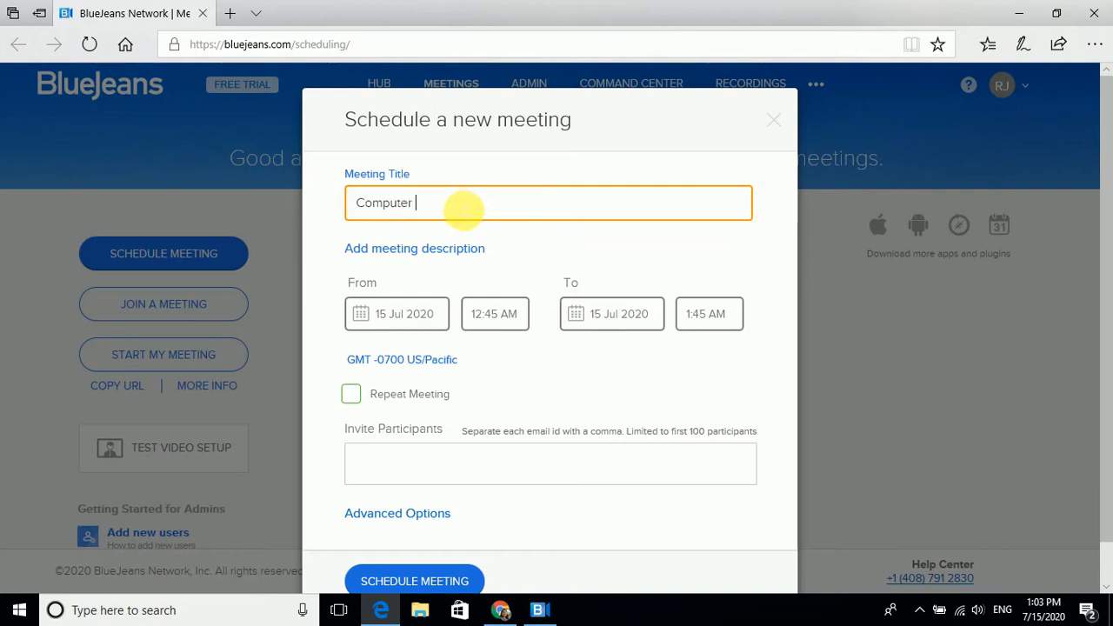
type("Class")
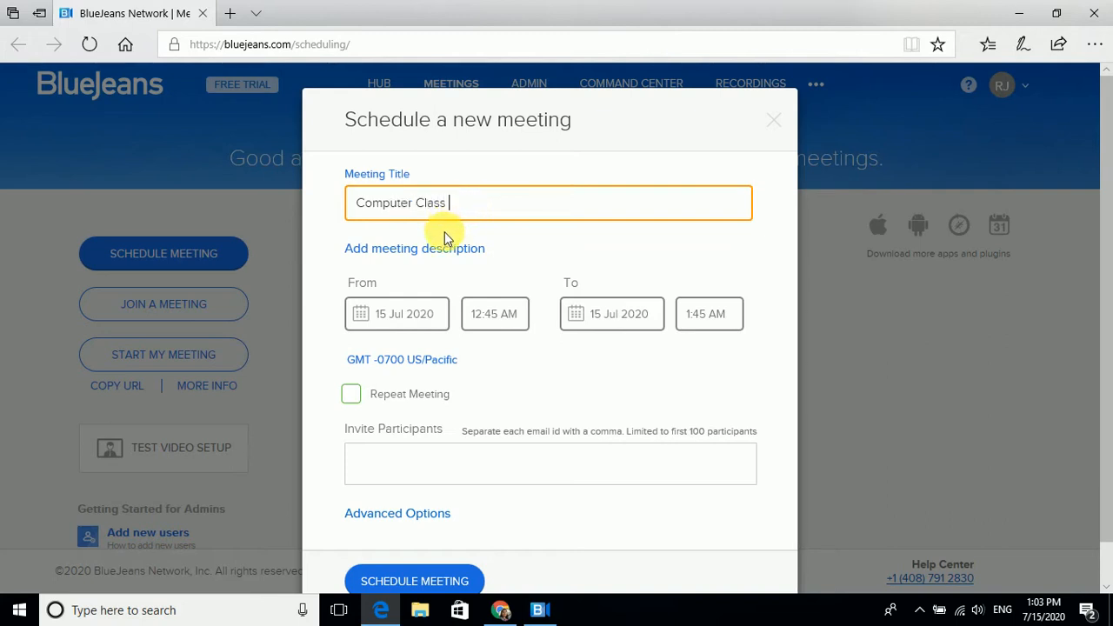
type("for Gr")
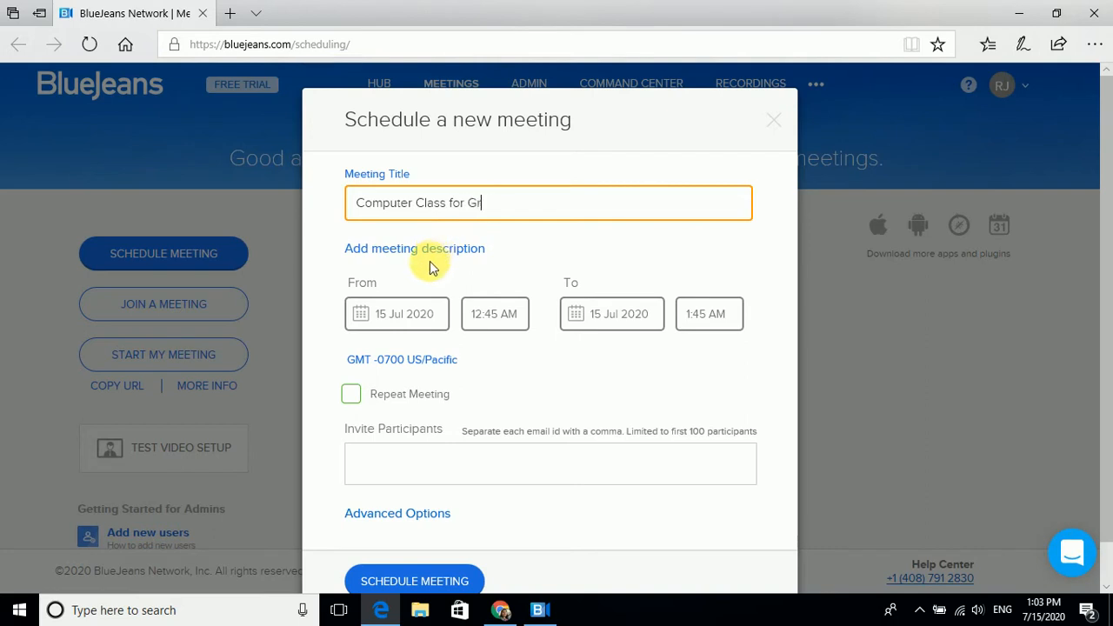
type("ade 6")
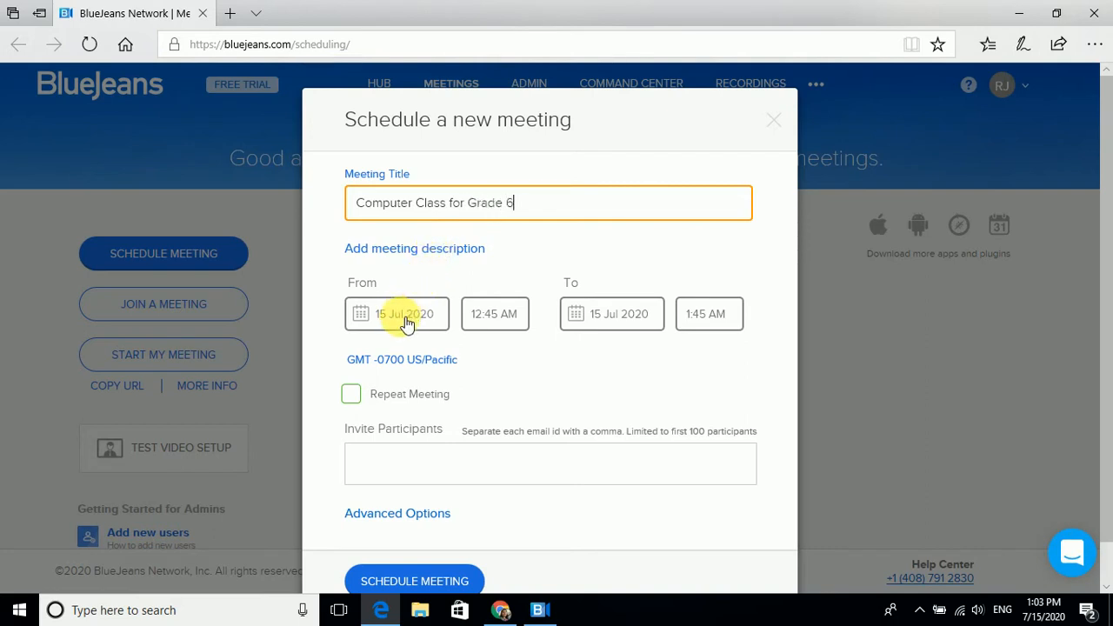
mouse_move(428, 316)
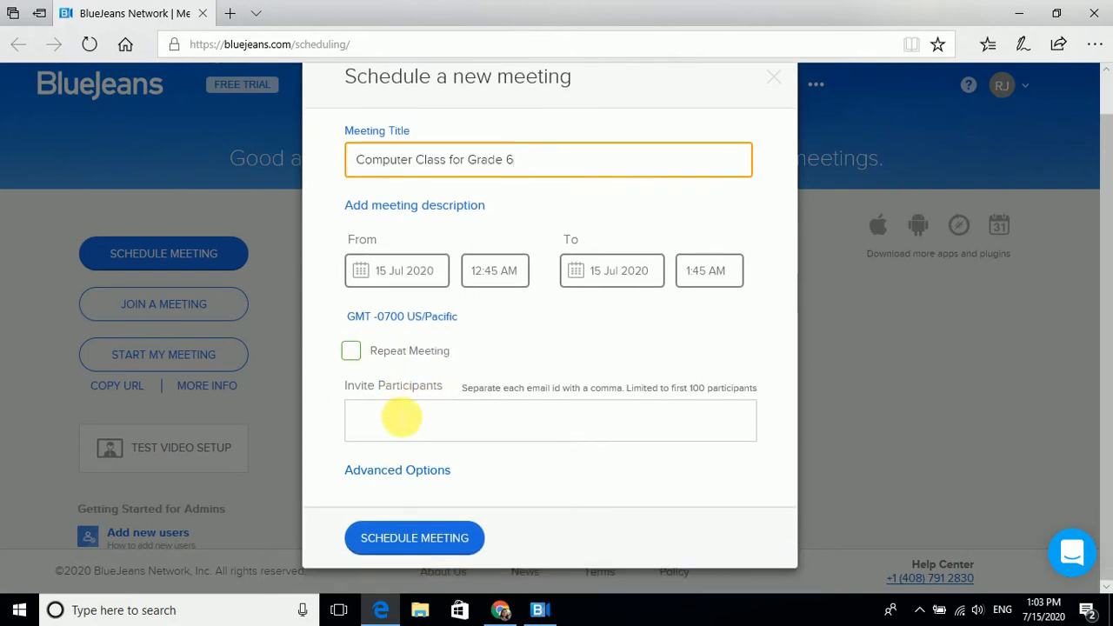
mouse_move(400, 479)
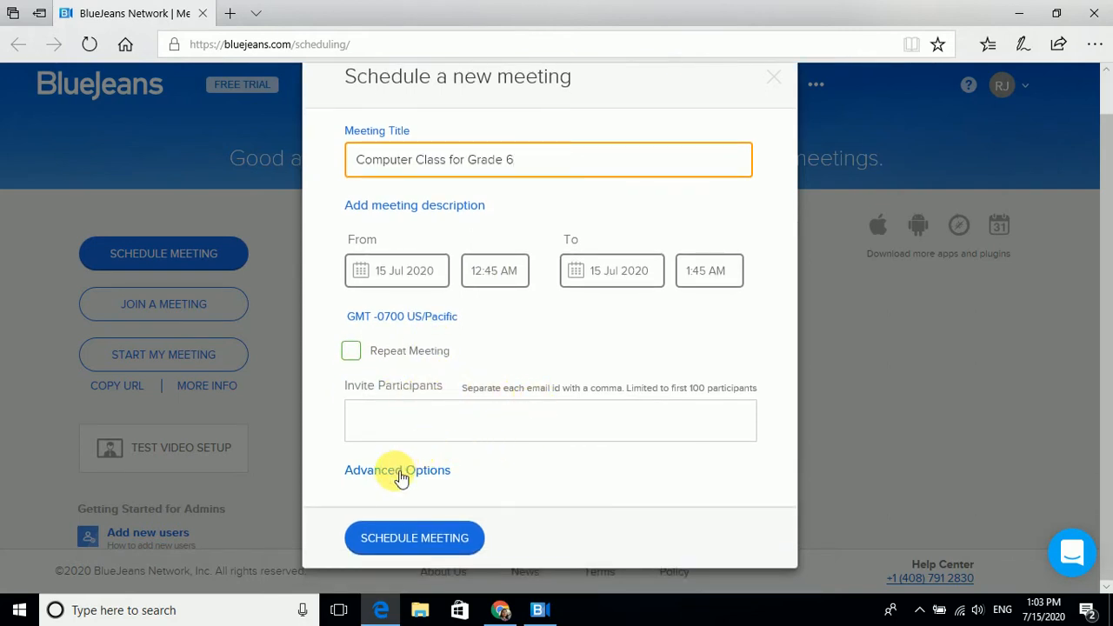
Keep Use My Meeting ID checked in Advanced Options and schedule the meeting
left_click(397, 469)
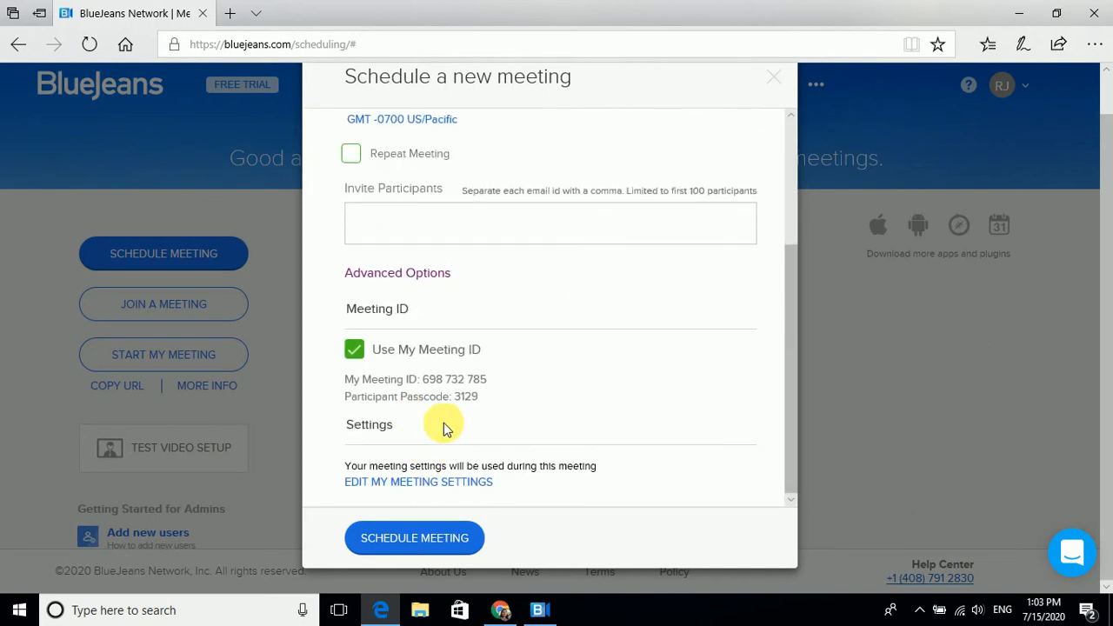
mouse_move(368, 450)
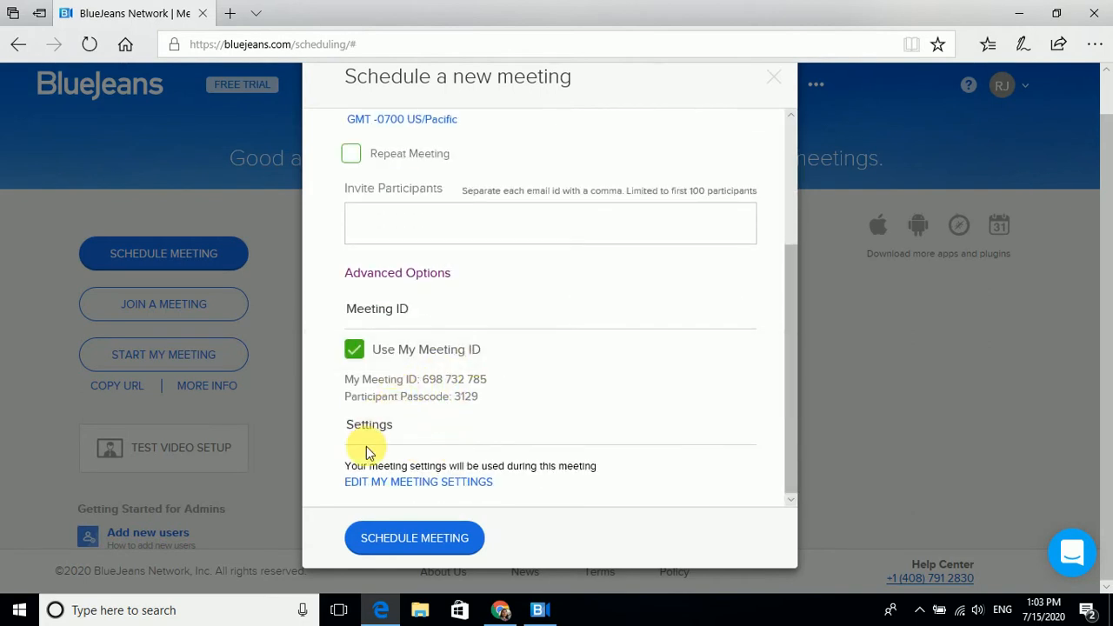
mouse_move(418, 482)
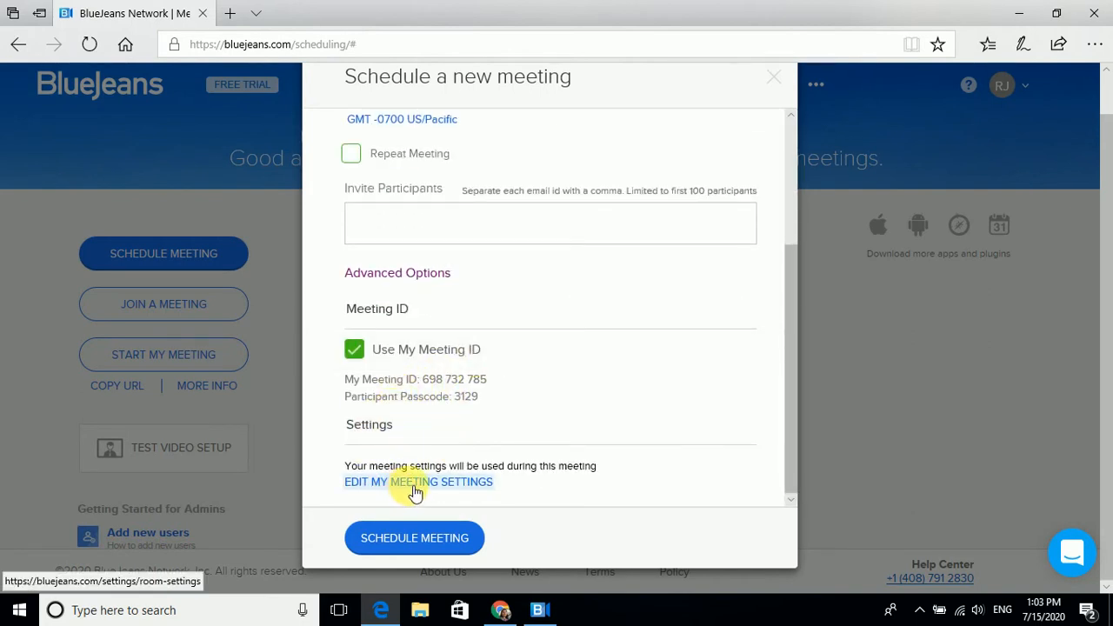
scroll("up", 3)
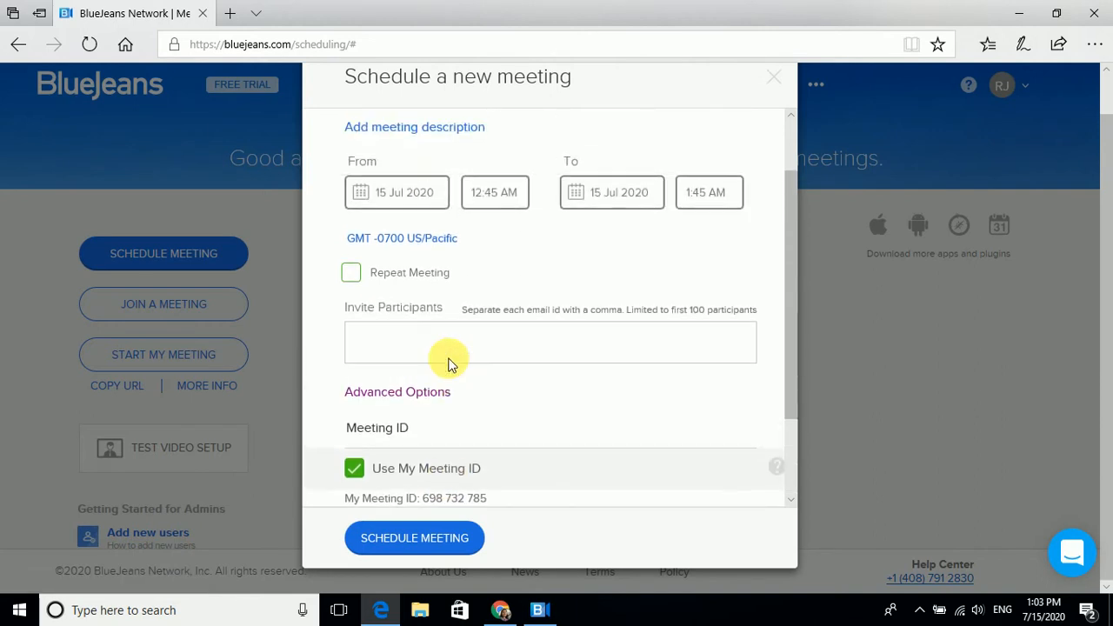
scroll("down", 3)
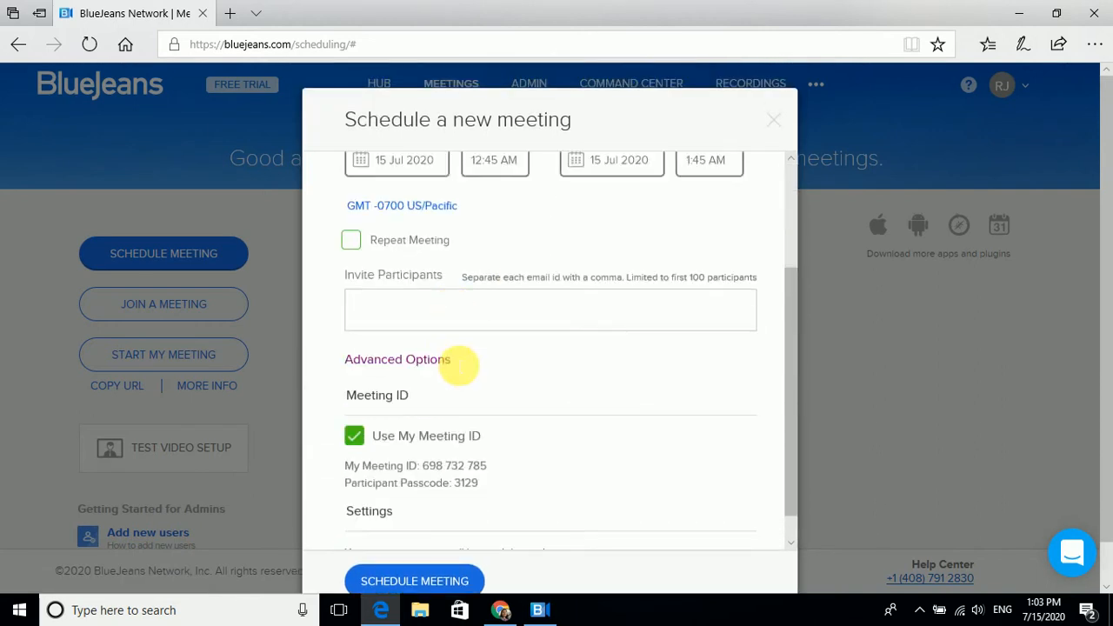
scroll("down", 3)
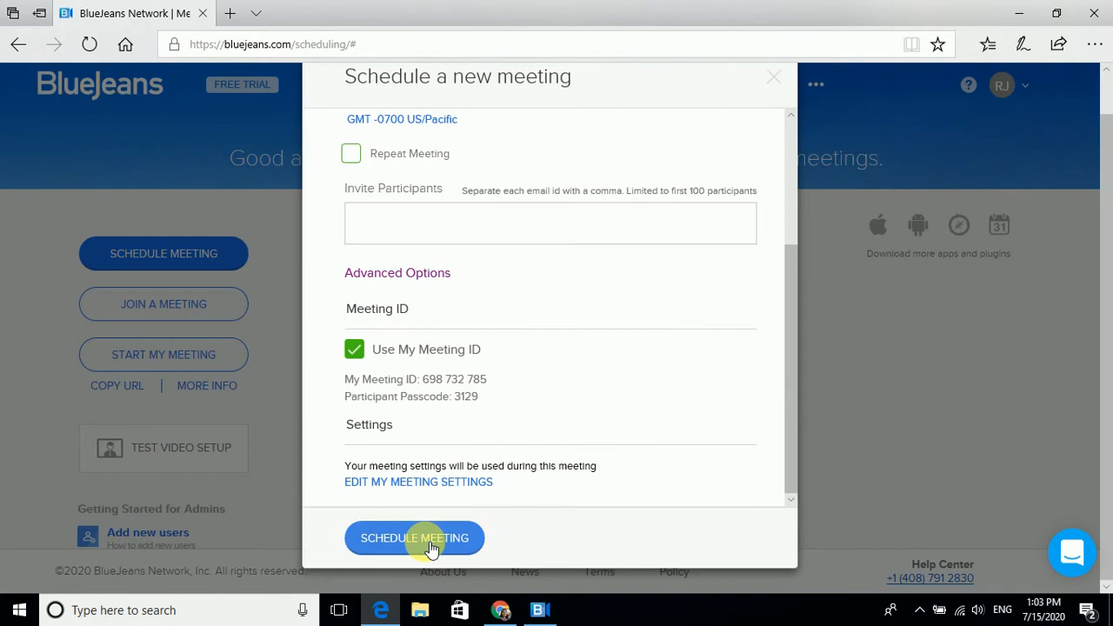
left_click(414, 537)
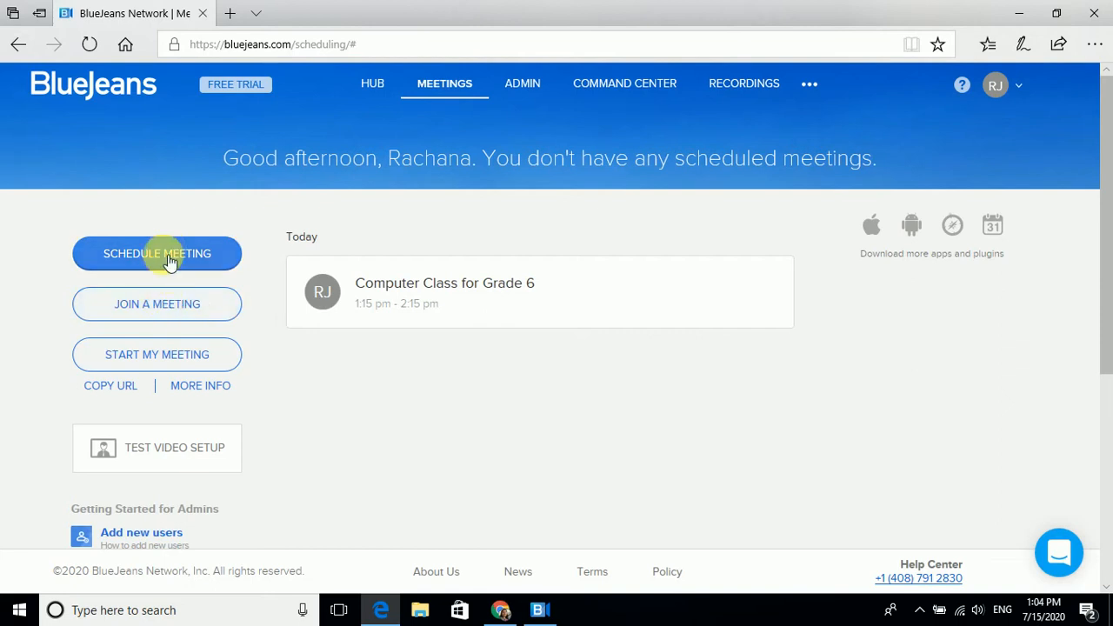
mouse_move(451, 292)
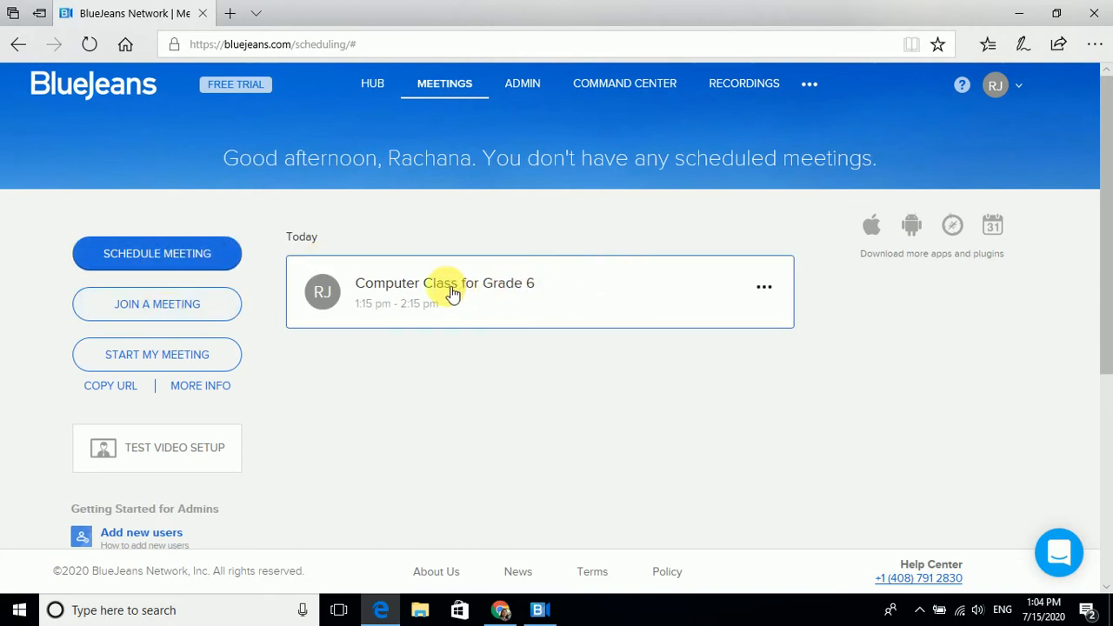
View the Computer Class for Grade 6 join info, then open and dismiss add participants
left_click(444, 282)
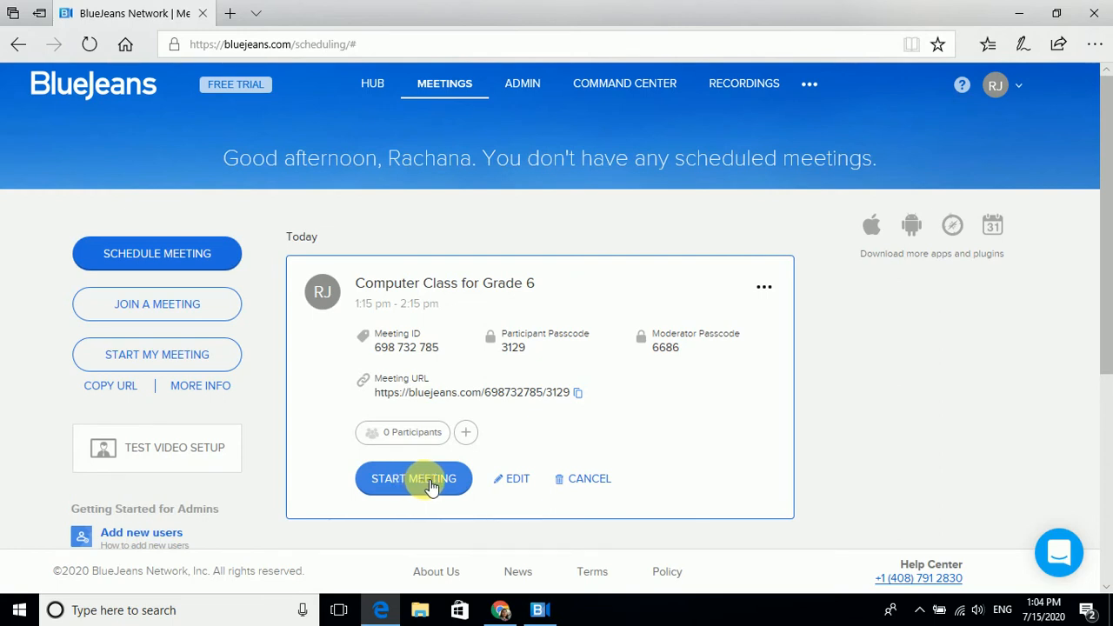
mouse_move(721, 326)
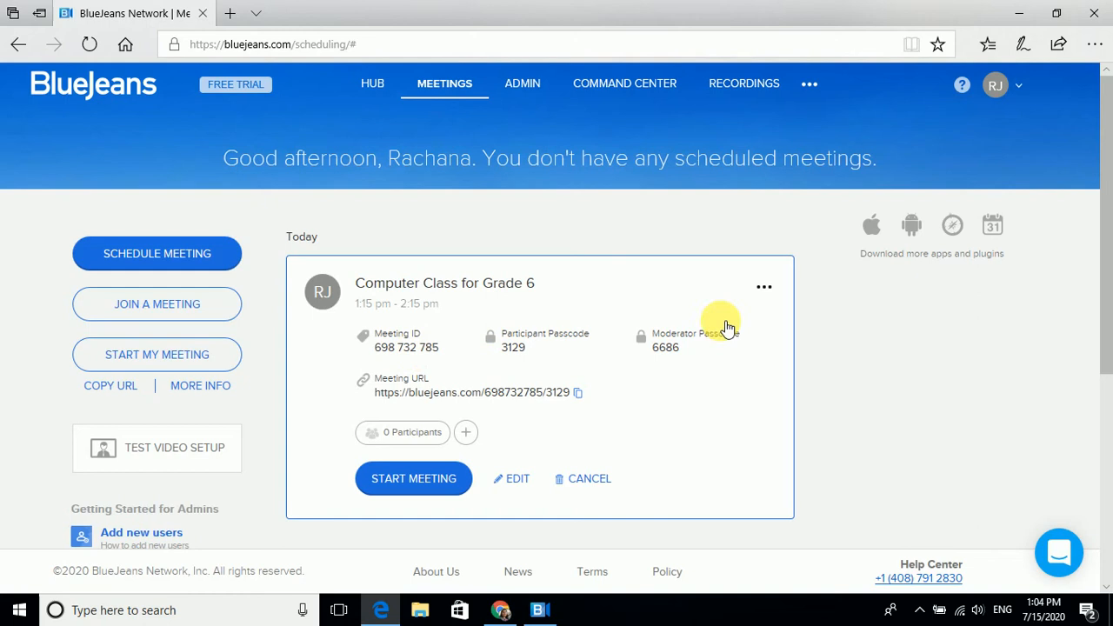
left_click(763, 287)
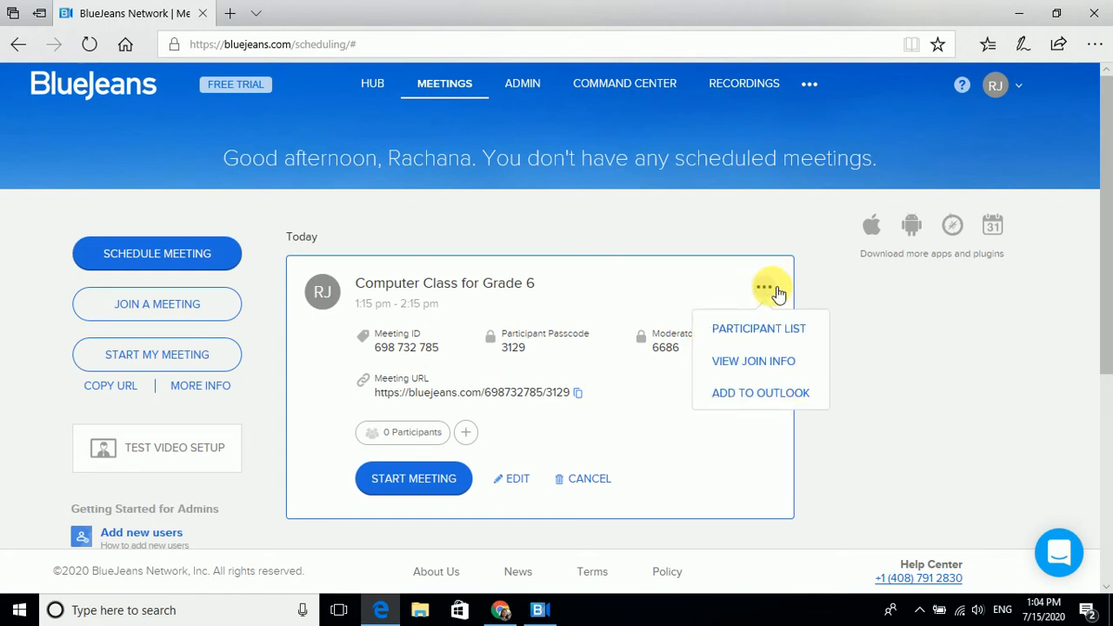
mouse_move(753, 360)
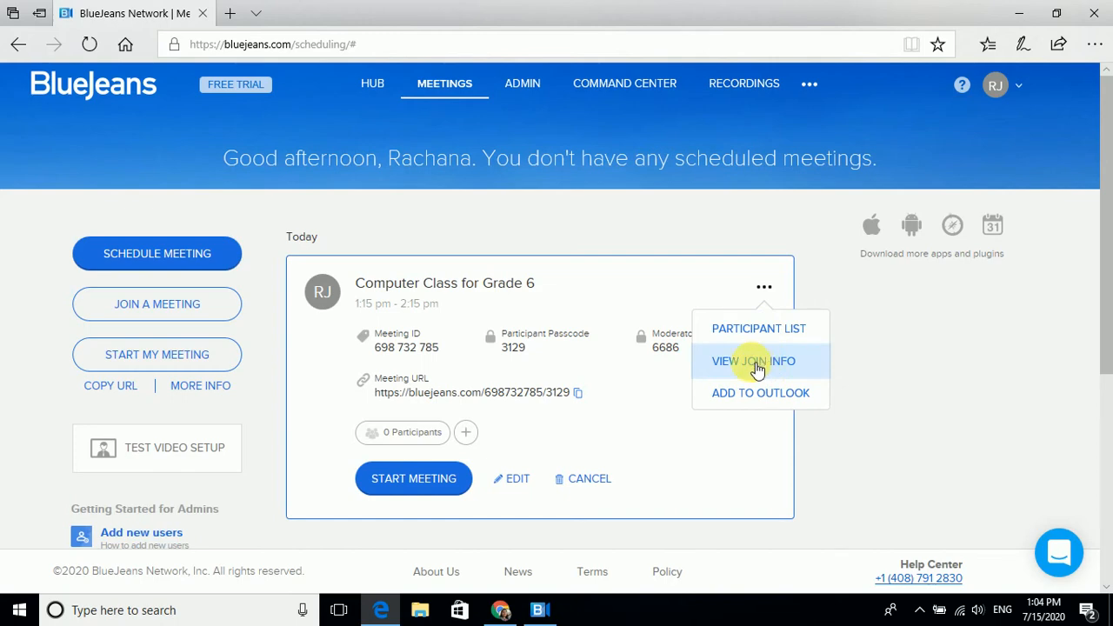
left_click(753, 360)
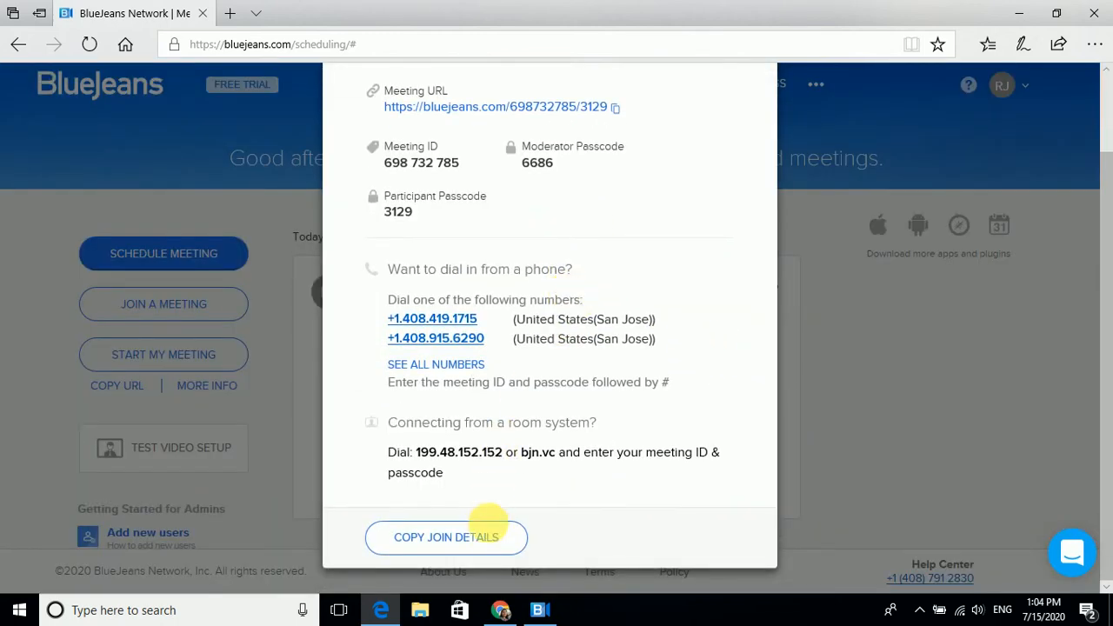
mouse_move(690, 213)
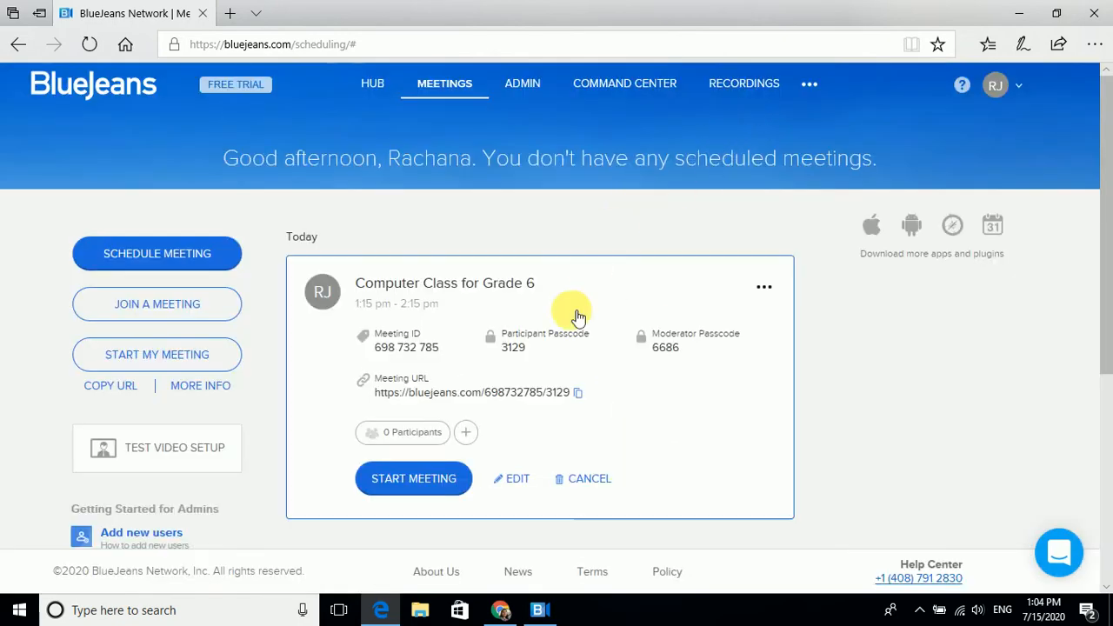
mouse_move(449, 469)
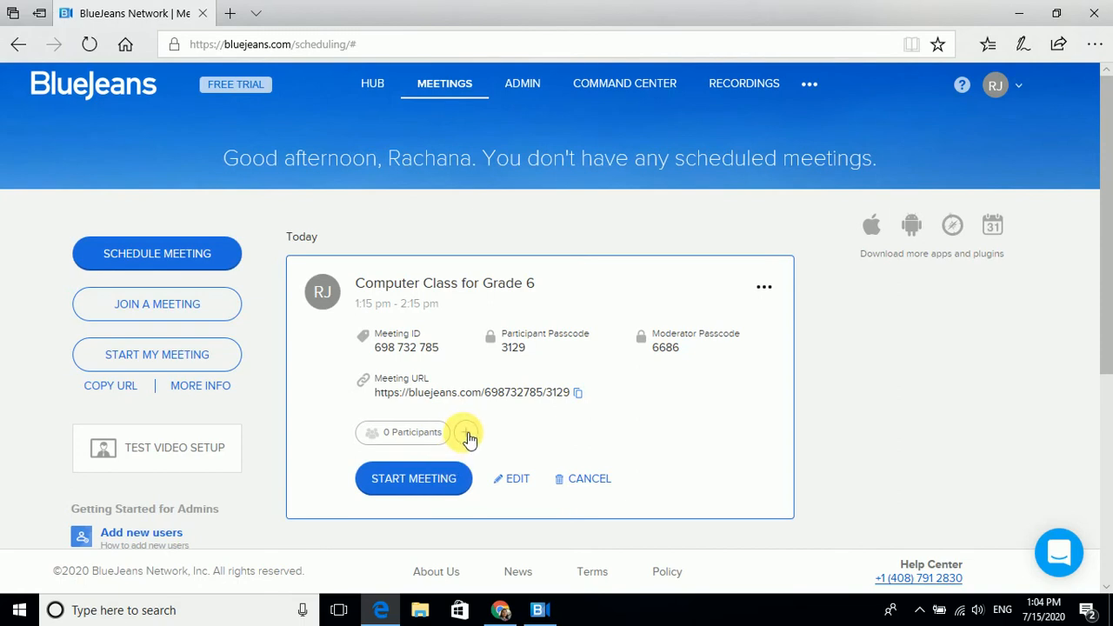
left_click(511, 478)
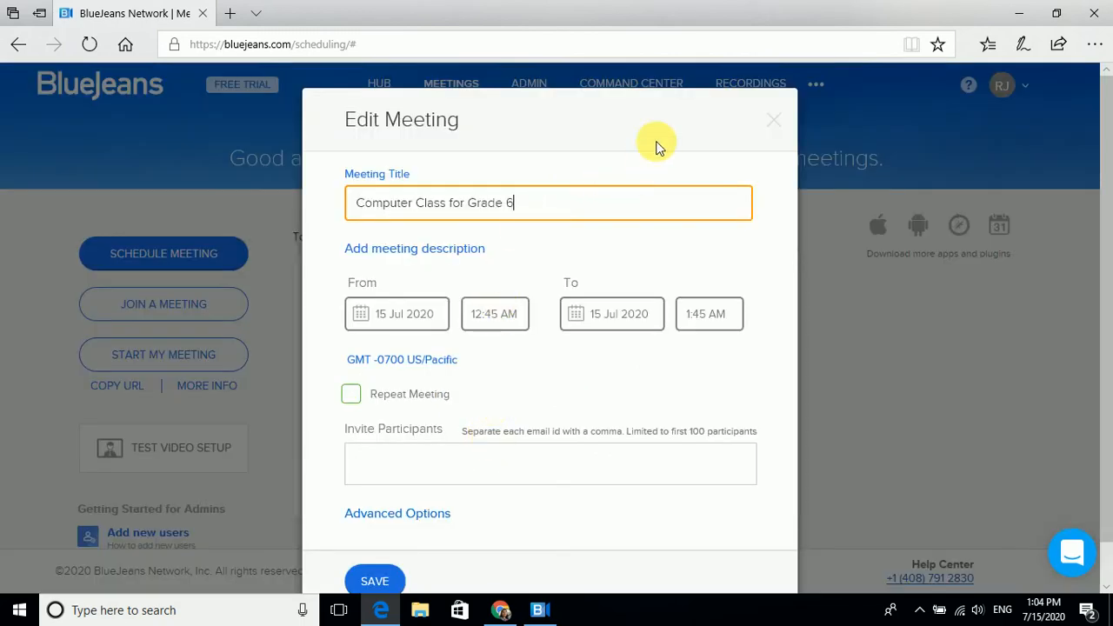
left_click(374, 580)
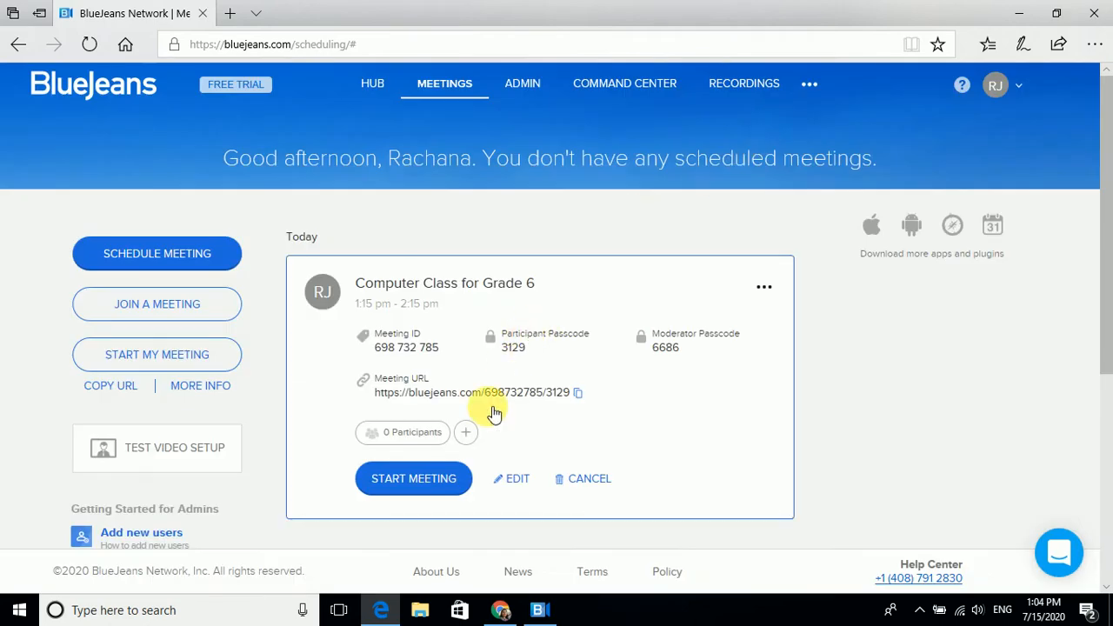
mouse_move(435, 485)
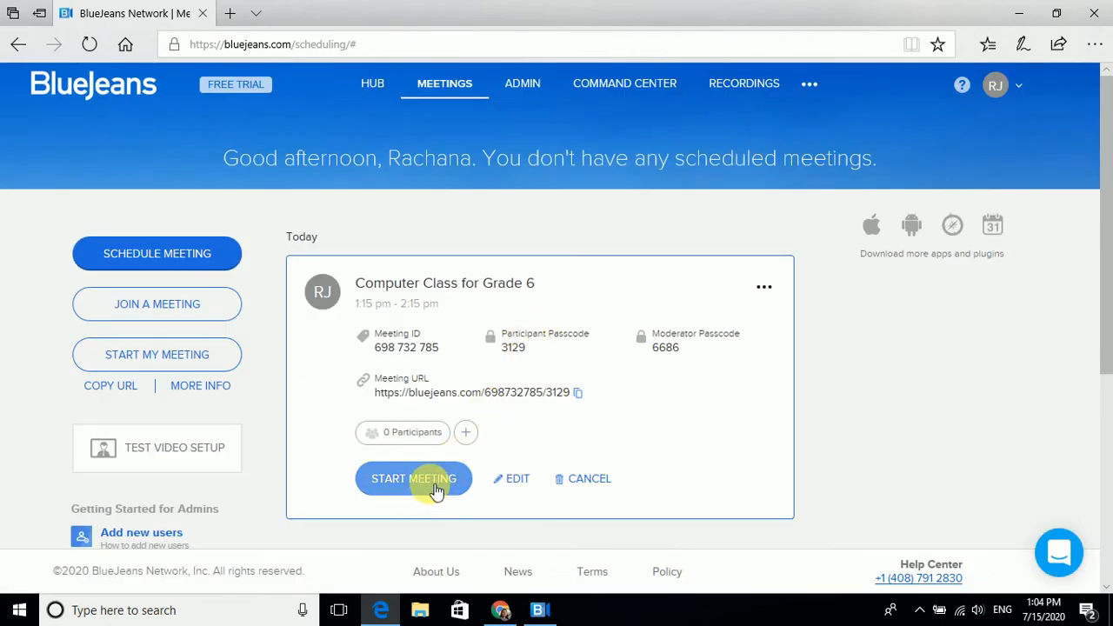
Start the Computer Class for Grade 6 meeting and enter it as host
left_click(413, 478)
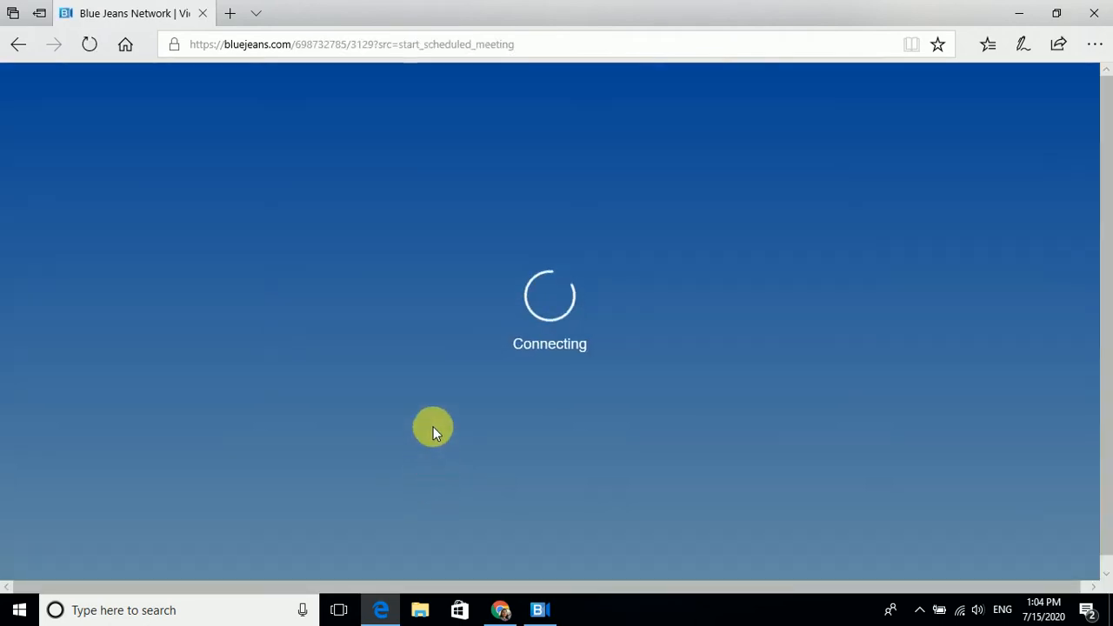
mouse_move(669, 328)
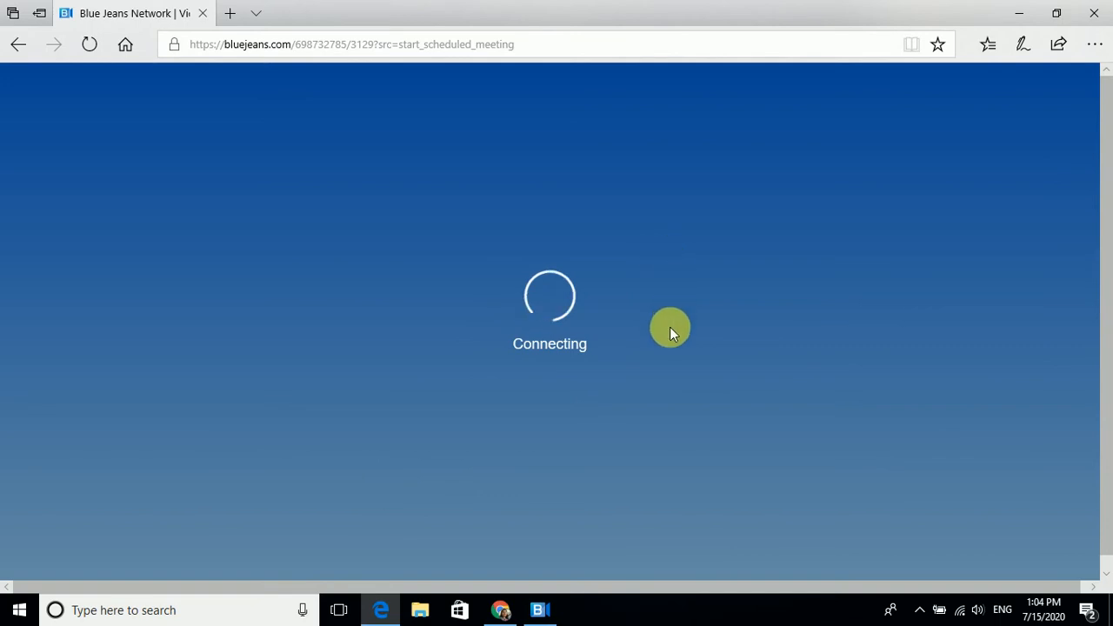
mouse_move(634, 293)
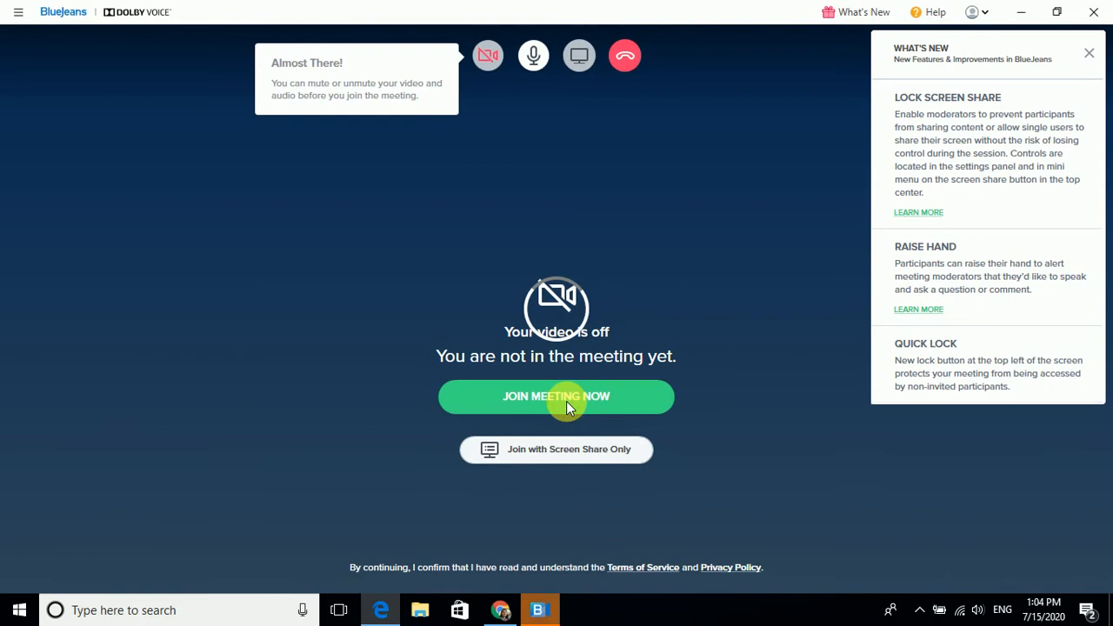
mouse_move(519, 86)
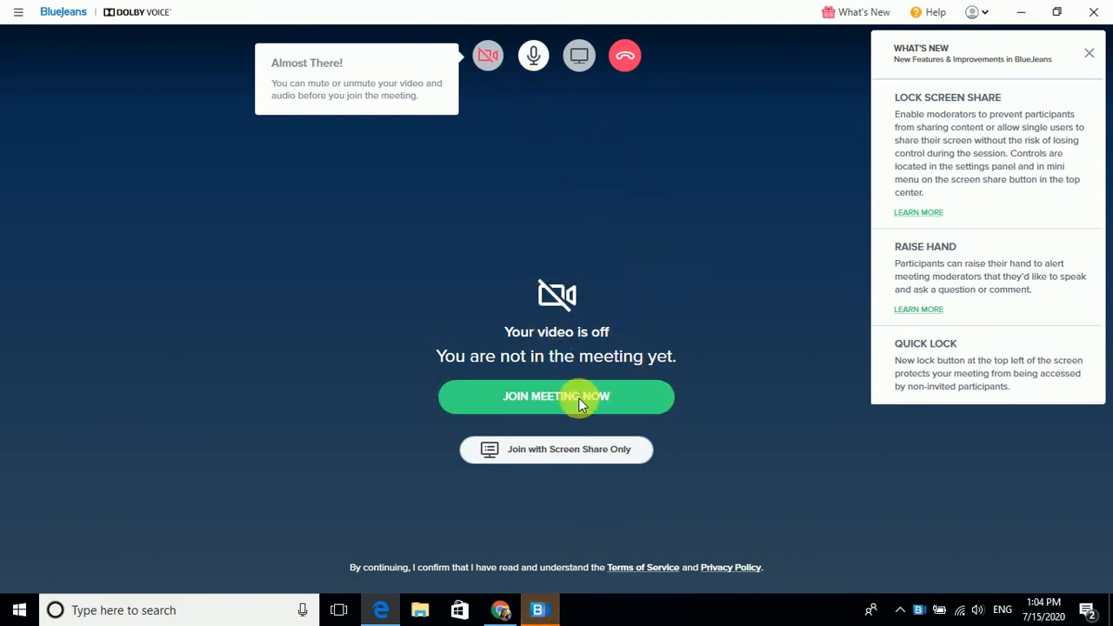
mouse_move(549, 439)
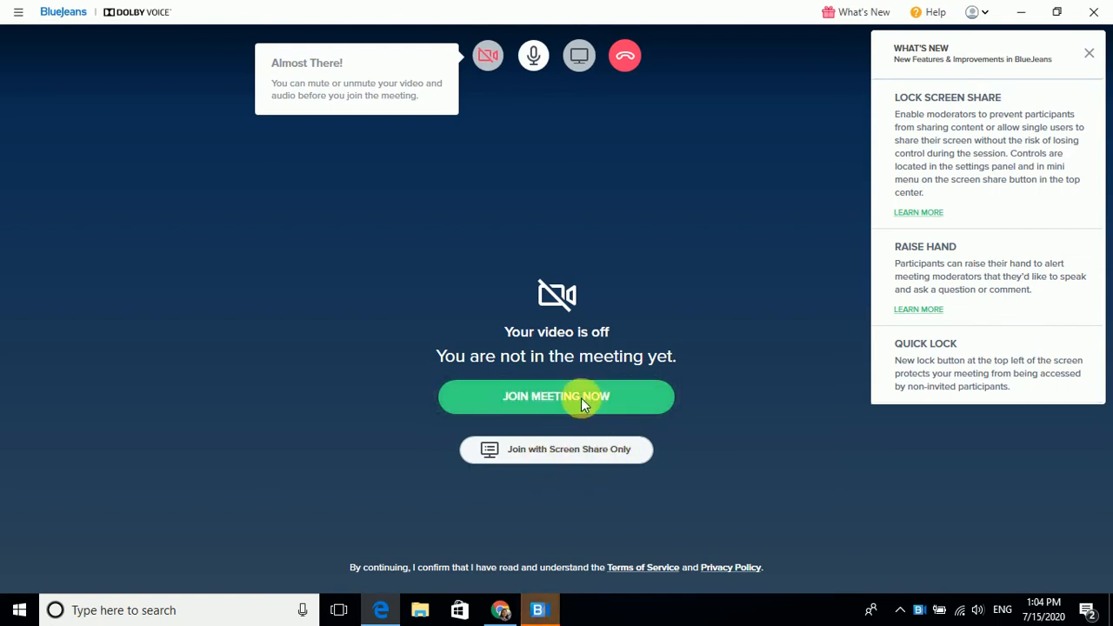
left_click(556, 396)
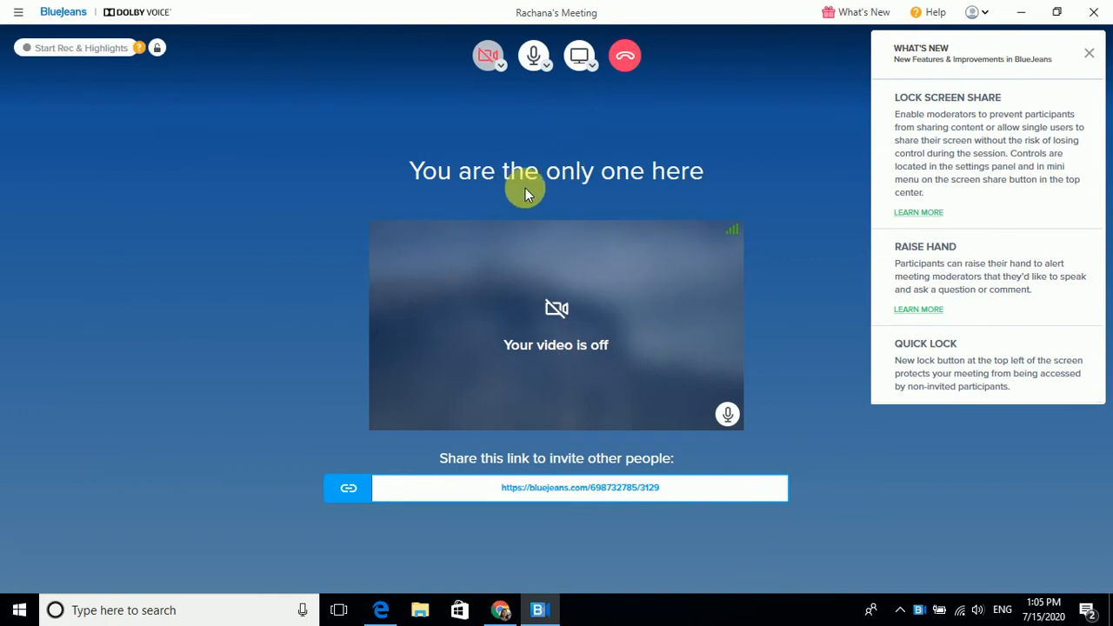
mouse_move(606, 139)
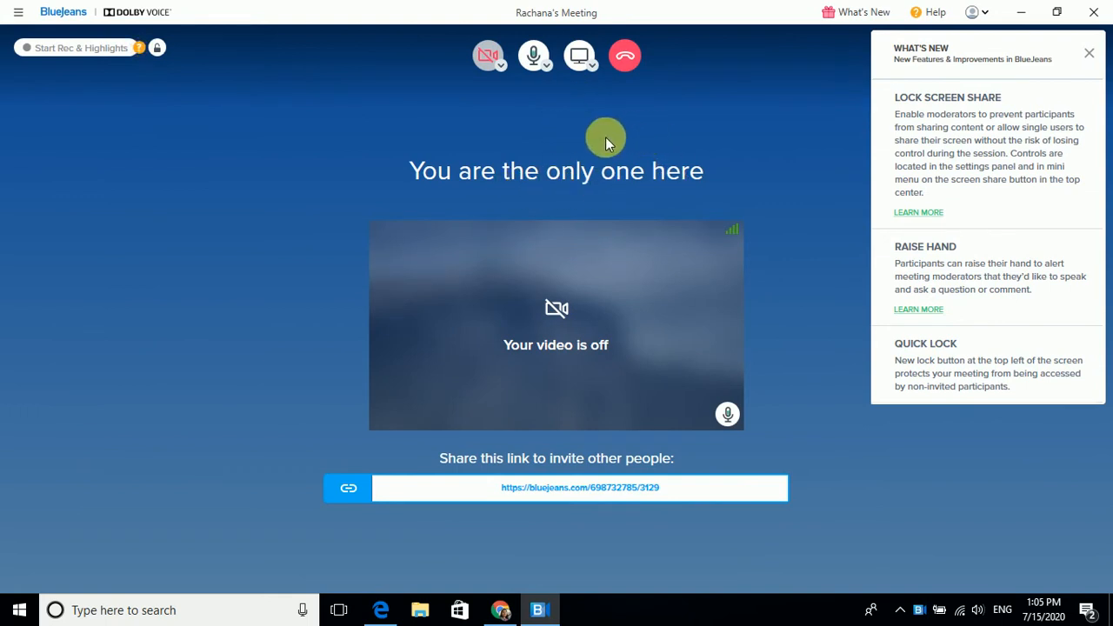
mouse_move(533, 56)
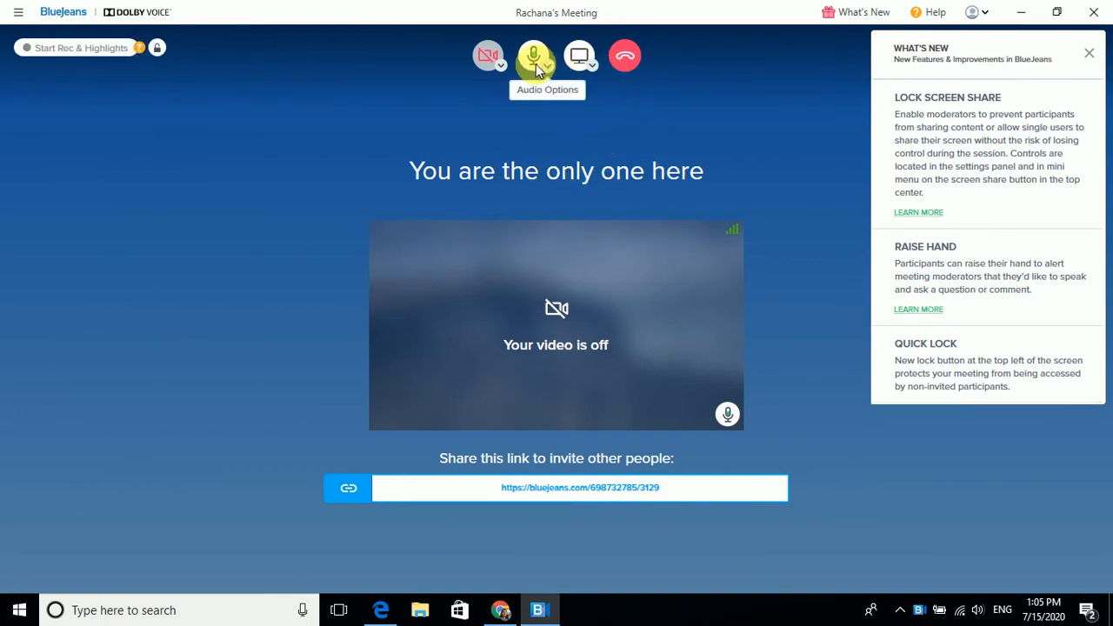
Set screen sharing to moderator-only and turn on screen-share takeover prevention
left_click(547, 65)
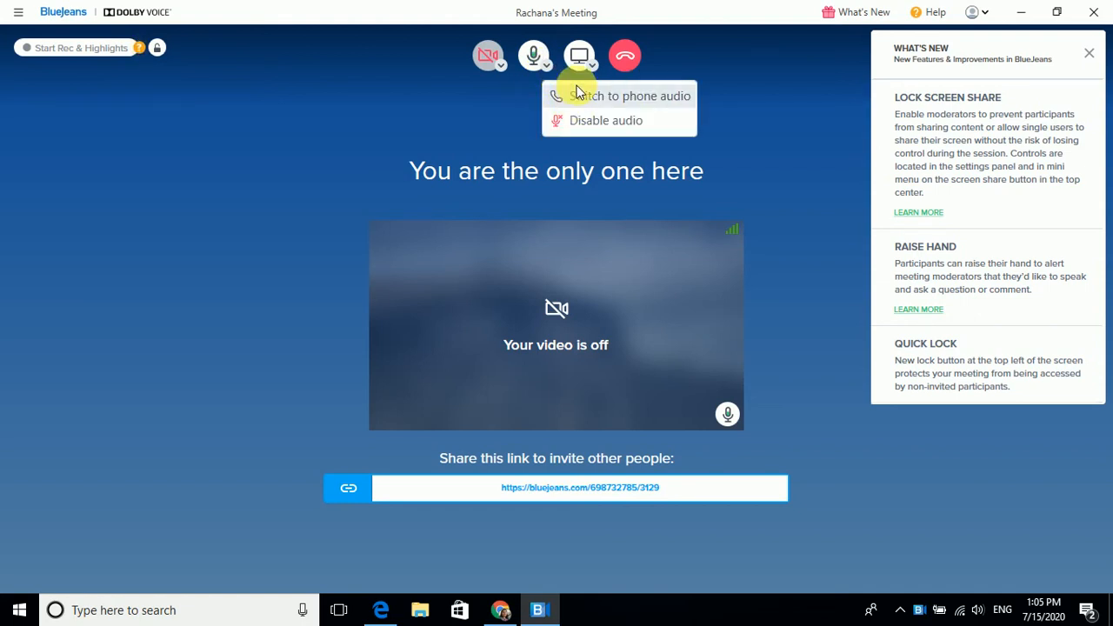
left_click(592, 67)
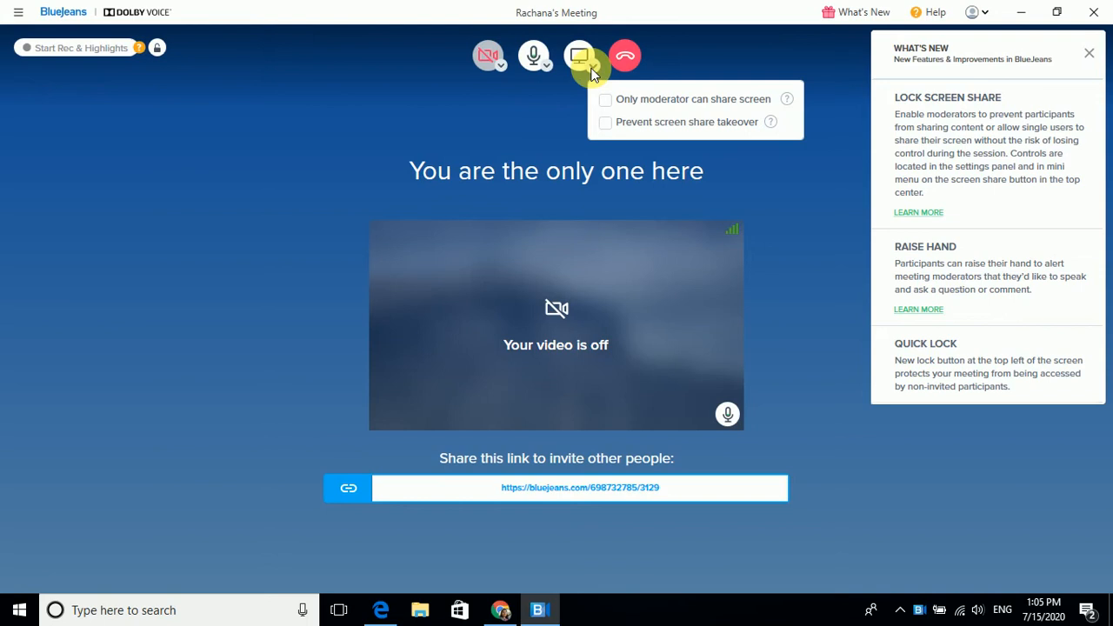
left_click(604, 99)
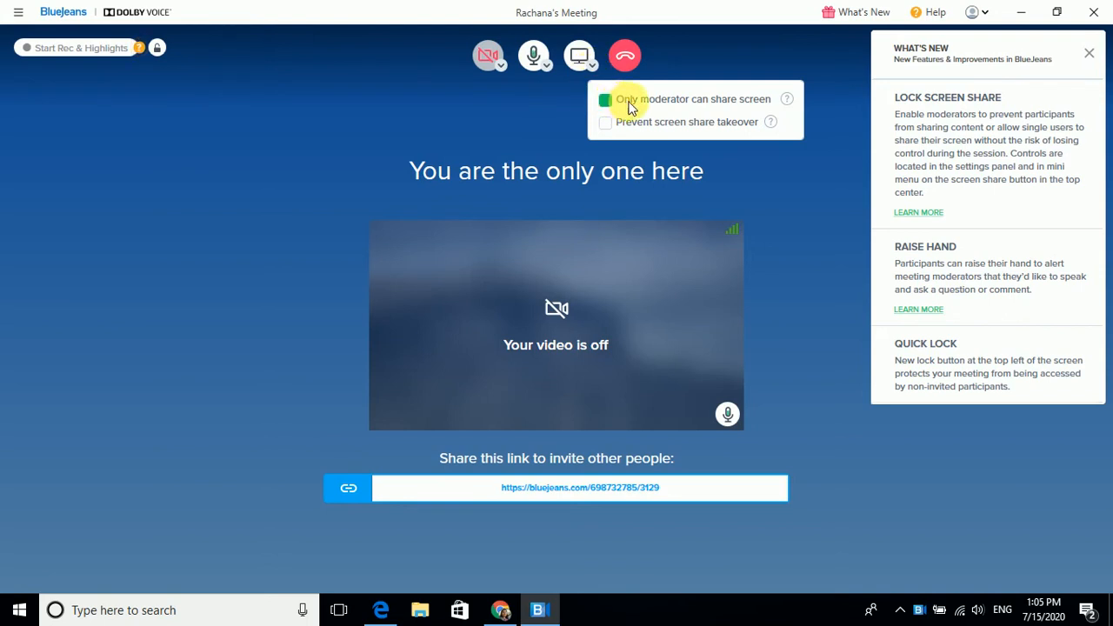
left_click(604, 100)
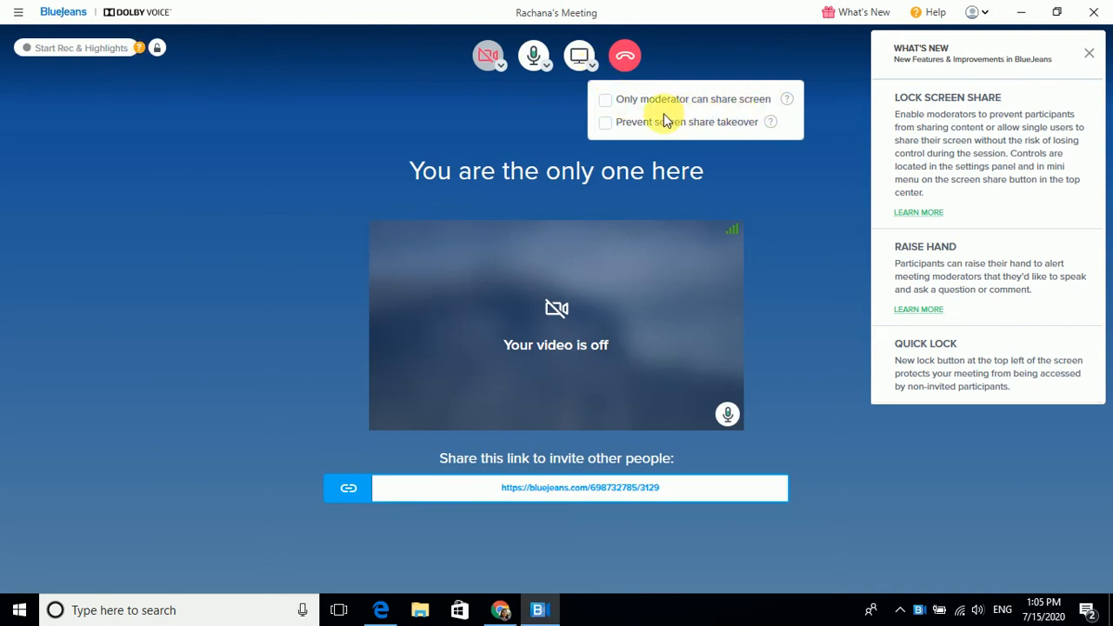
left_click(605, 122)
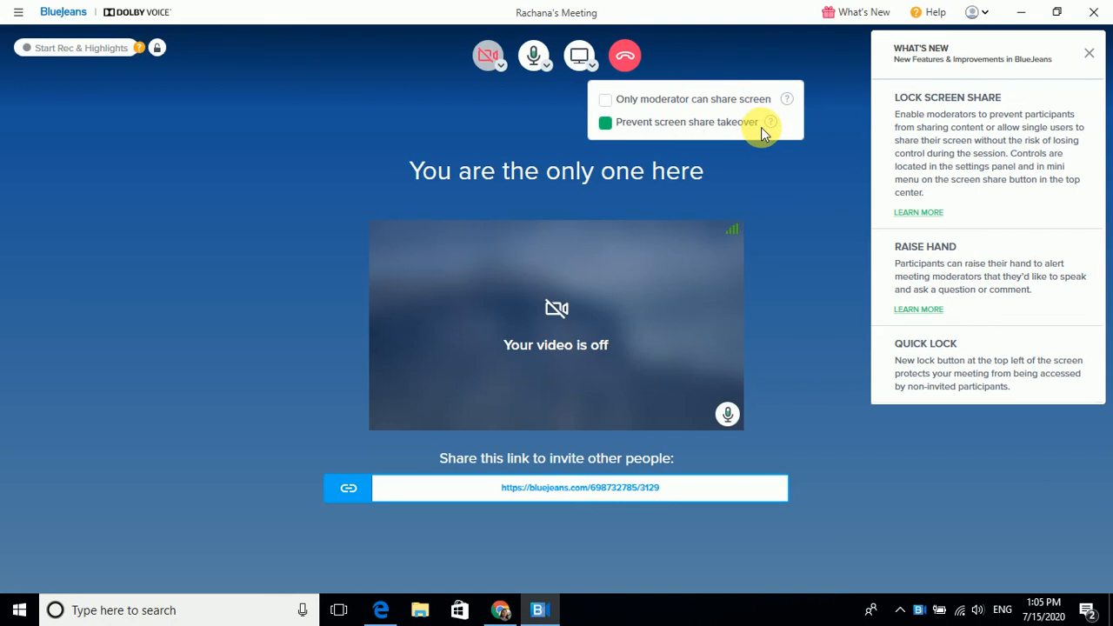
left_click(605, 99)
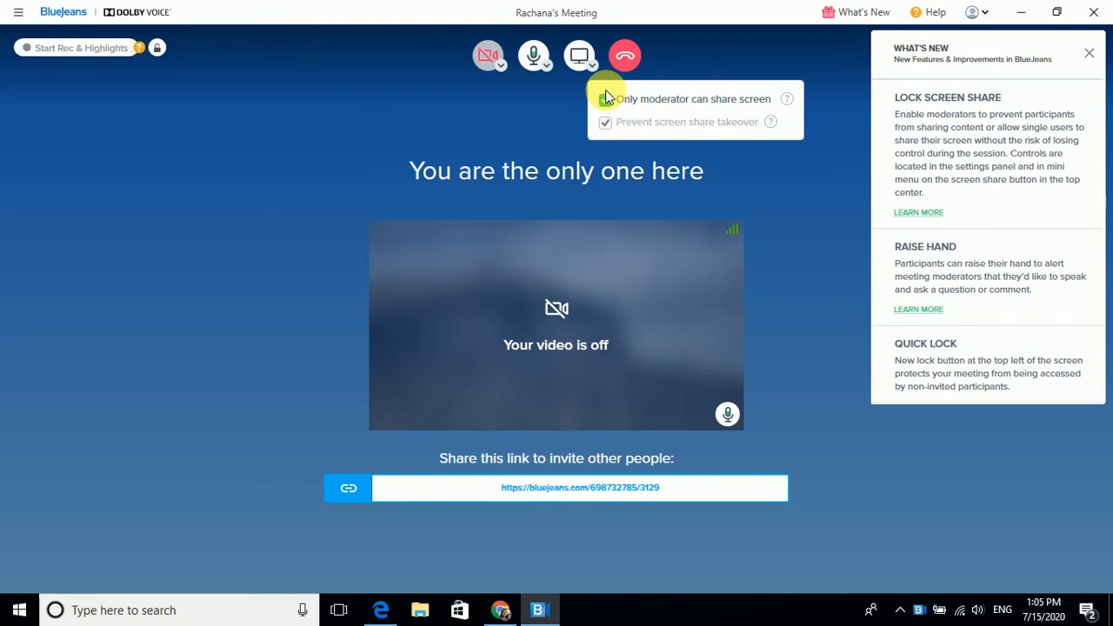
left_click(605, 98)
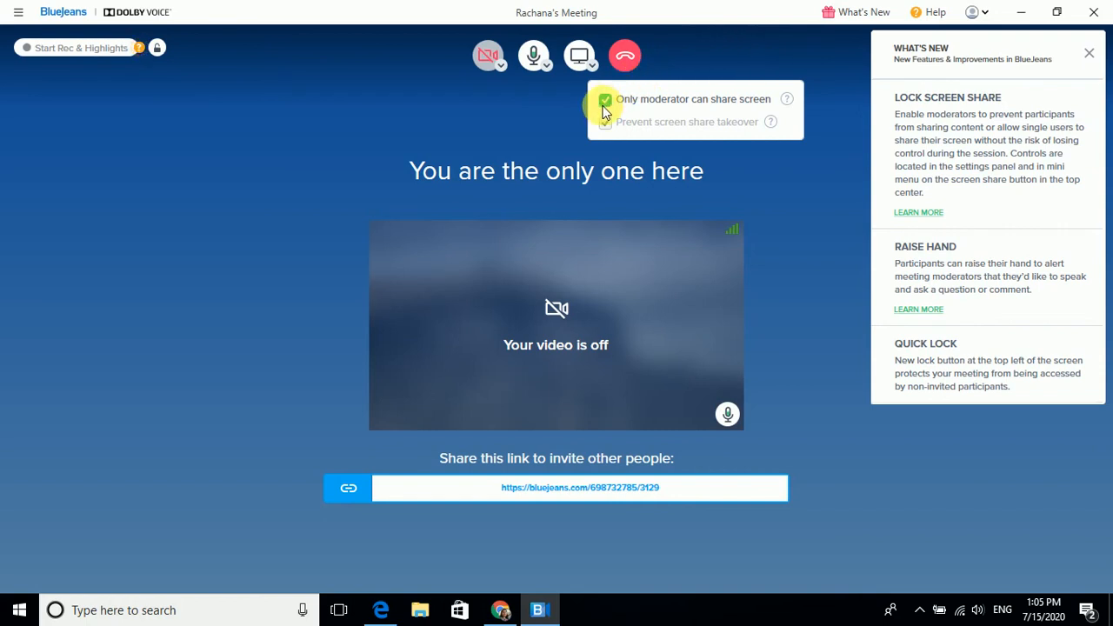
mouse_move(786, 98)
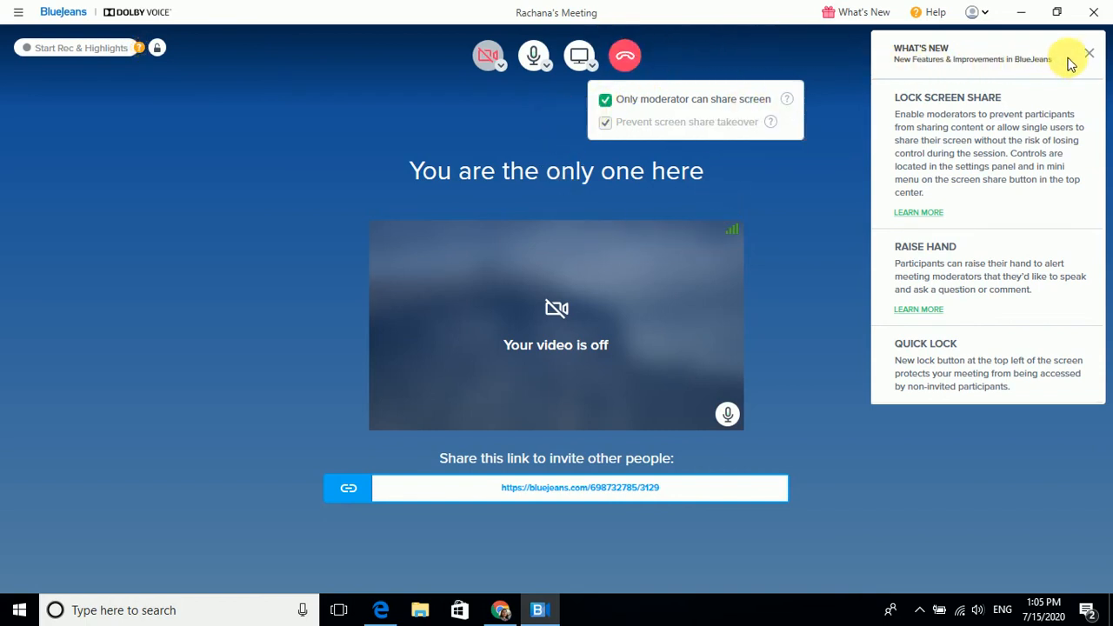
Close What's New and start a Whiteboard from the meeting's Apps list
left_click(1088, 54)
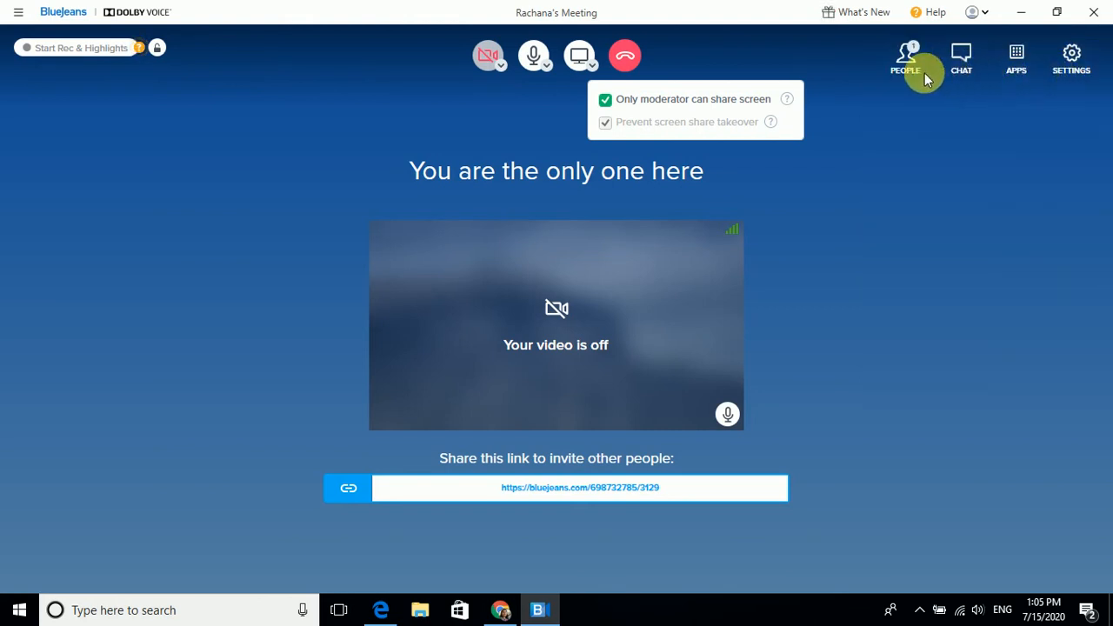
mouse_move(1015, 59)
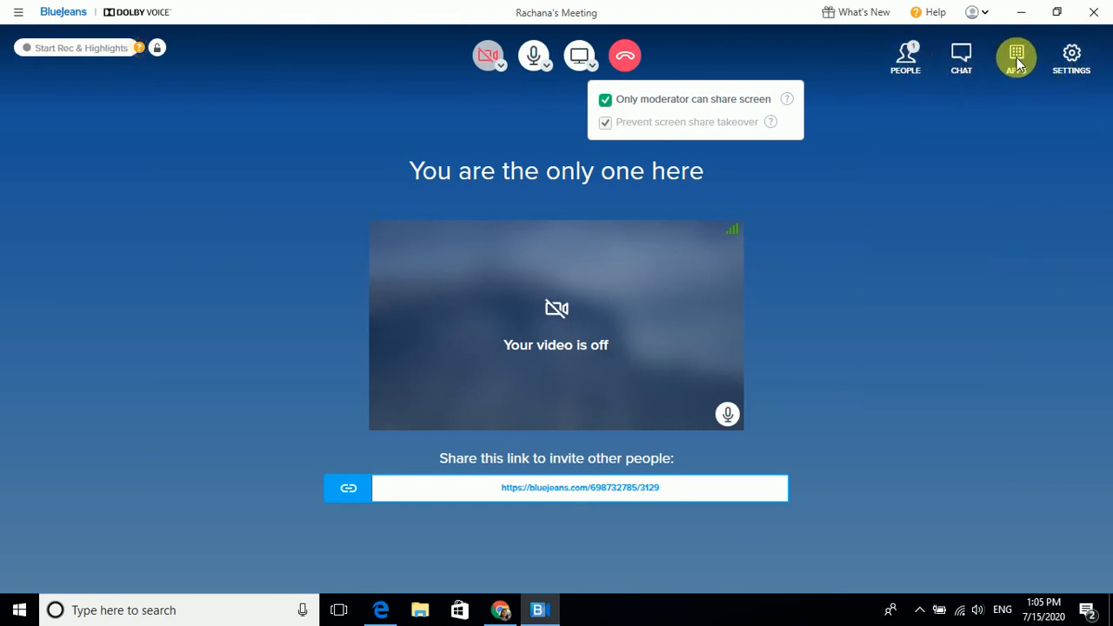
left_click(1015, 59)
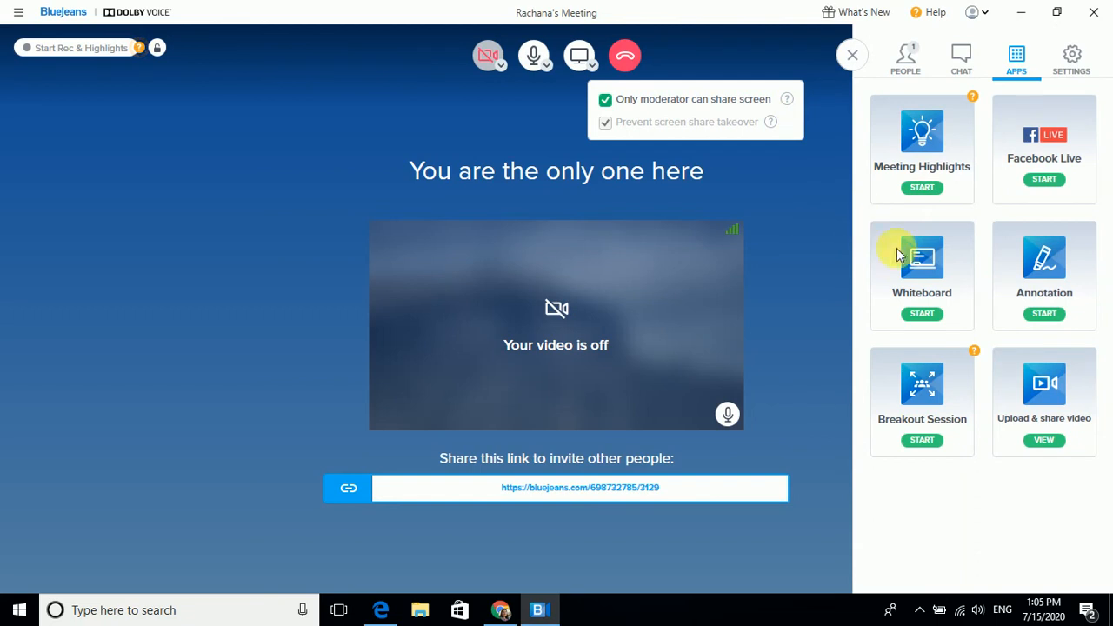
mouse_move(921, 314)
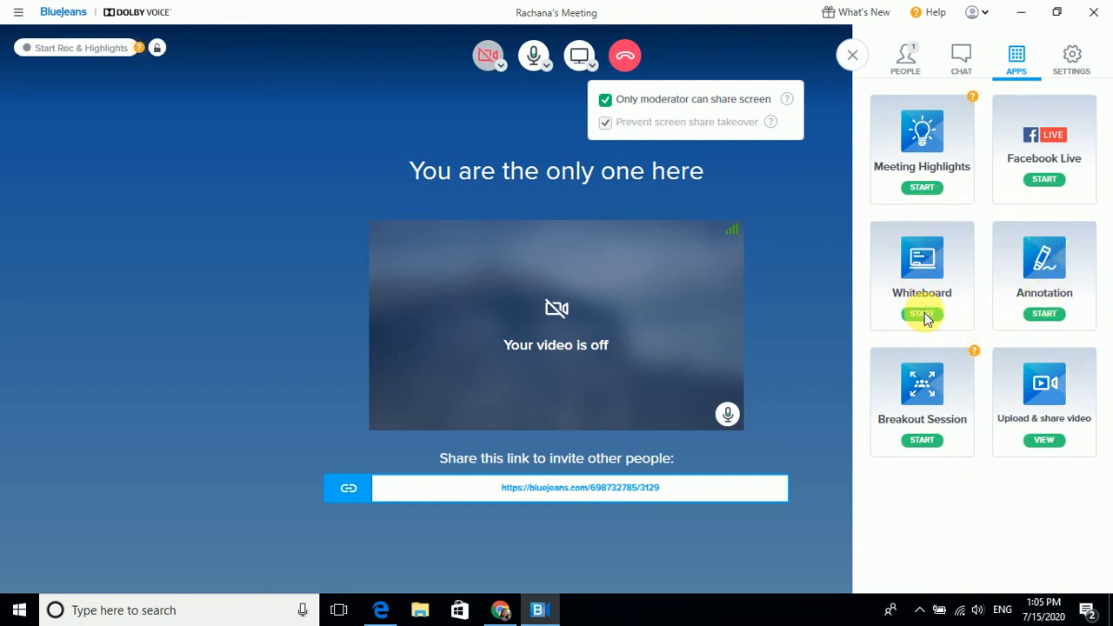
left_click(922, 314)
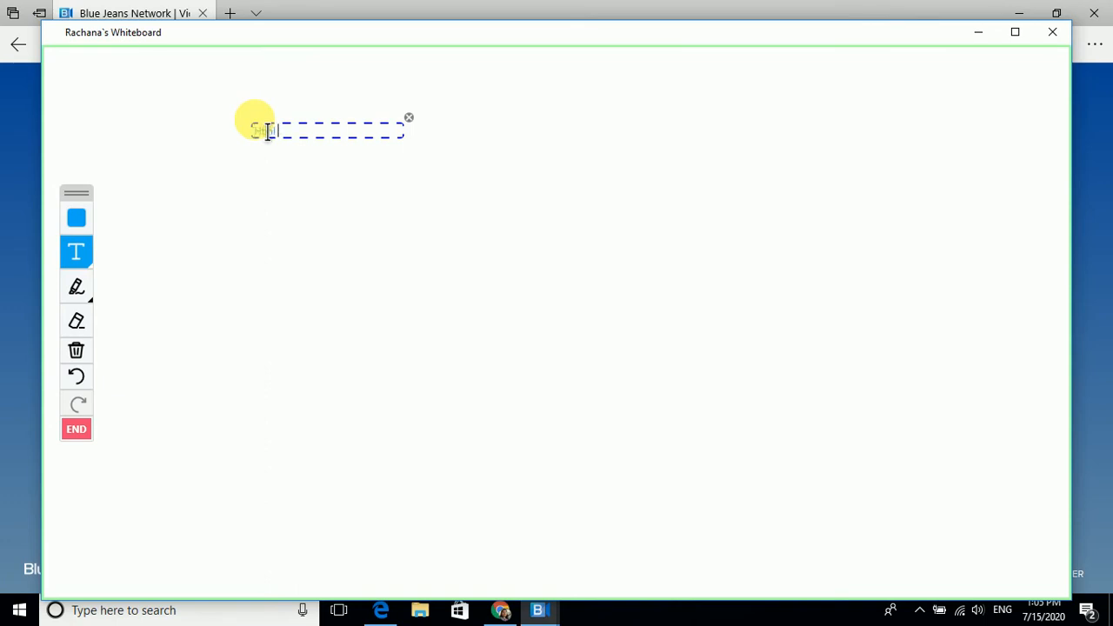
Type an HTML definition ('means Hyper... Language') on the whiteboard, then end it
type("means")
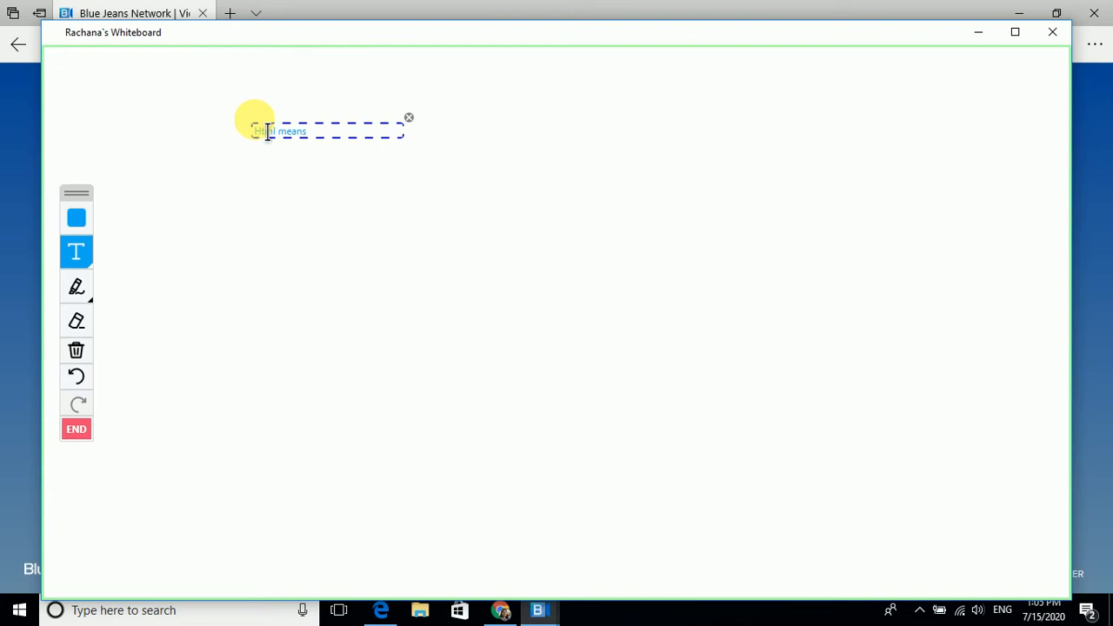
type("Hypertext Markup")
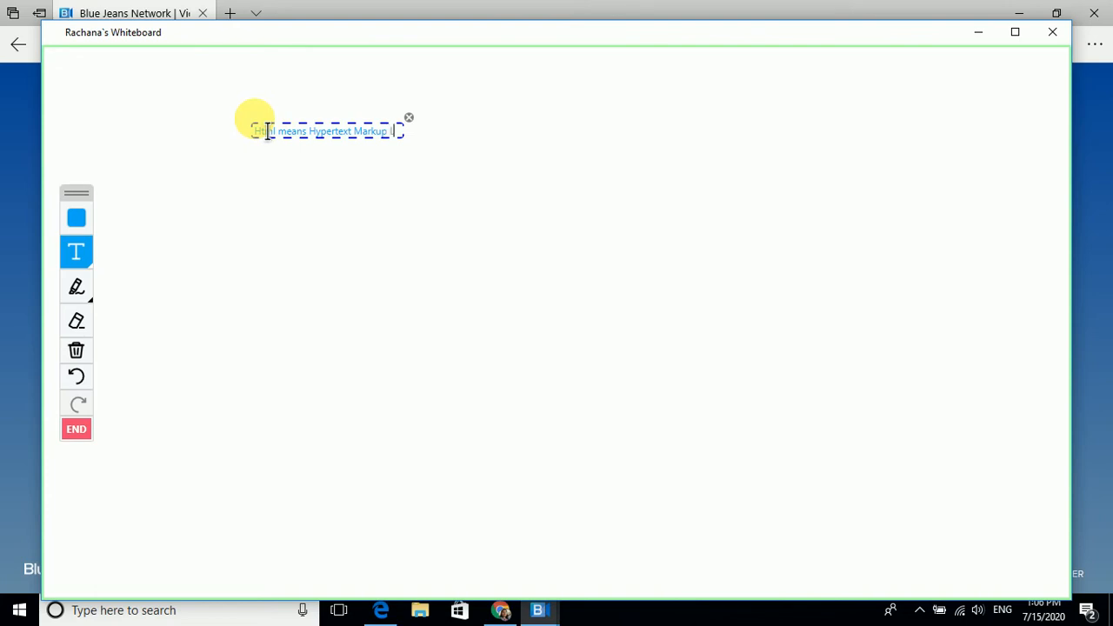
type("Langua")
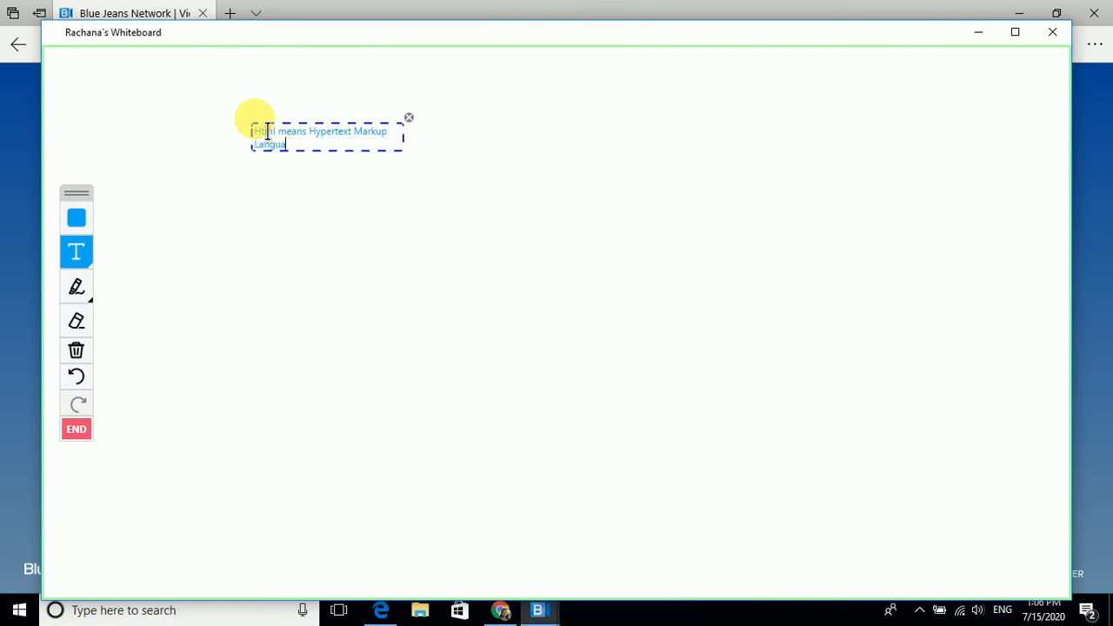
left_click(76, 280)
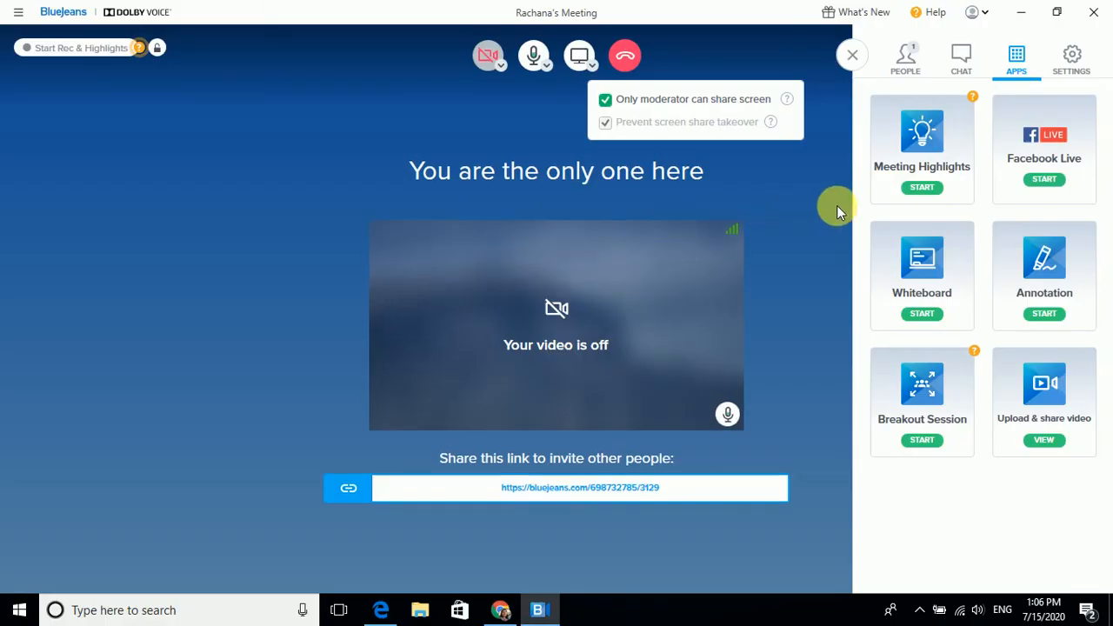
mouse_move(1044, 265)
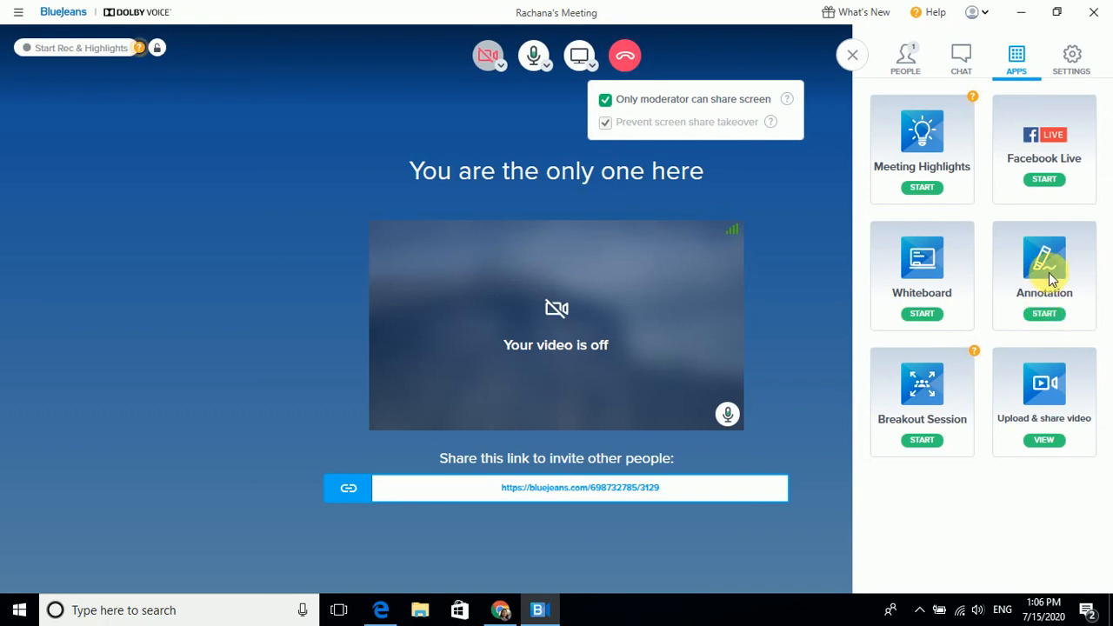
mouse_move(1049, 294)
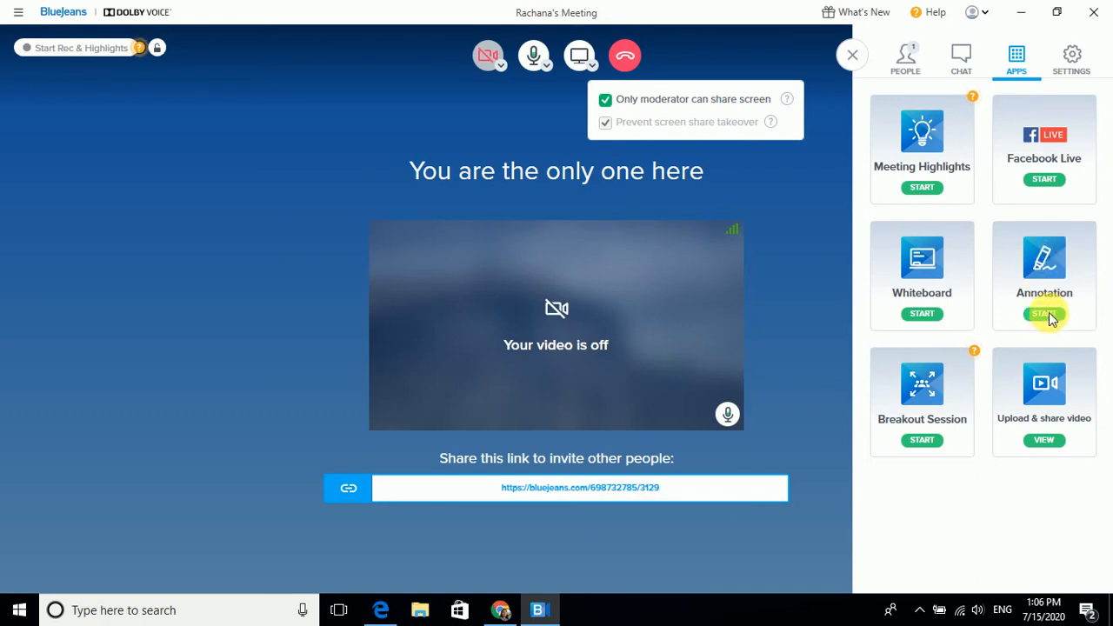
mouse_move(1044, 261)
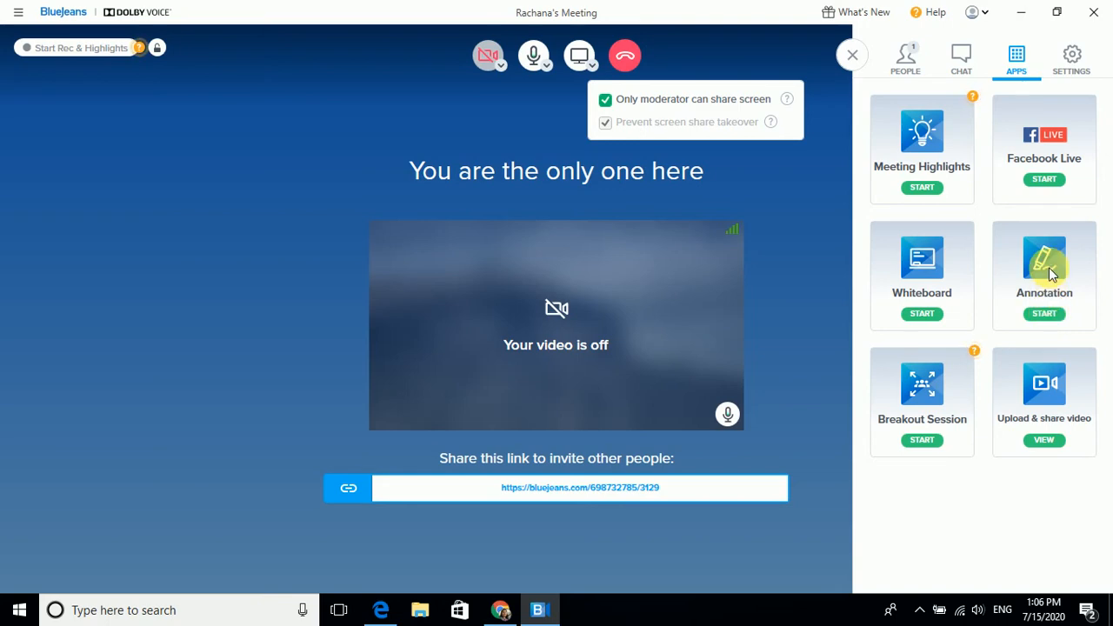
Start the Annotation app and share this screen
left_click(579, 55)
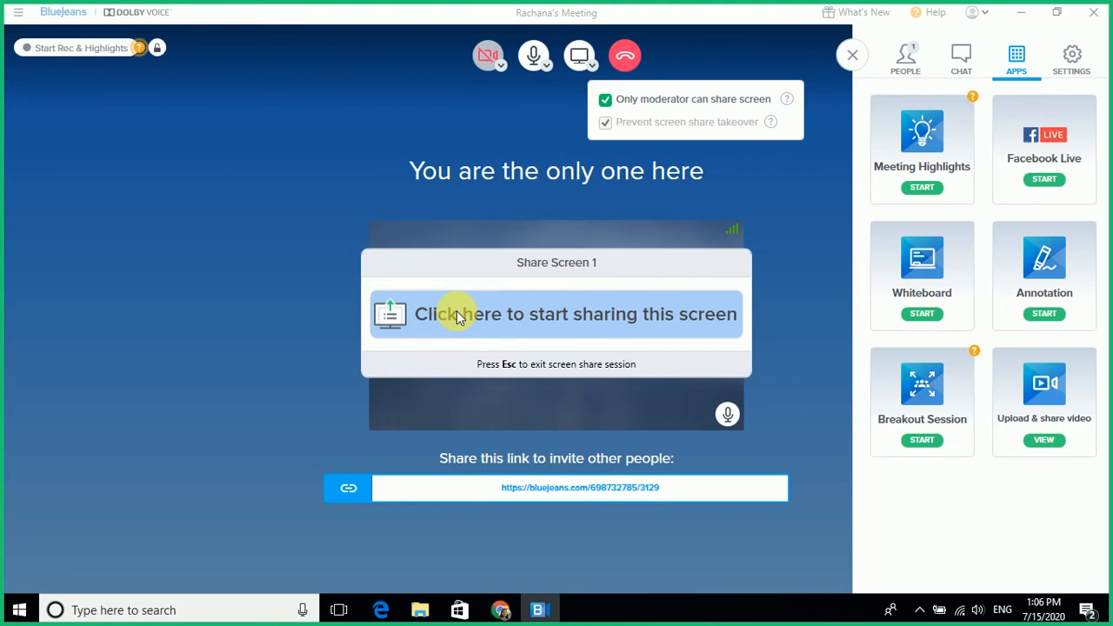
left_click(557, 314)
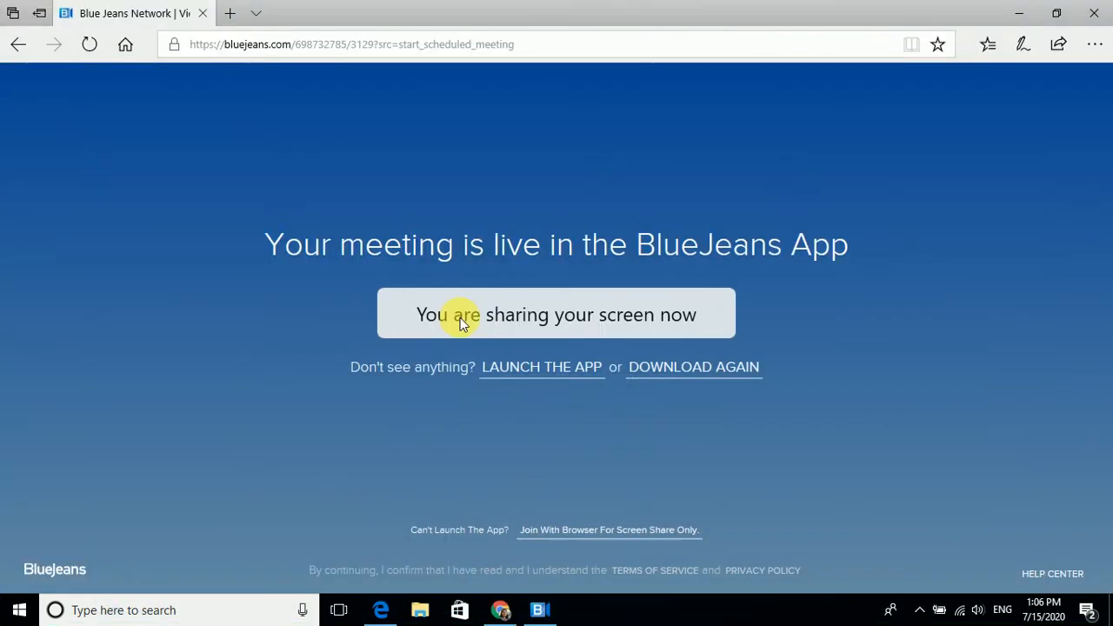
left_click(555, 314)
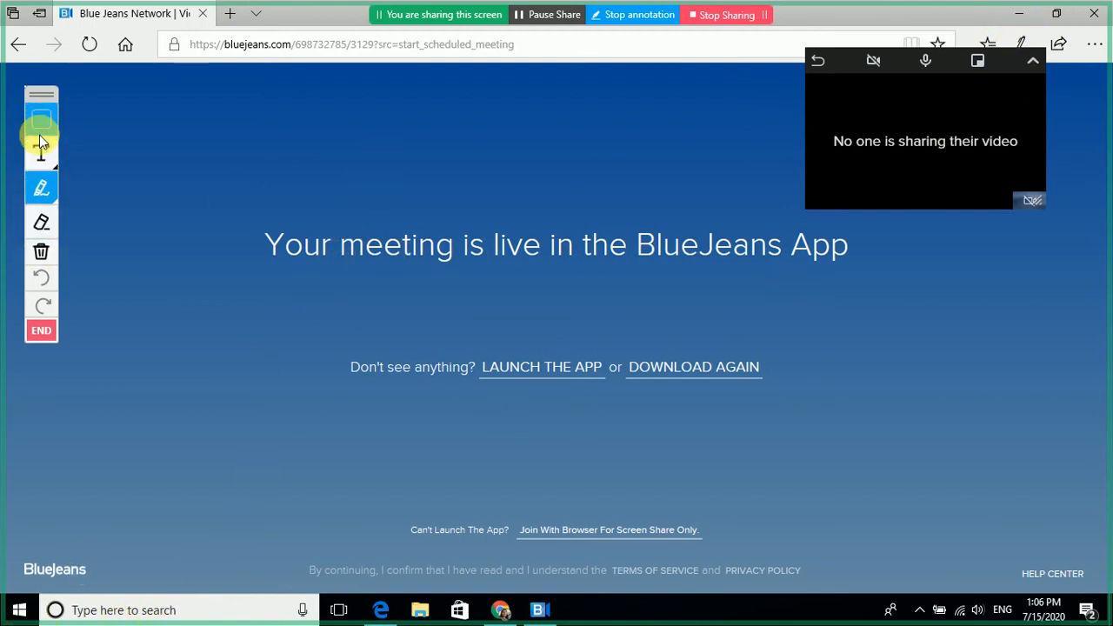
Circle the 'Your meeting is live' headline in blue and 'Don't see anything?' in orange
left_click_drag(361, 178, 474, 183)
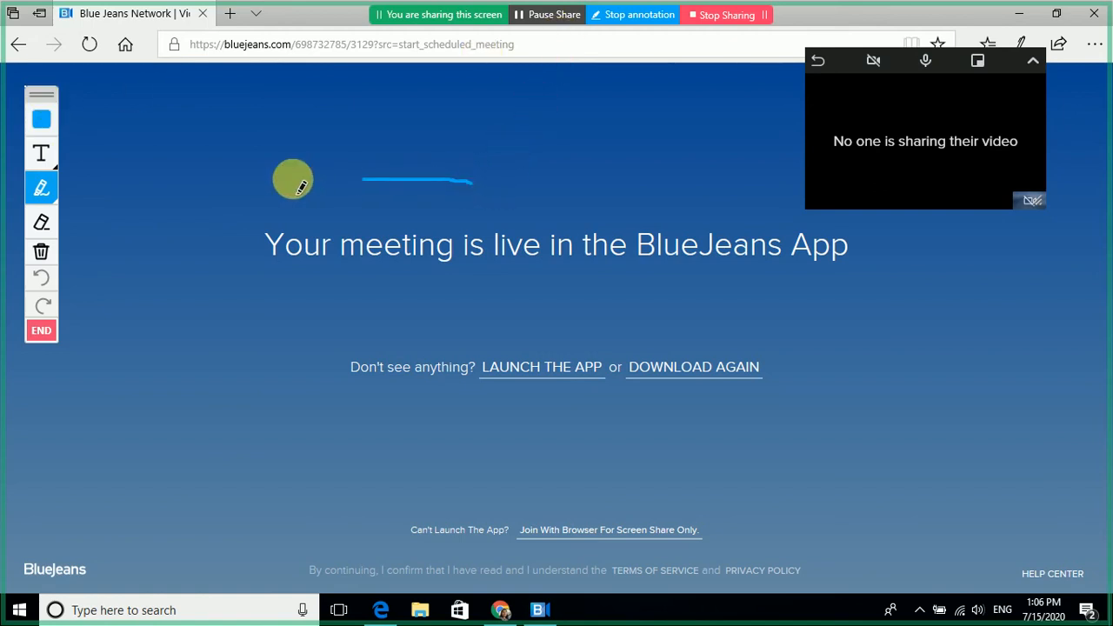
left_click_drag(293, 180, 713, 231)
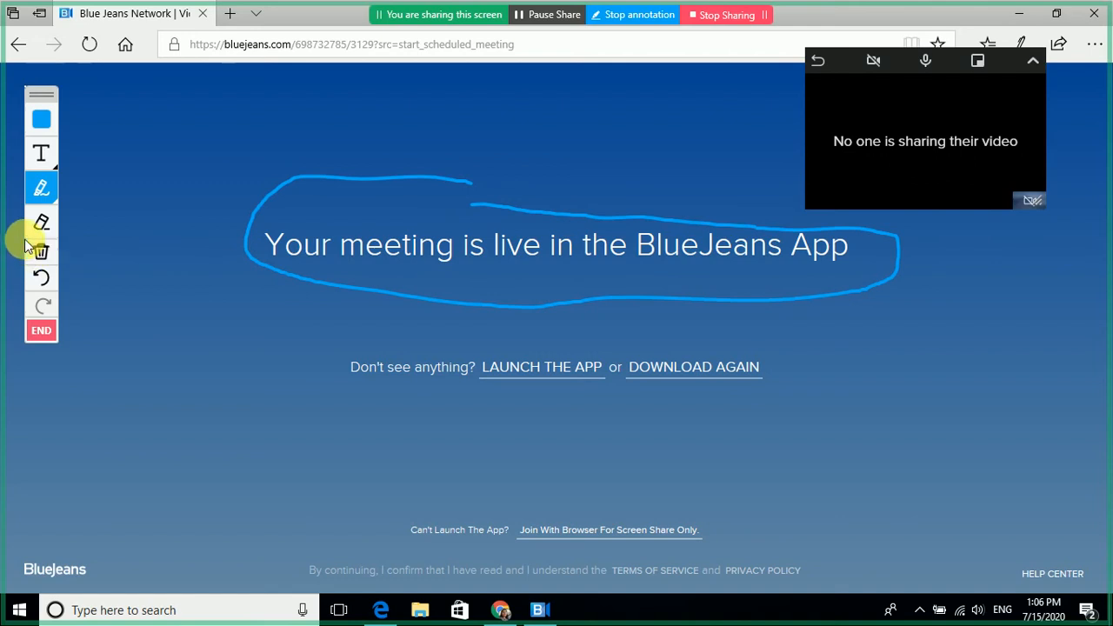
left_click(40, 120)
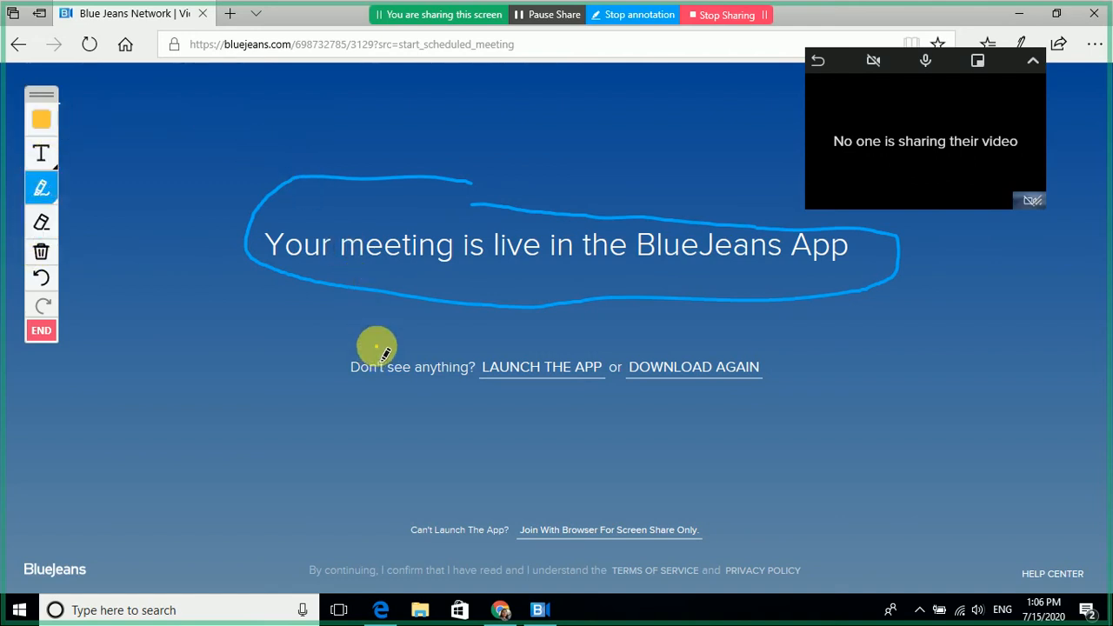
left_click_drag(373, 348, 787, 365)
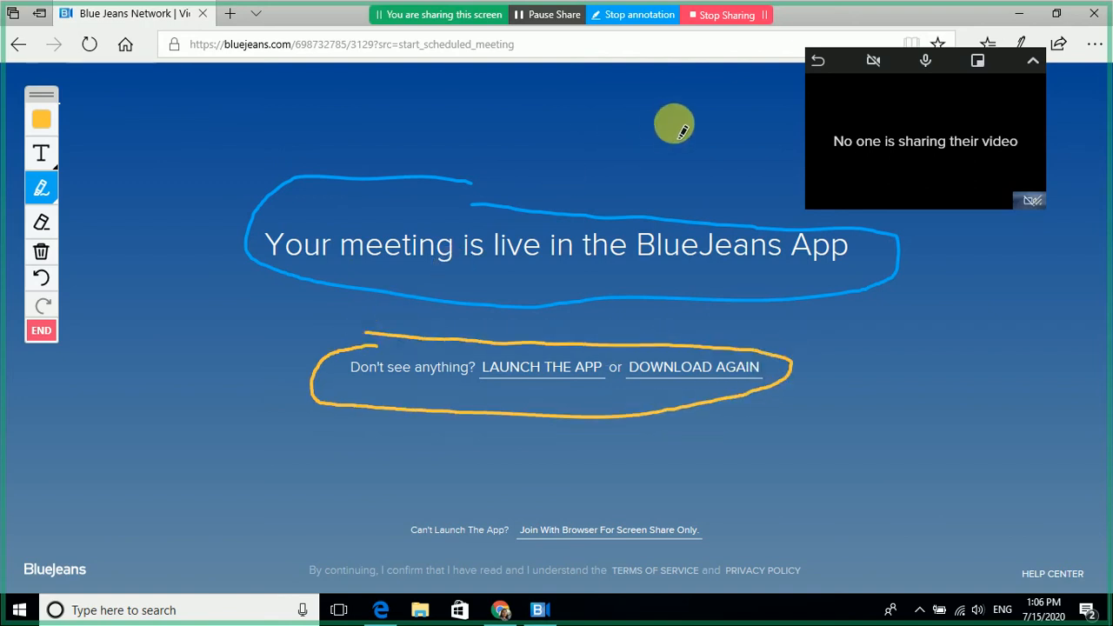
mouse_move(711, 15)
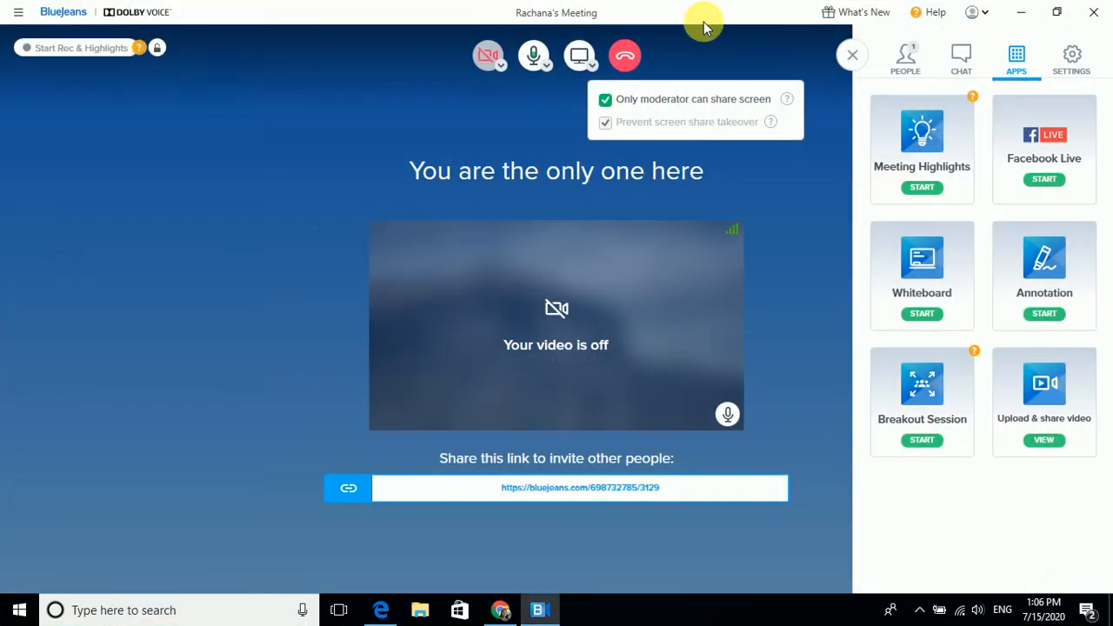
mouse_move(354, 465)
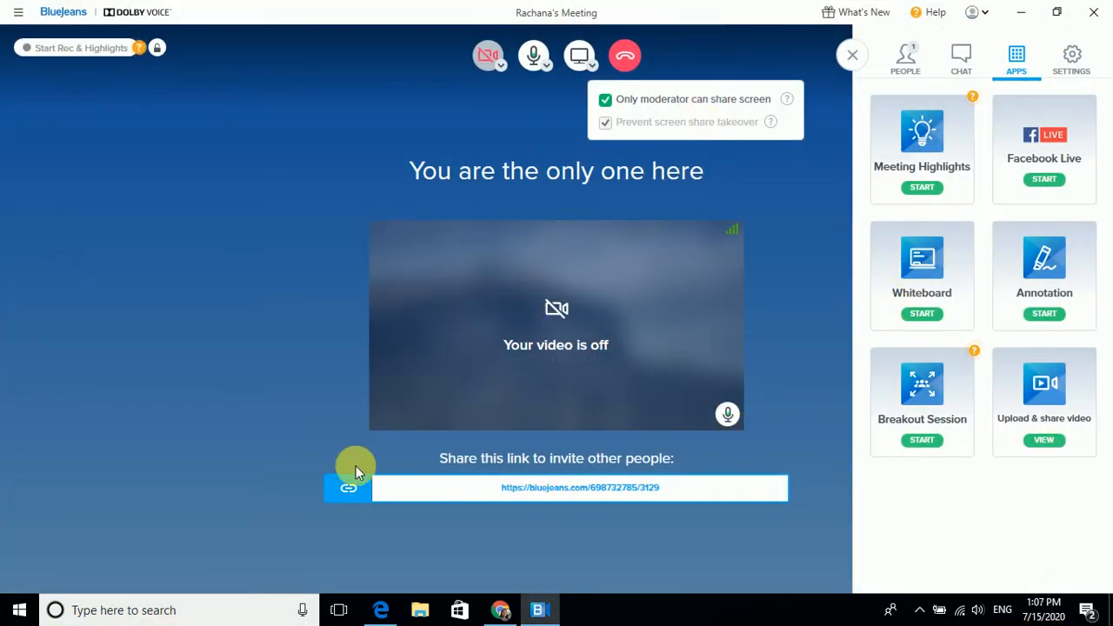
mouse_move(921, 130)
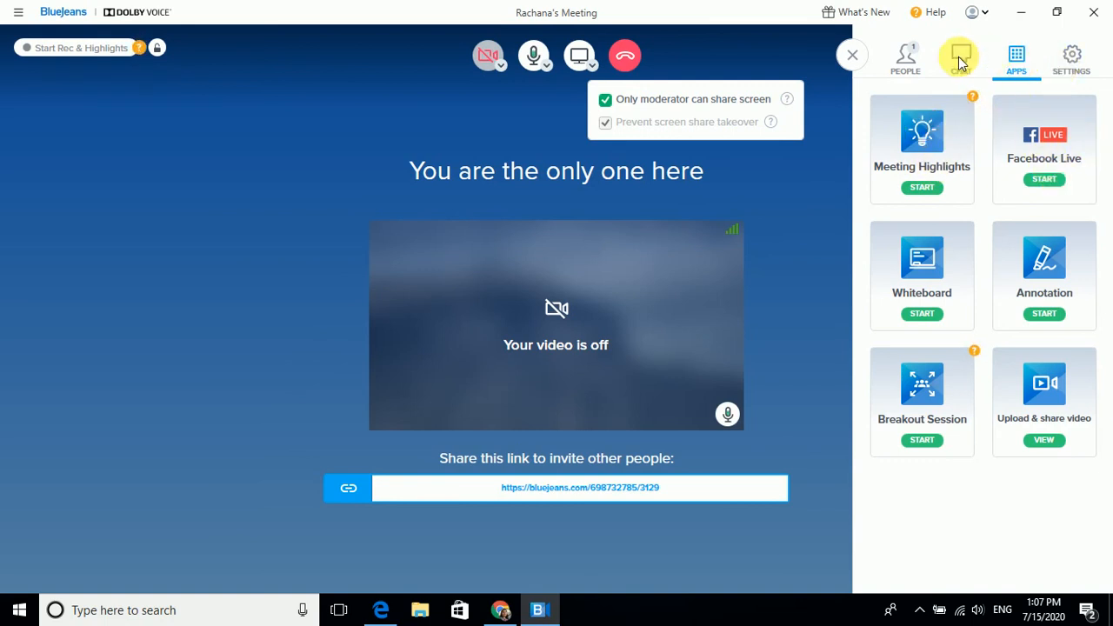
Check the empty Everyone and Direct Messages chat views, then show camera, microphone and speaker settings
left_click(961, 57)
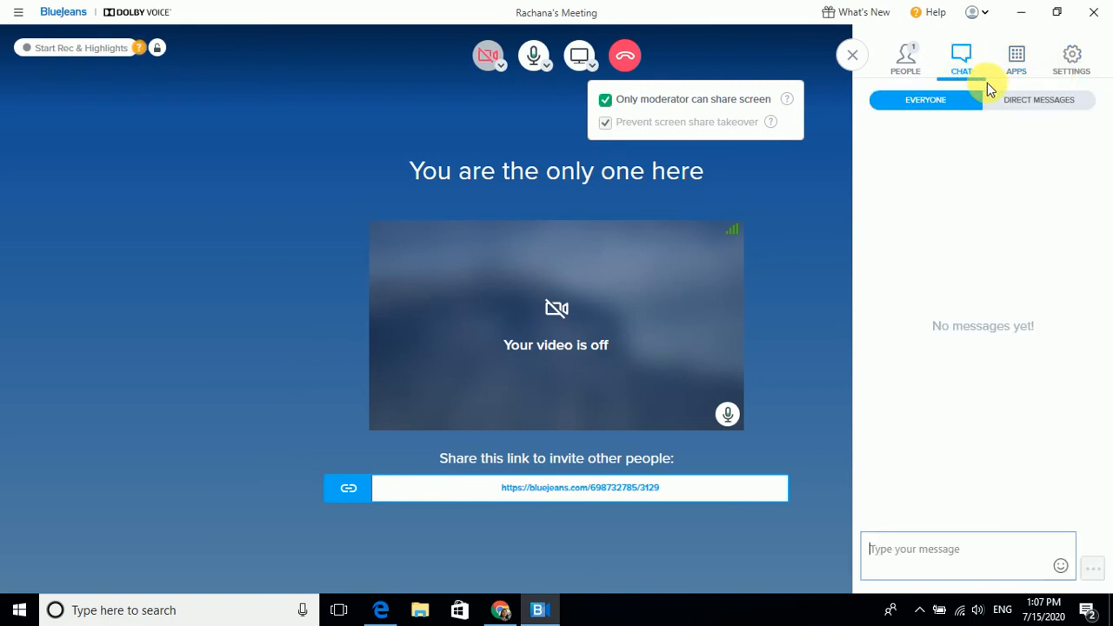
left_click(1038, 99)
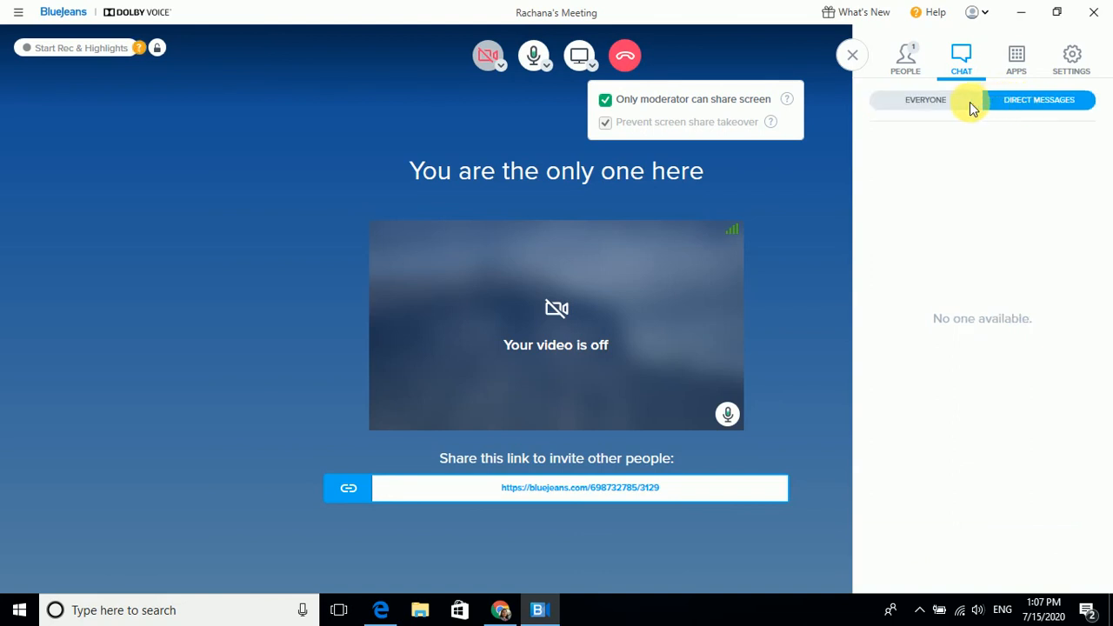
left_click(924, 99)
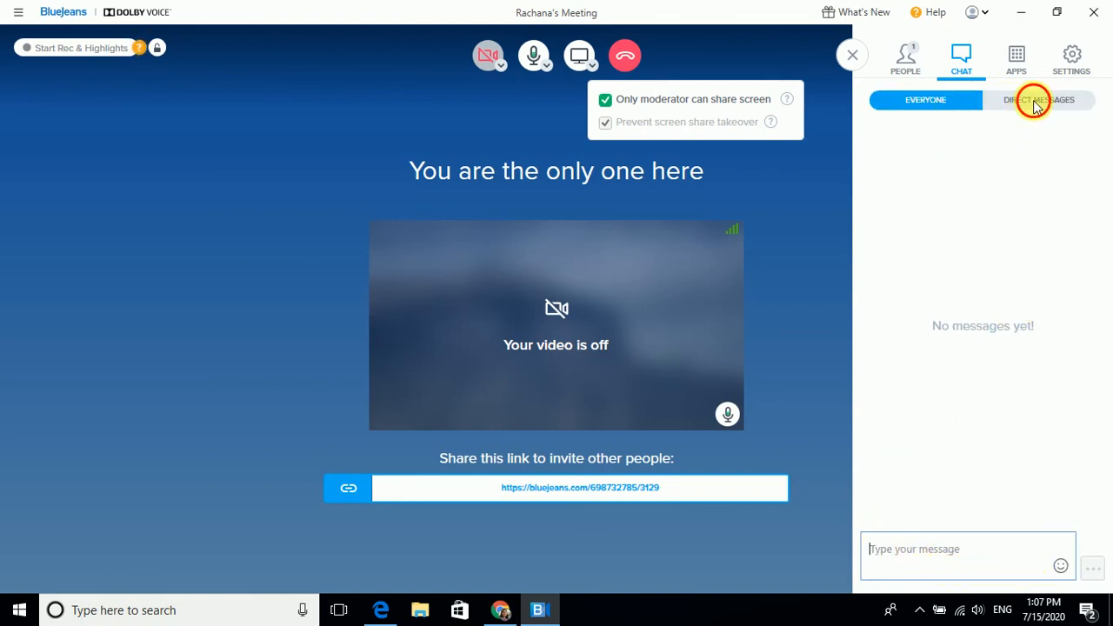
left_click(1038, 99)
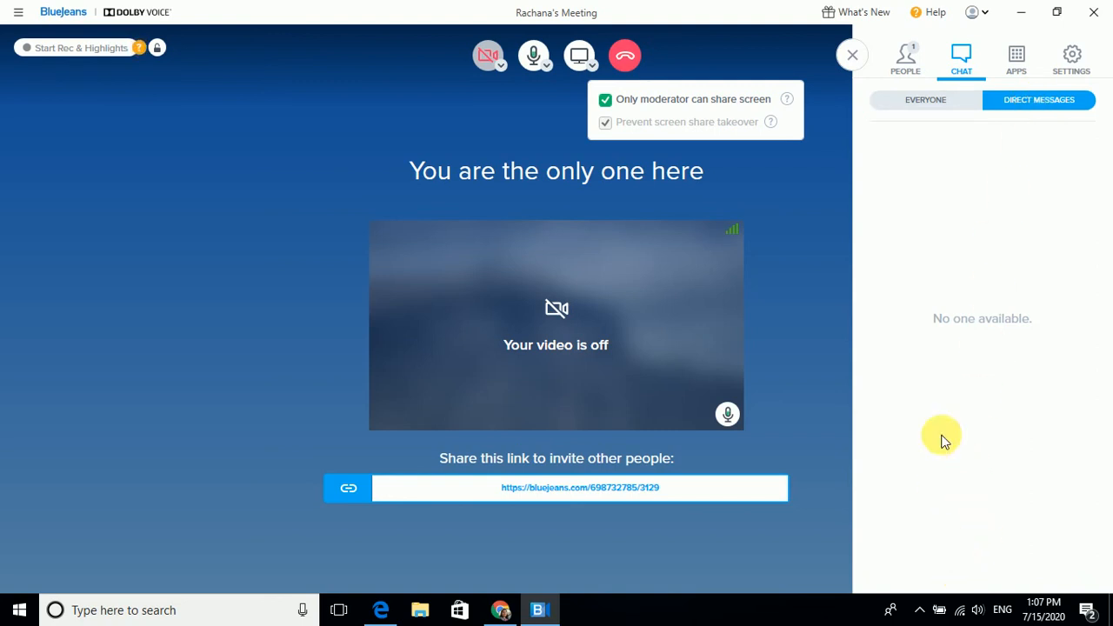
mouse_move(978, 106)
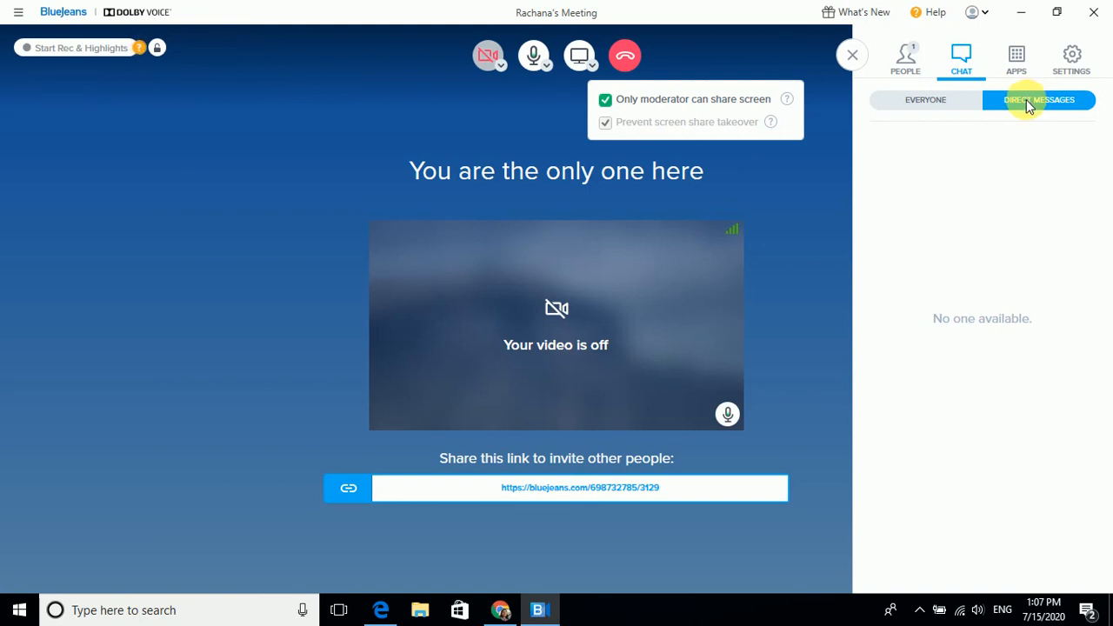
left_click(925, 99)
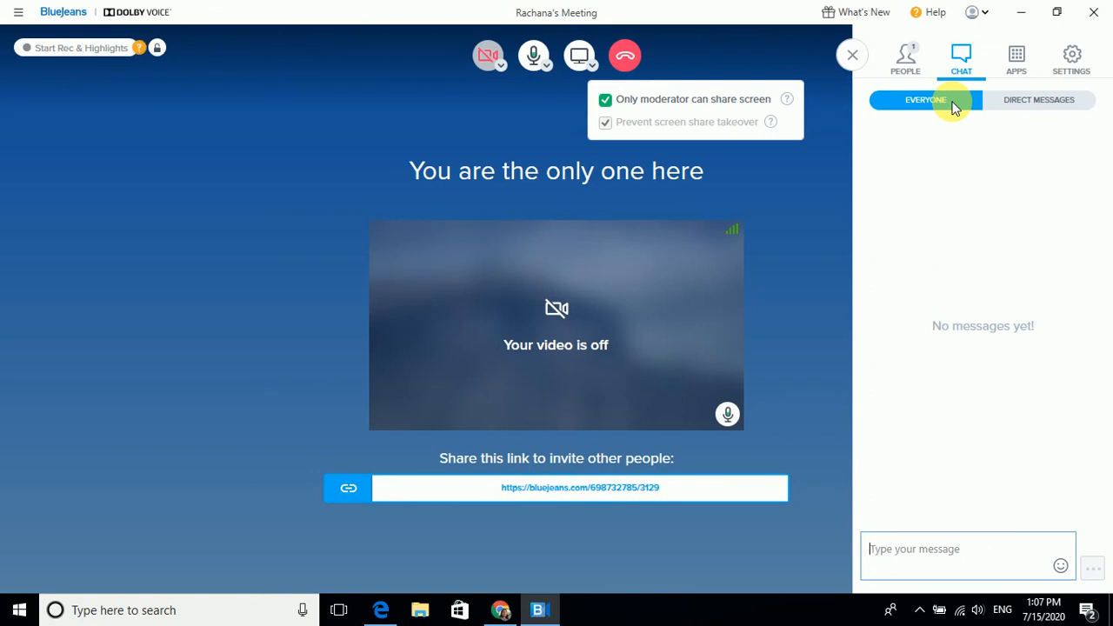
mouse_move(1071, 55)
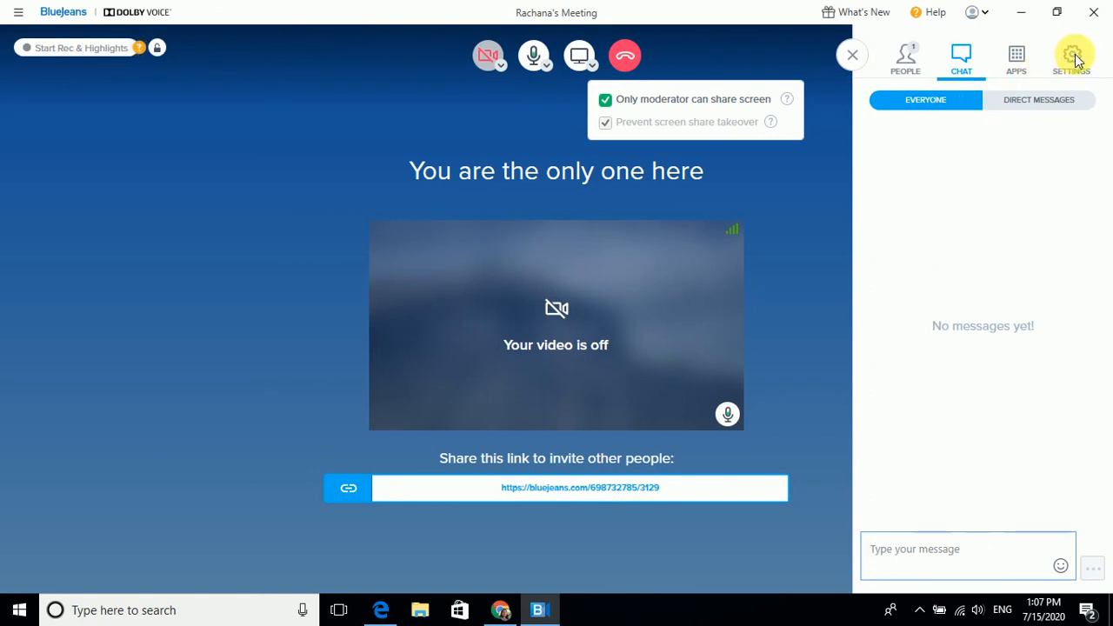
left_click(1071, 56)
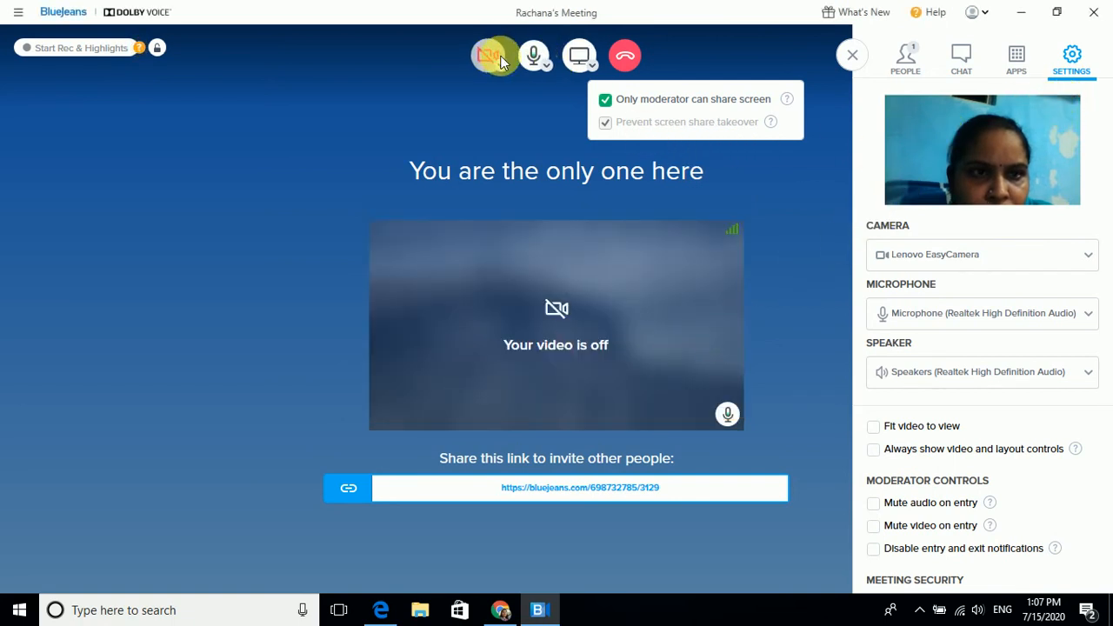
View the Upload & share video app from the Apps list, then show the People panel
left_click(1016, 57)
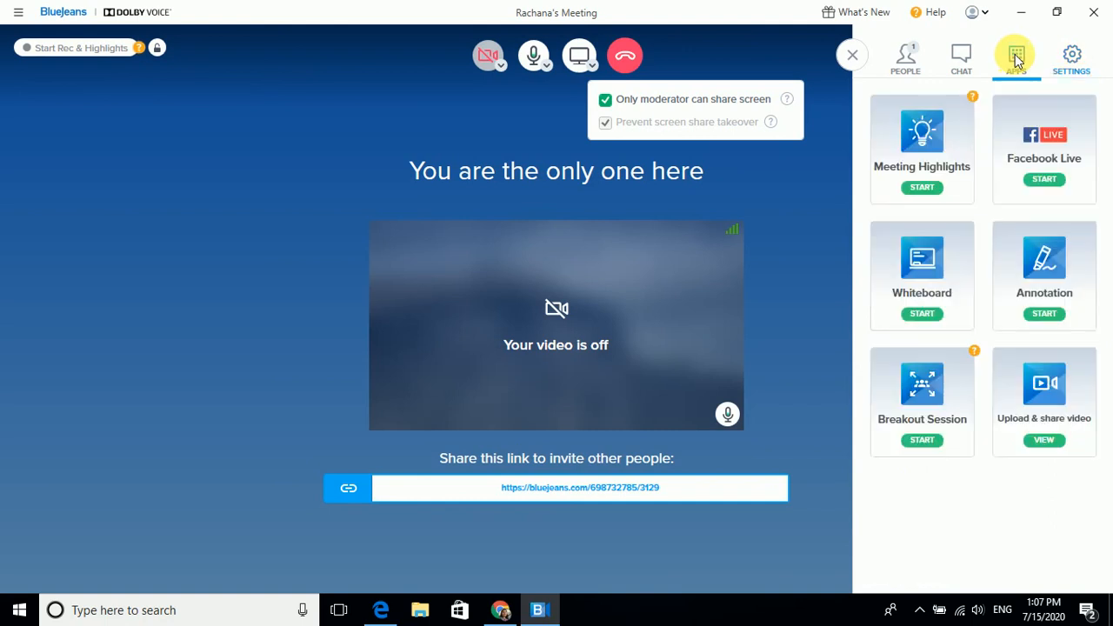
mouse_move(967, 446)
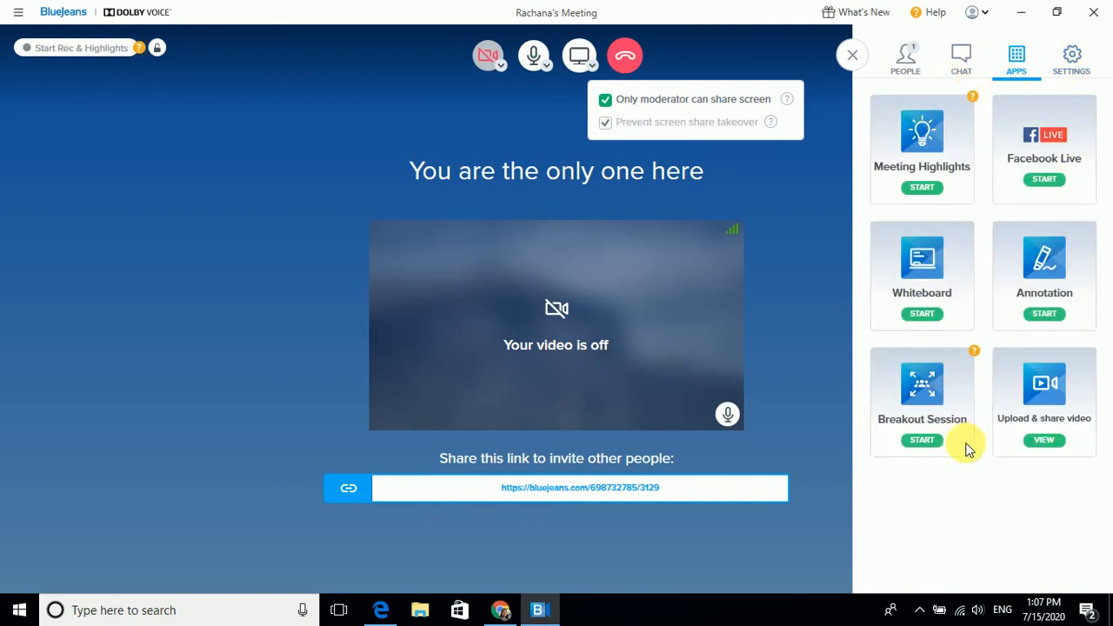
mouse_move(1043, 426)
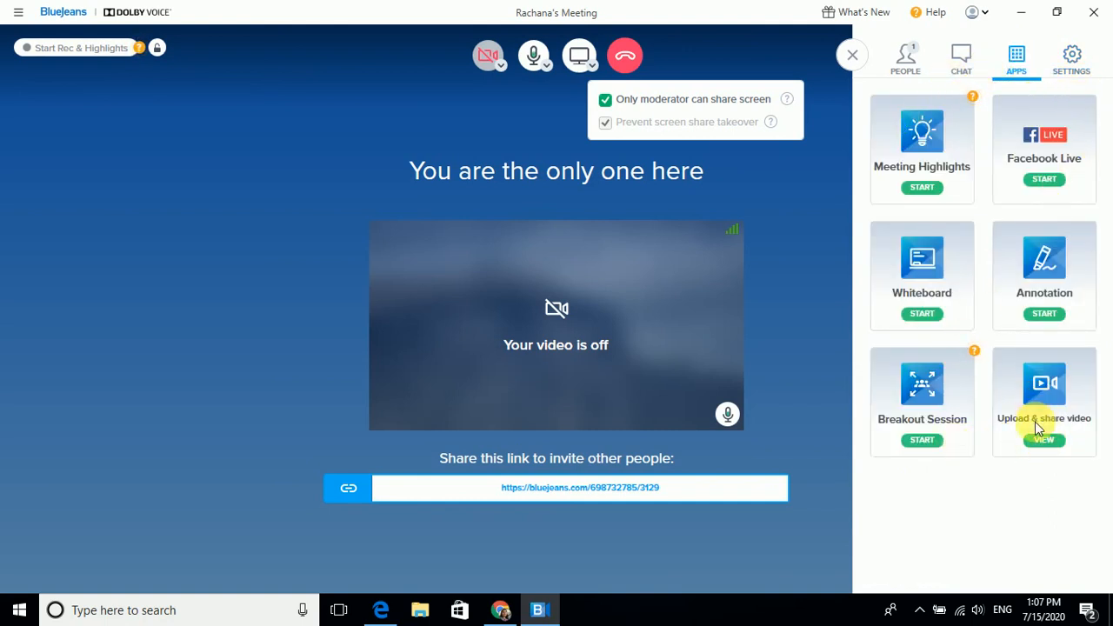
left_click(1043, 439)
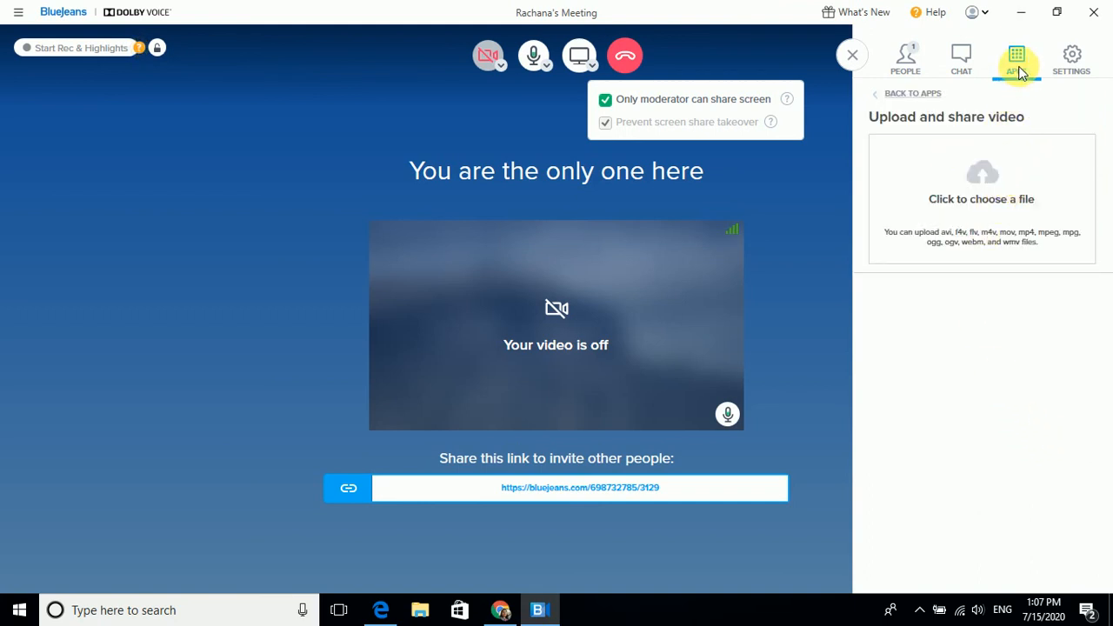
mouse_move(1041, 68)
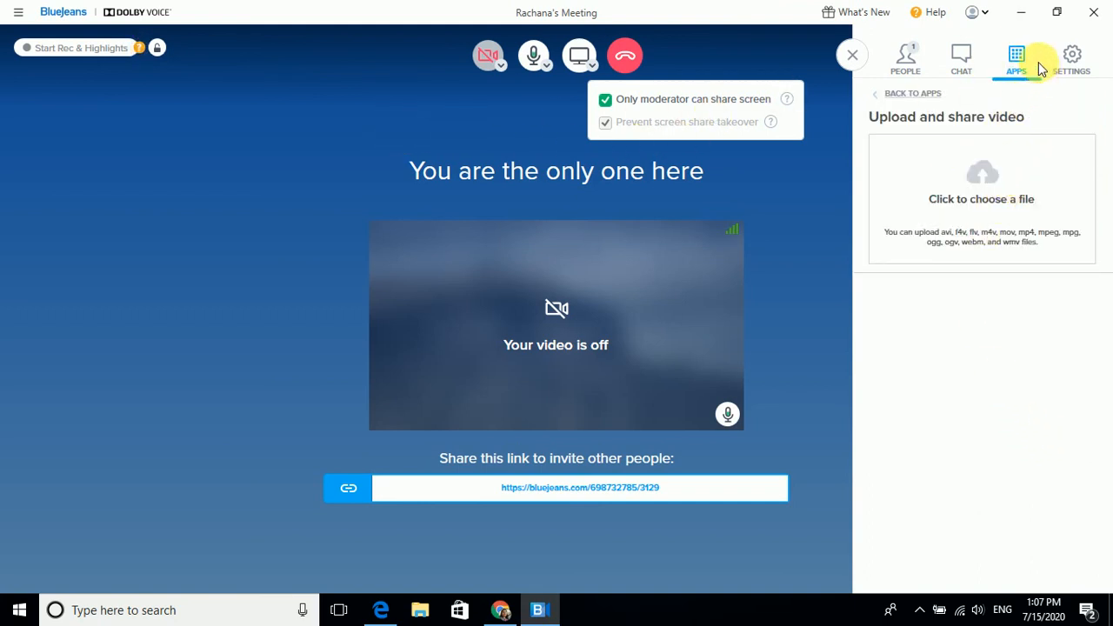
left_click(905, 59)
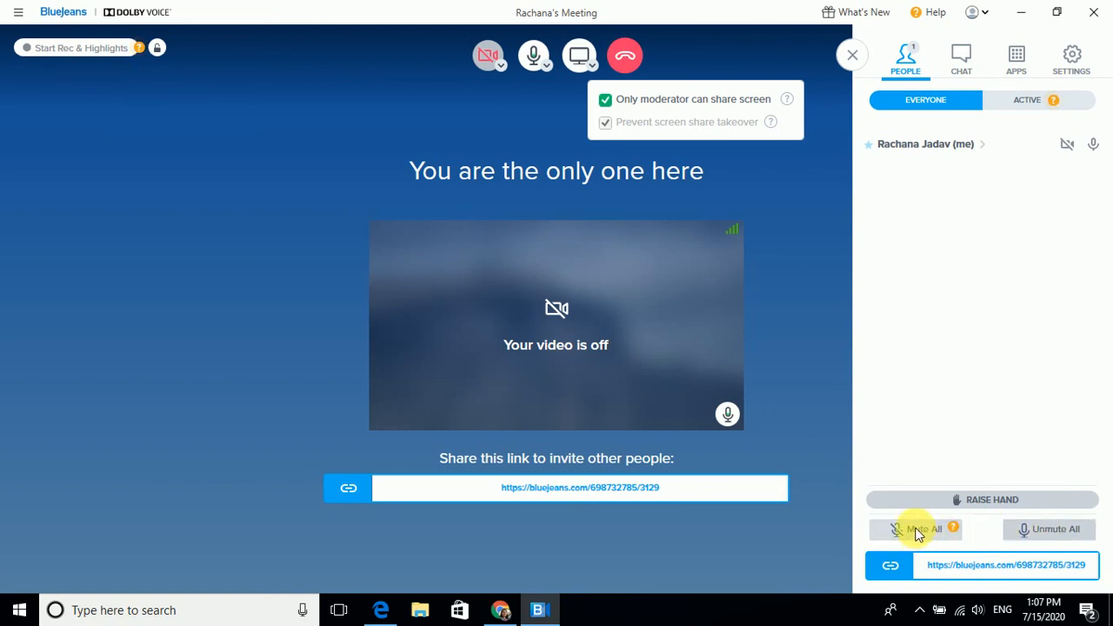
mouse_move(999, 534)
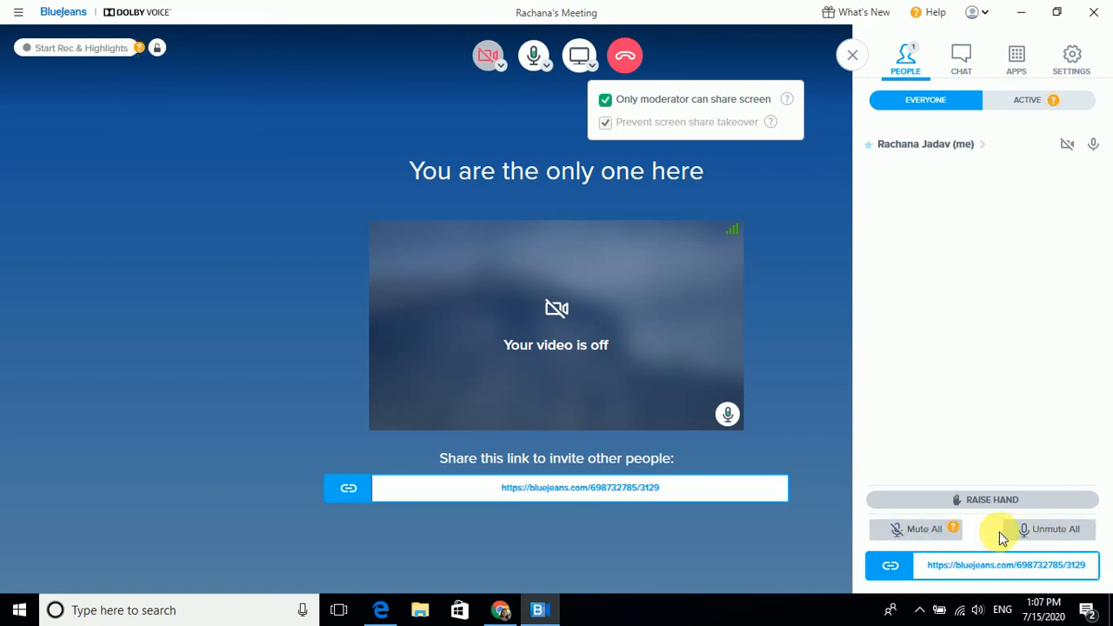
mouse_move(1057, 535)
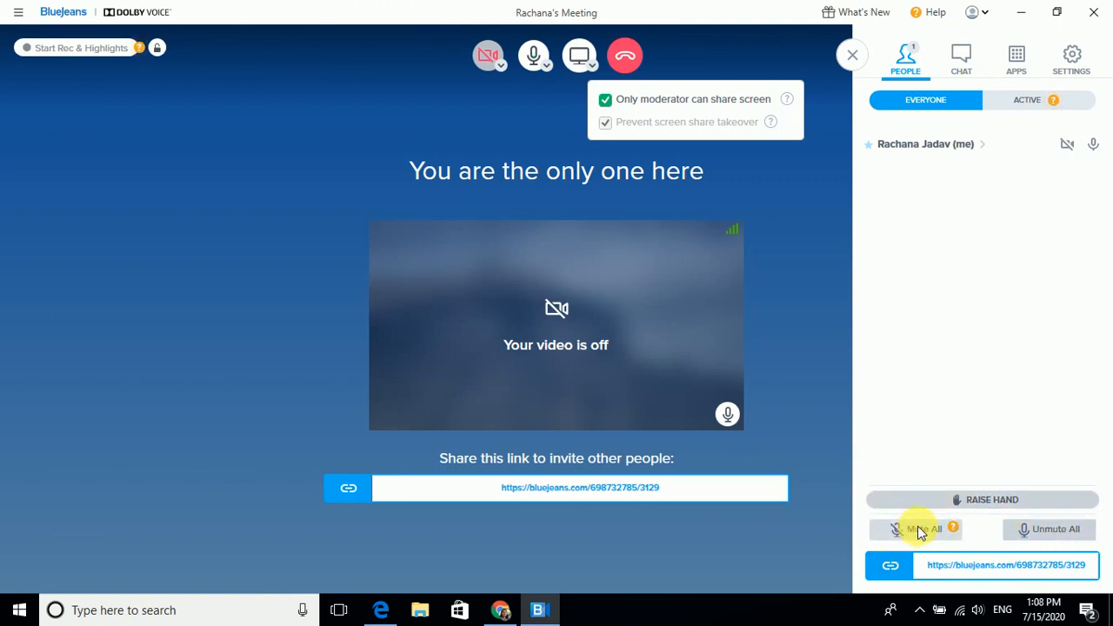
mouse_move(974, 231)
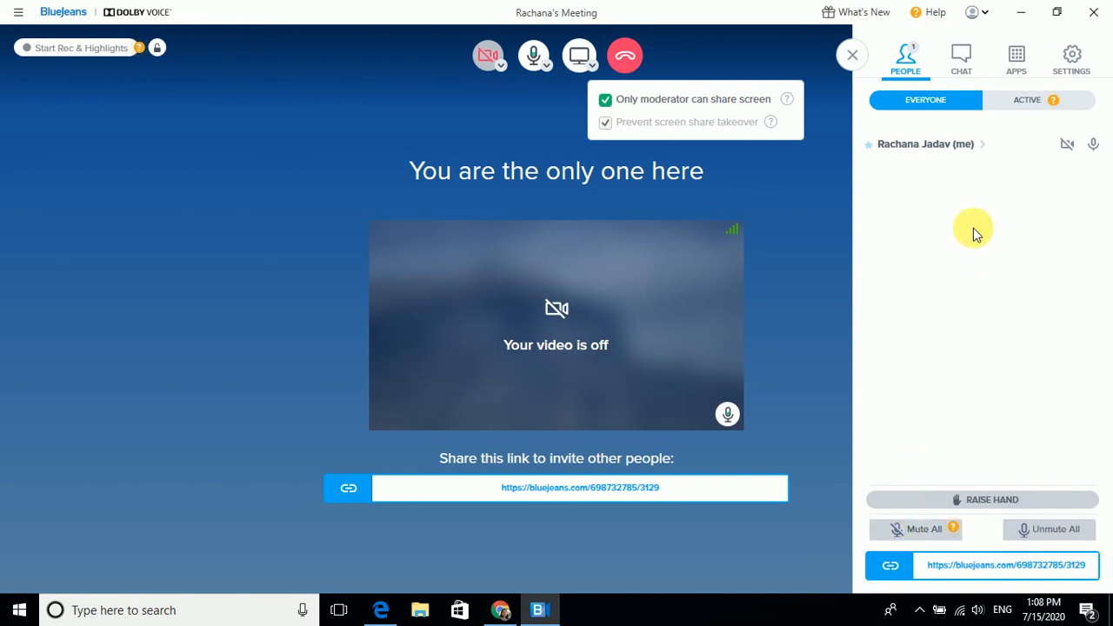
mouse_move(427, 36)
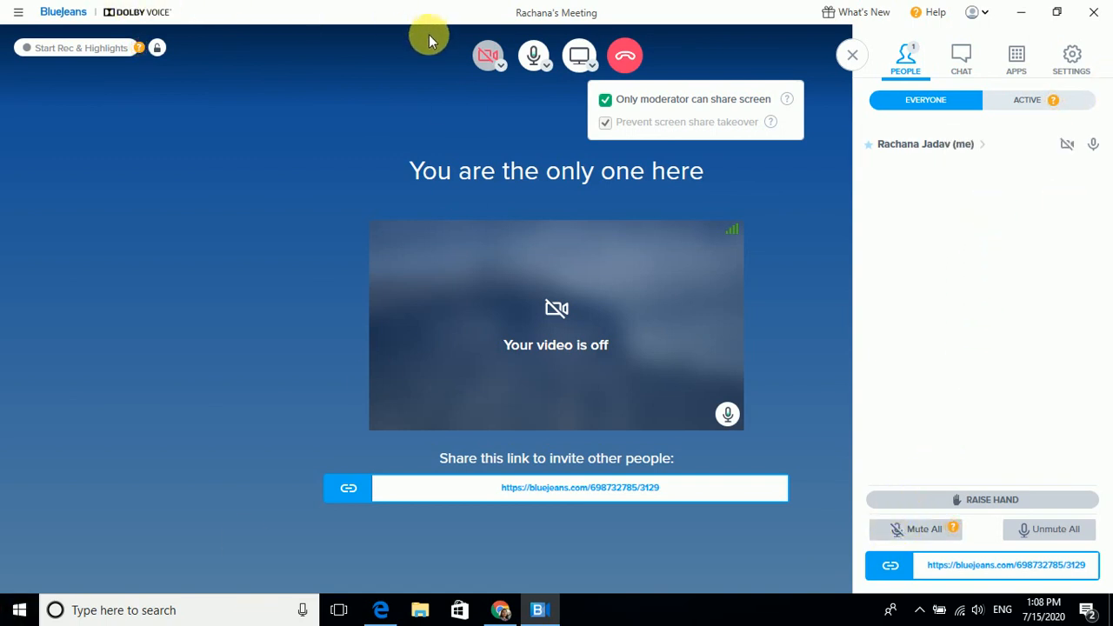
mouse_move(118, 31)
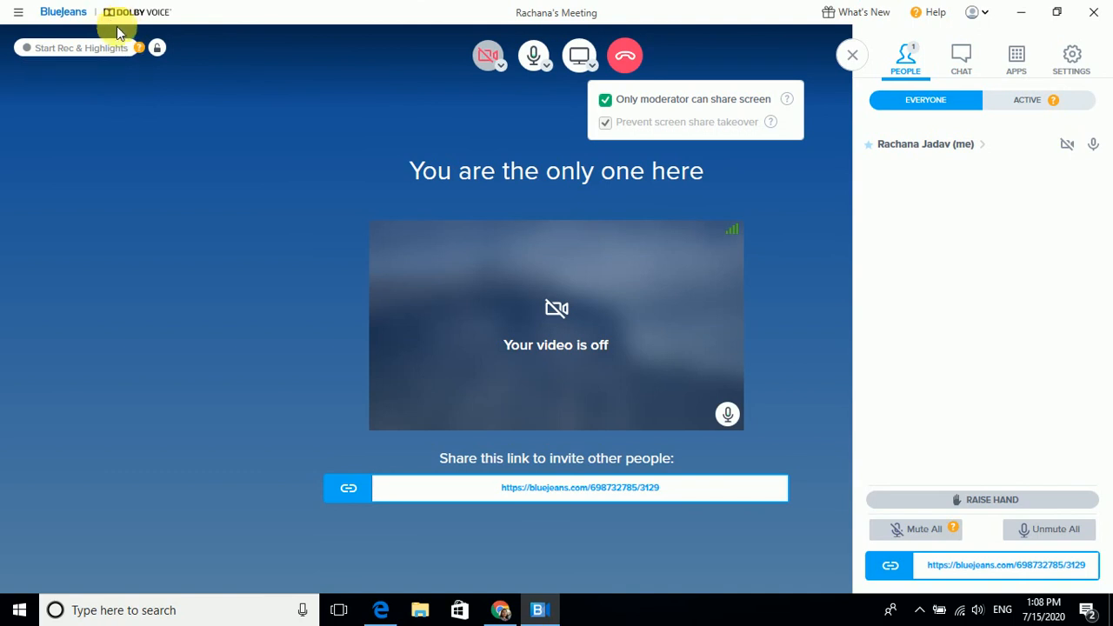
mouse_move(157, 48)
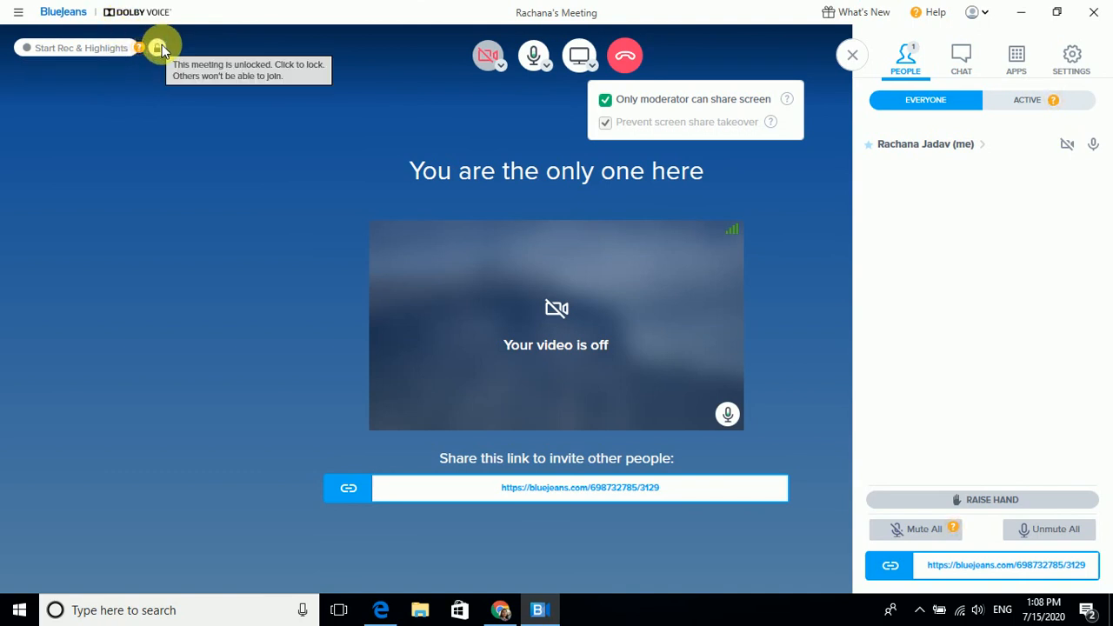
mouse_move(159, 45)
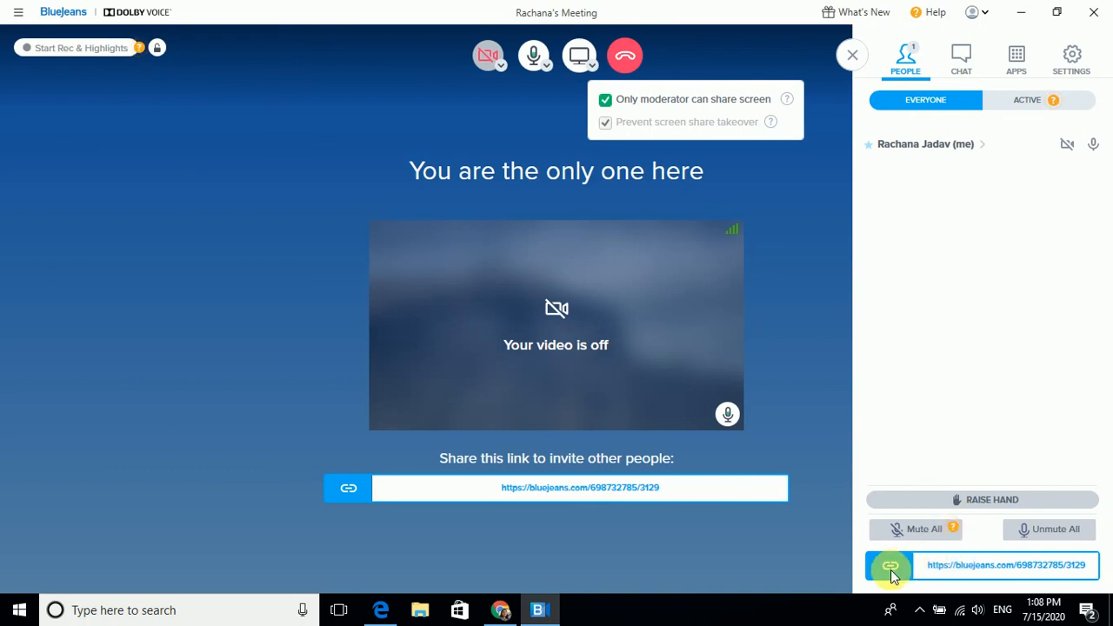
Copy the meeting invite link from the People panel
left_click(888, 565)
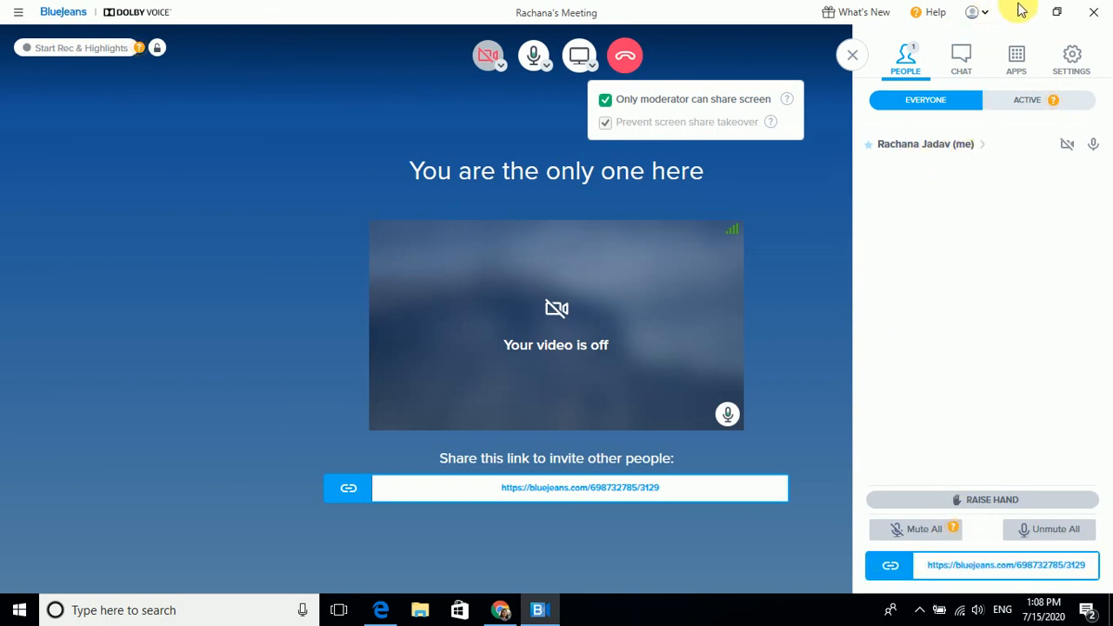
mouse_move(1004, 30)
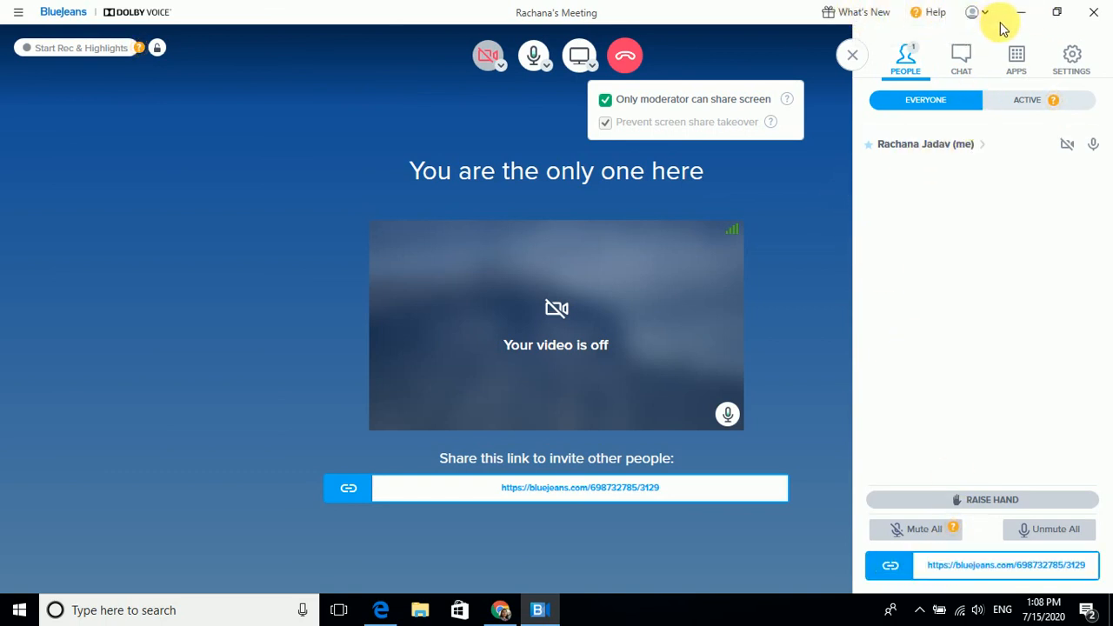
mouse_move(487, 140)
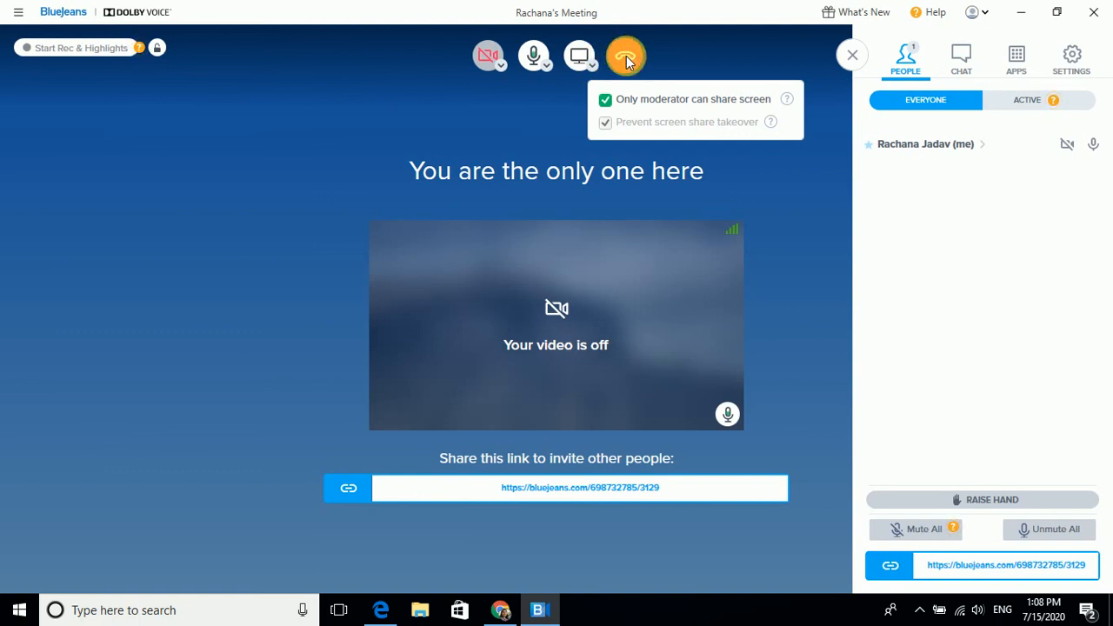
Leave the meeting now with Drop Everyone unticked
left_click(625, 55)
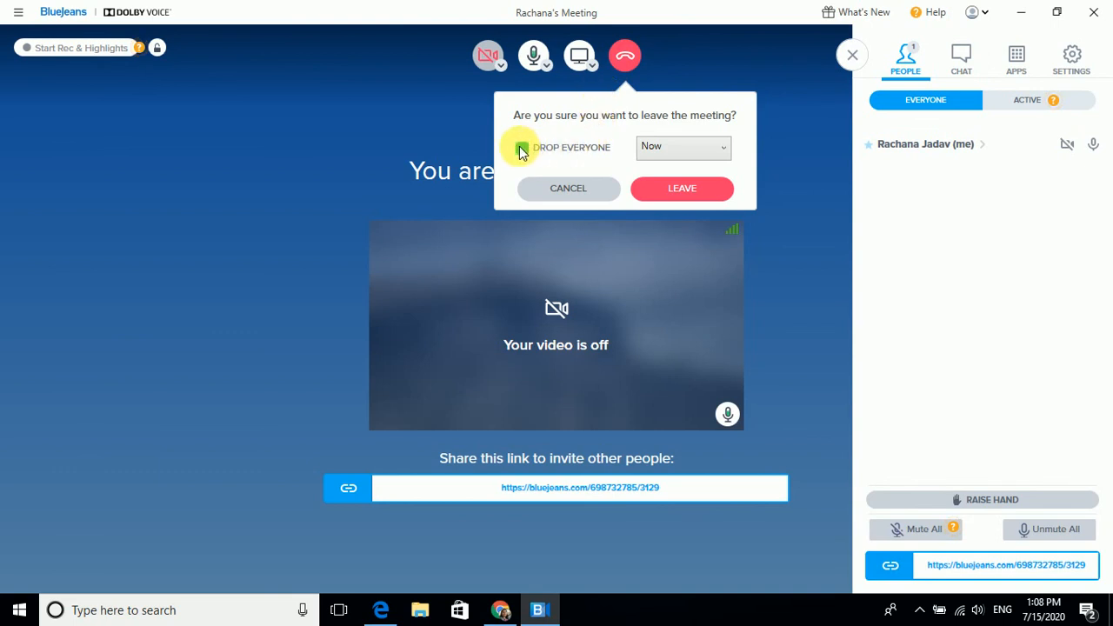
left_click(682, 146)
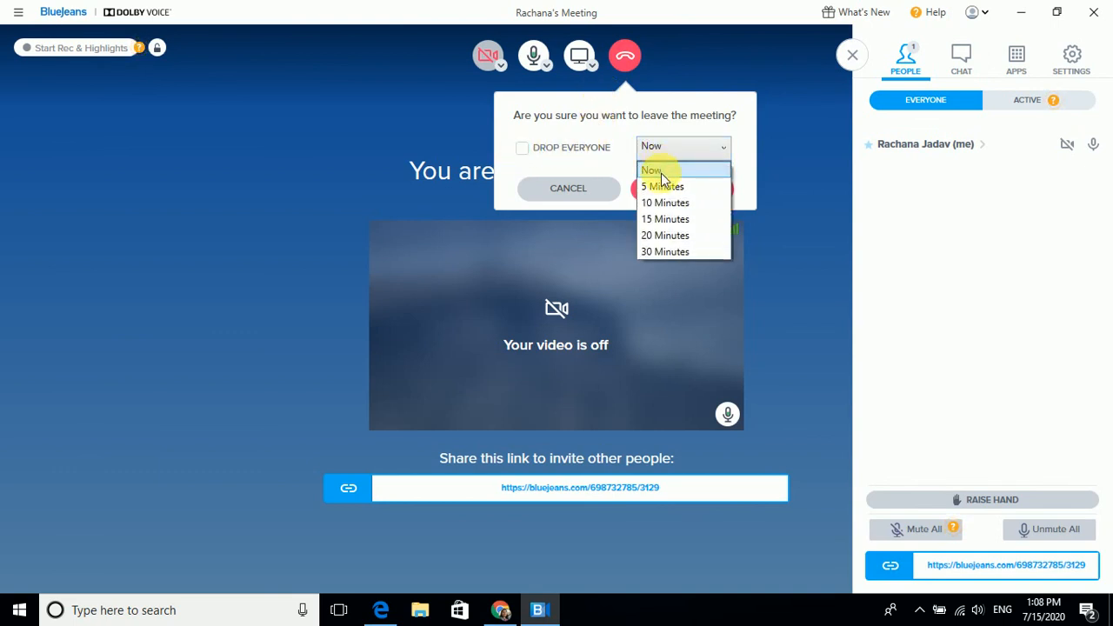
left_click(651, 169)
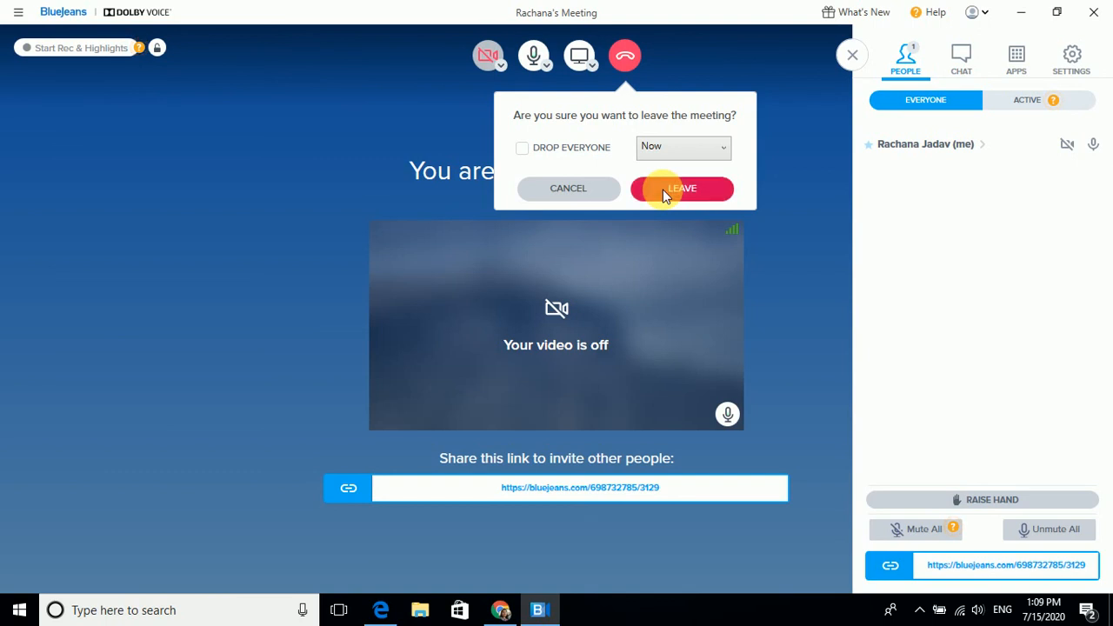
left_click(682, 188)
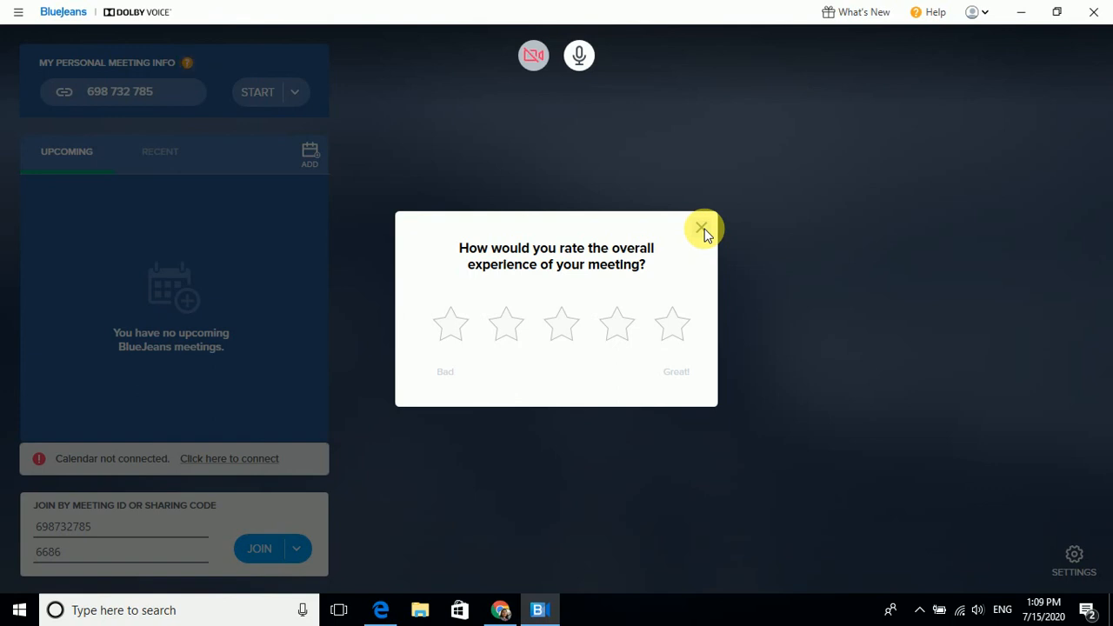
mouse_move(707, 215)
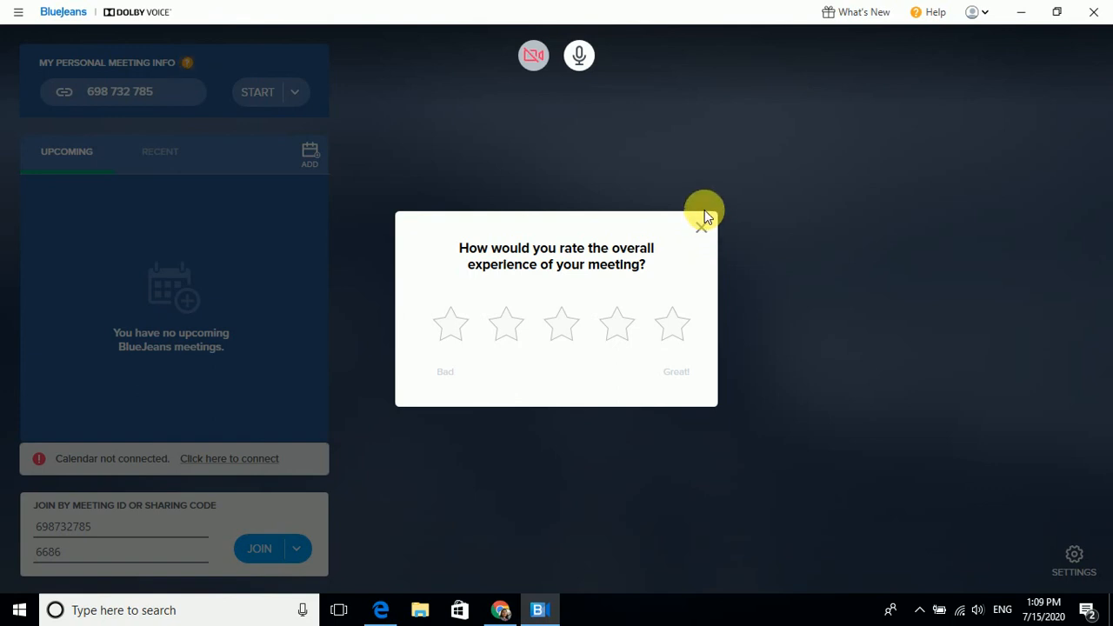